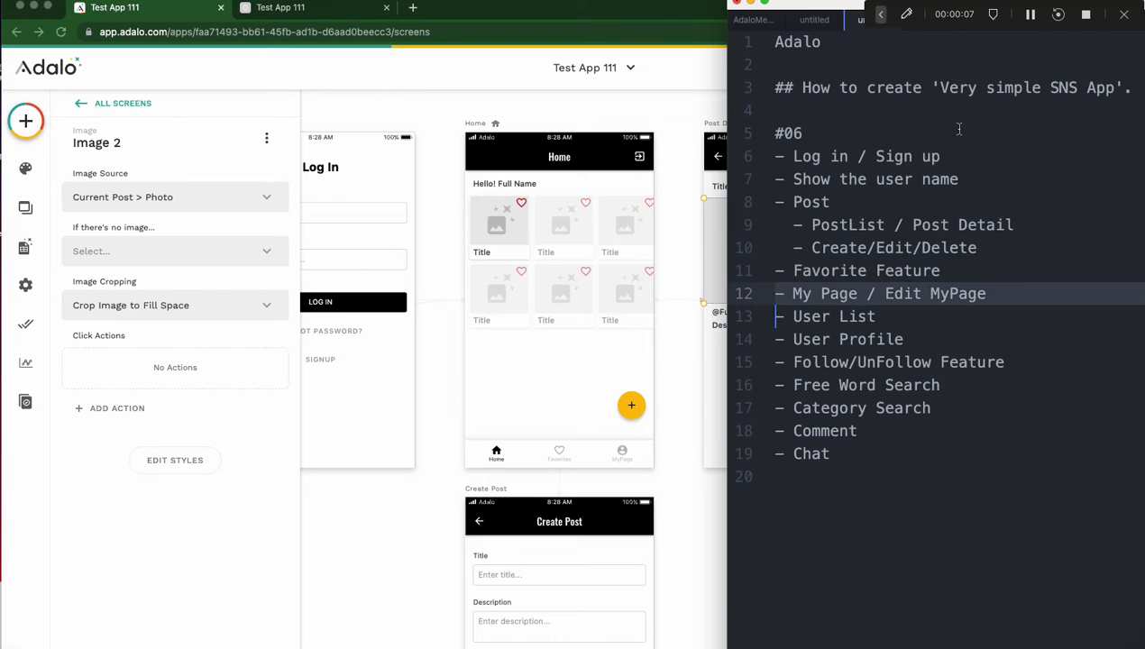
# Enable a fourth tab on the Home tab bar, labelled Users with a people icon
pyautogui.click(888, 293)
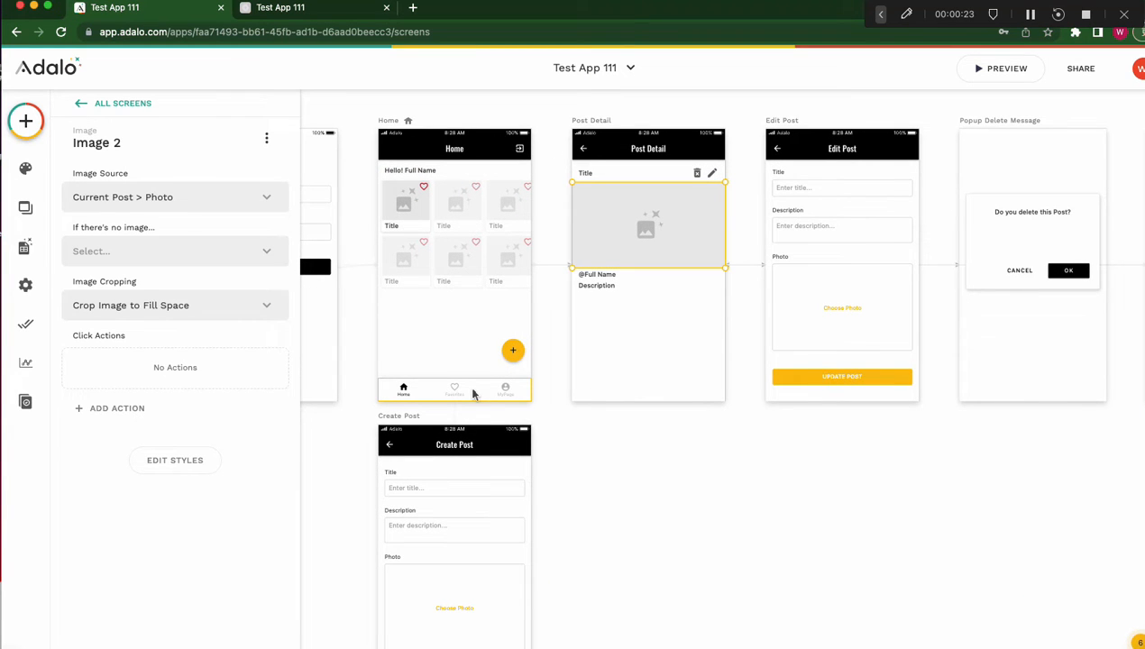
pyautogui.click(455, 388)
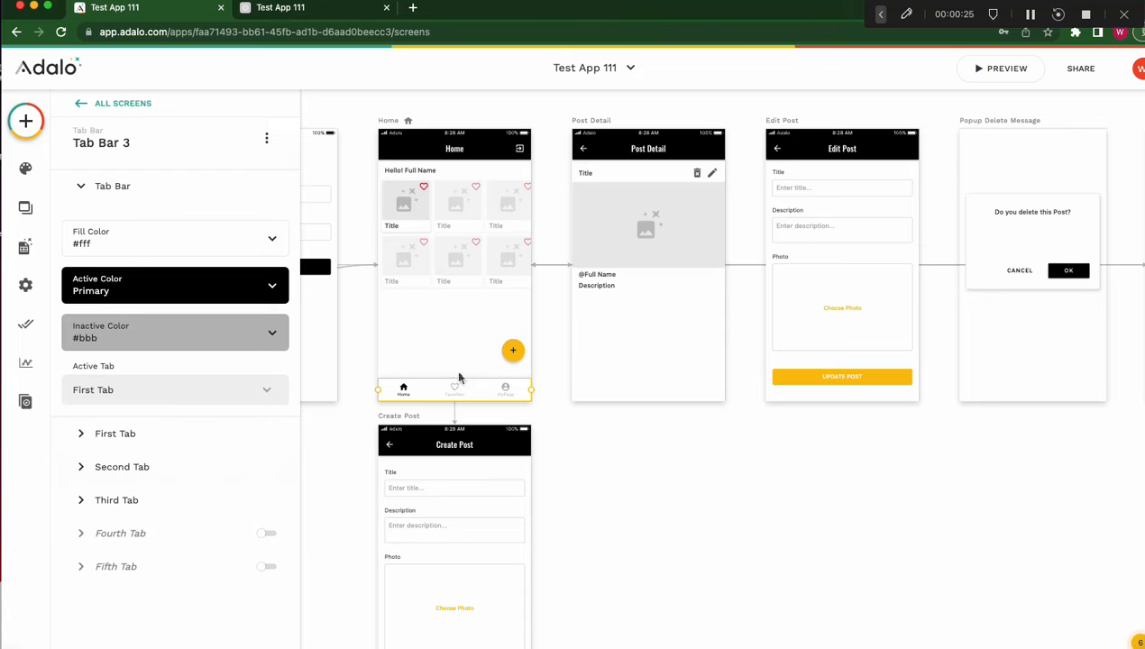
pyautogui.click(112, 186)
pyautogui.write('p')
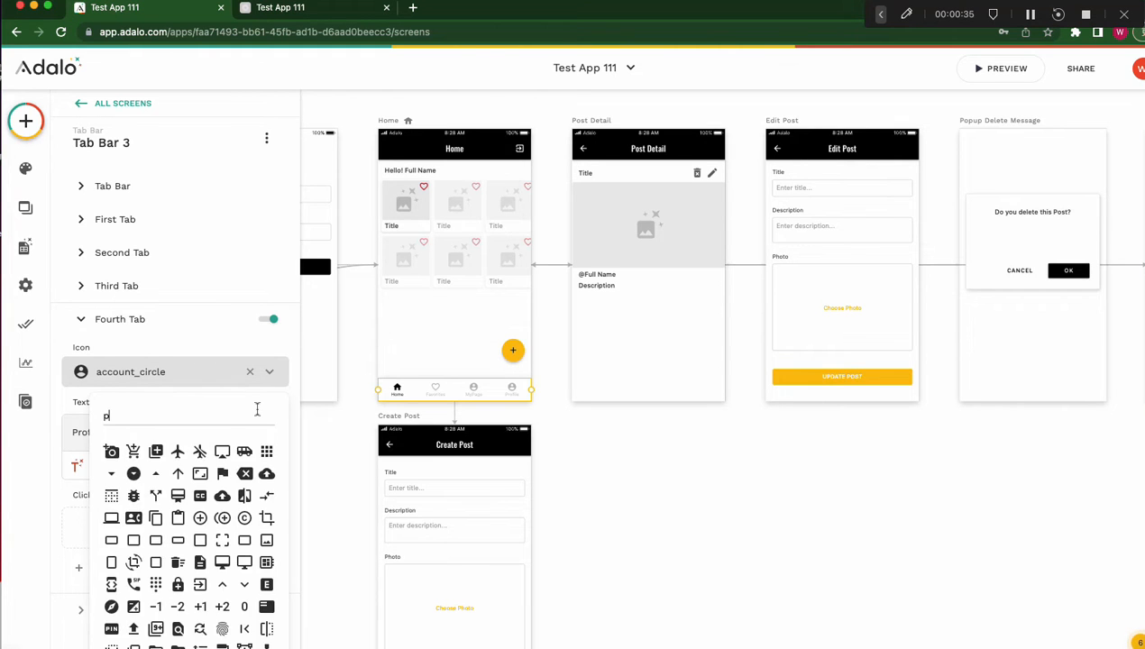
pyautogui.write('eo')
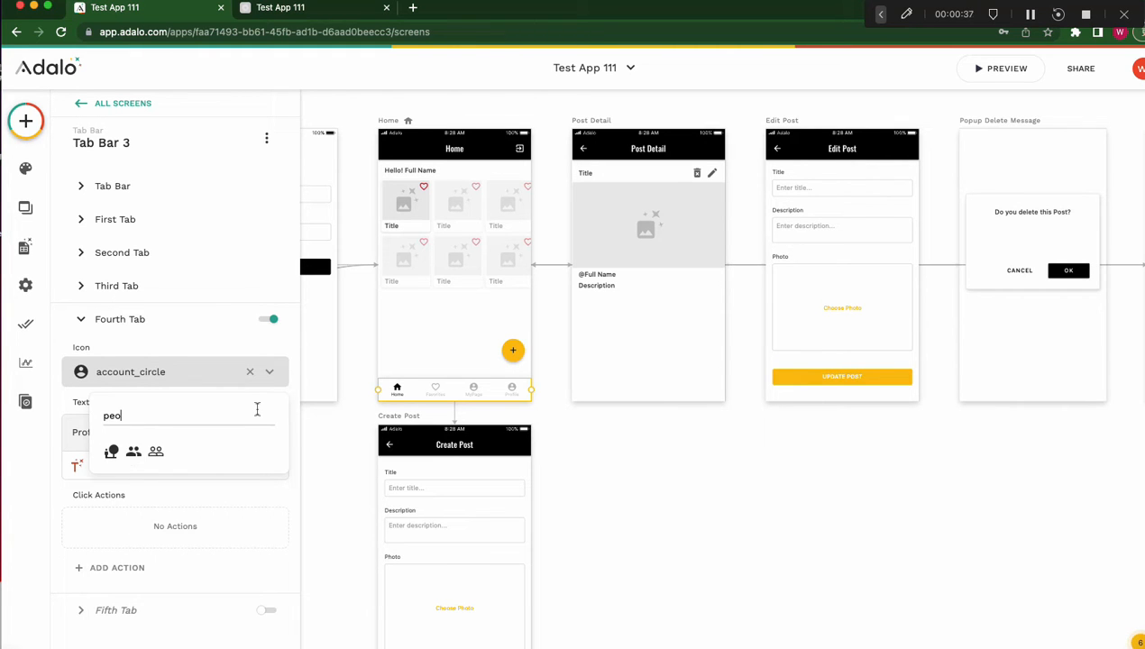
pyautogui.click(133, 452)
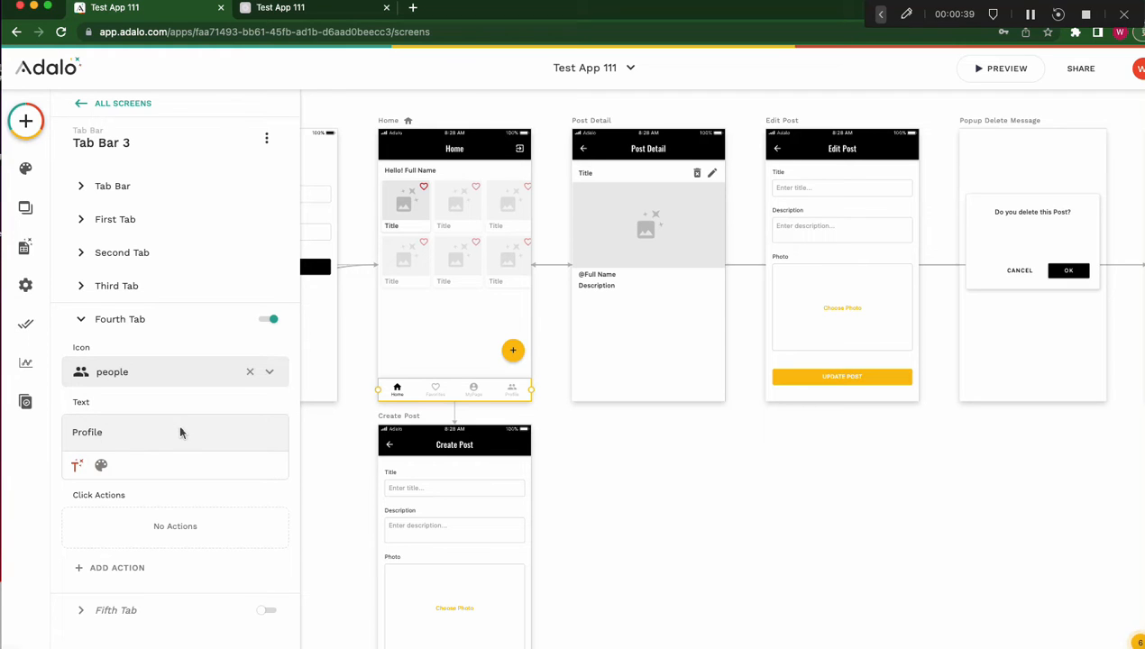
pyautogui.write('Users')
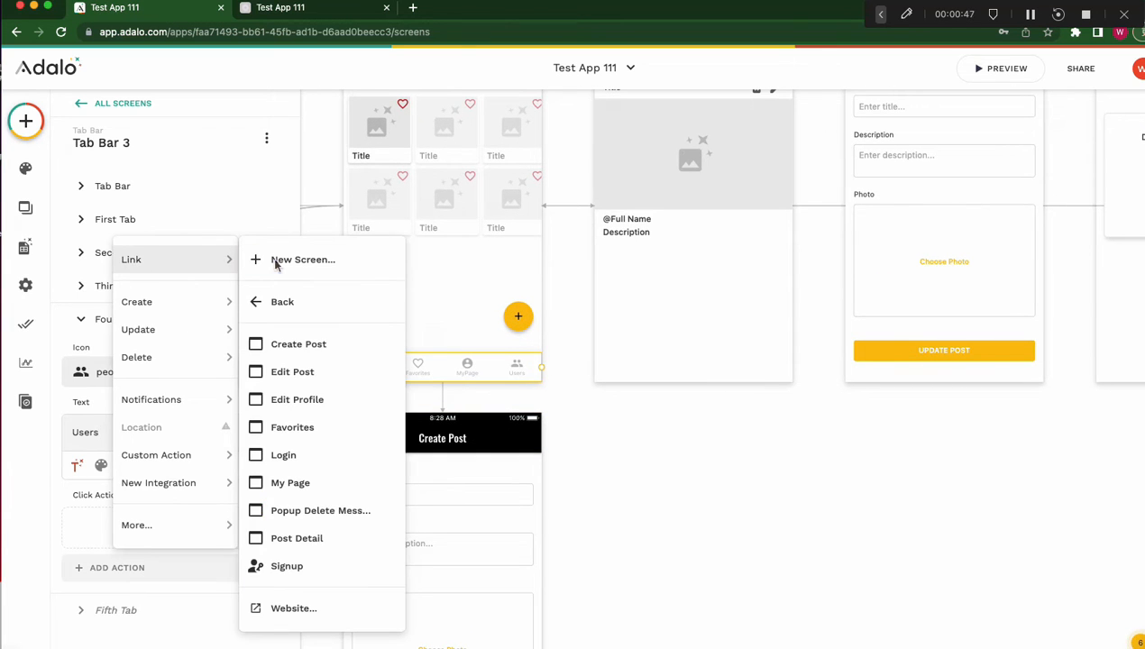
# Link the Users tab to a new App Bar screen named Users
pyautogui.click(302, 260)
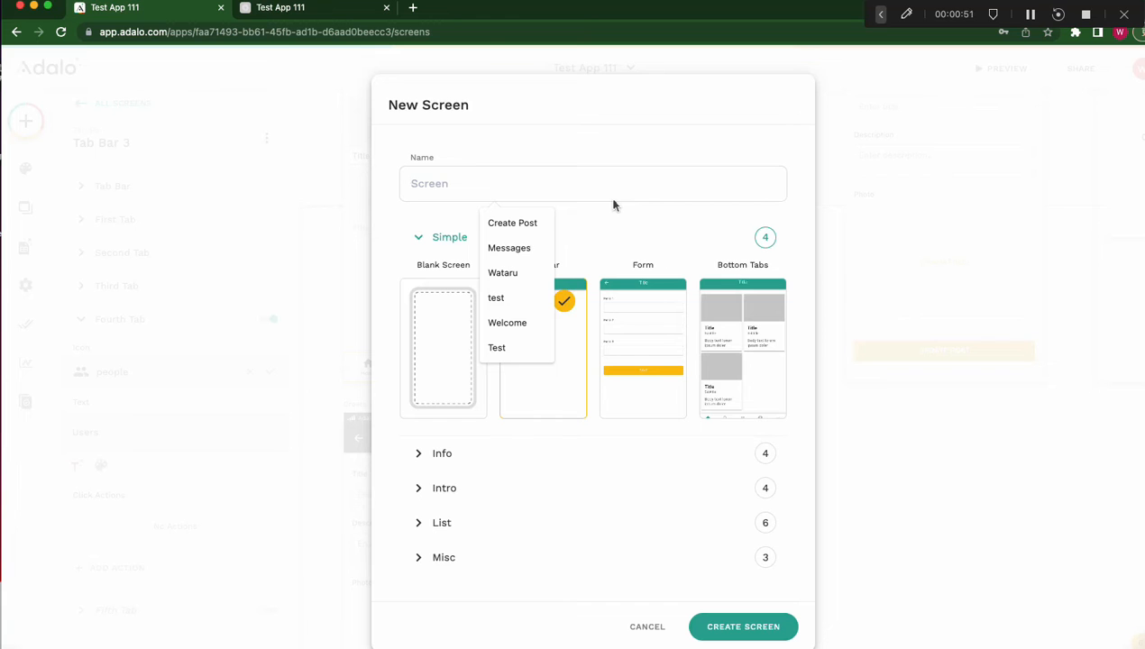
pyautogui.write('Users')
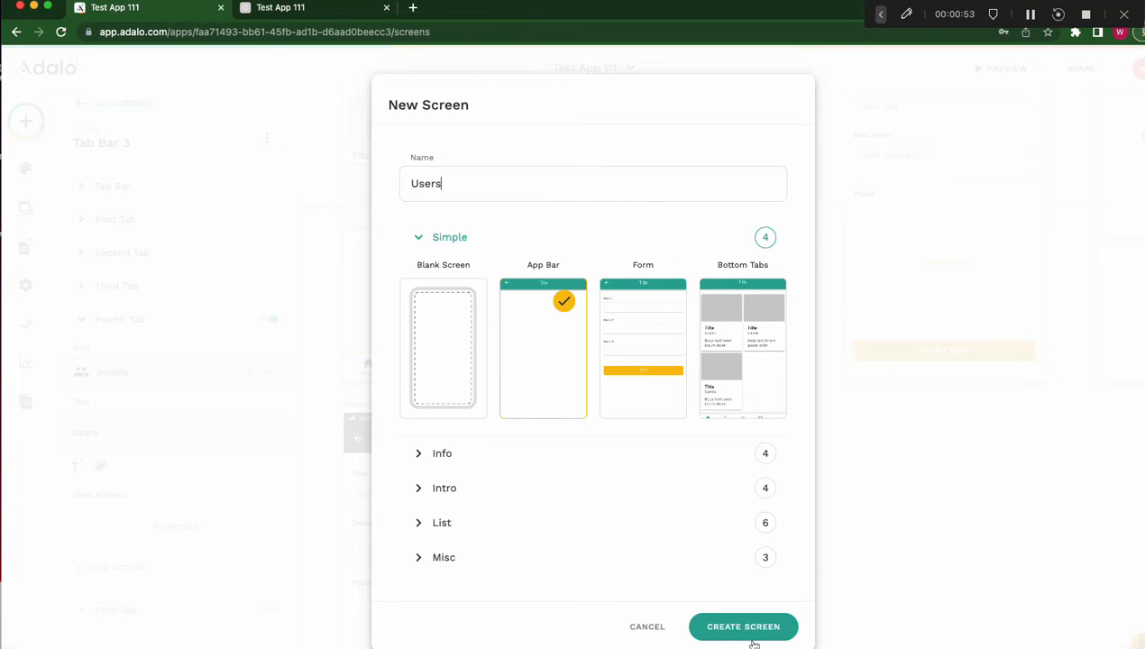
pyautogui.click(743, 627)
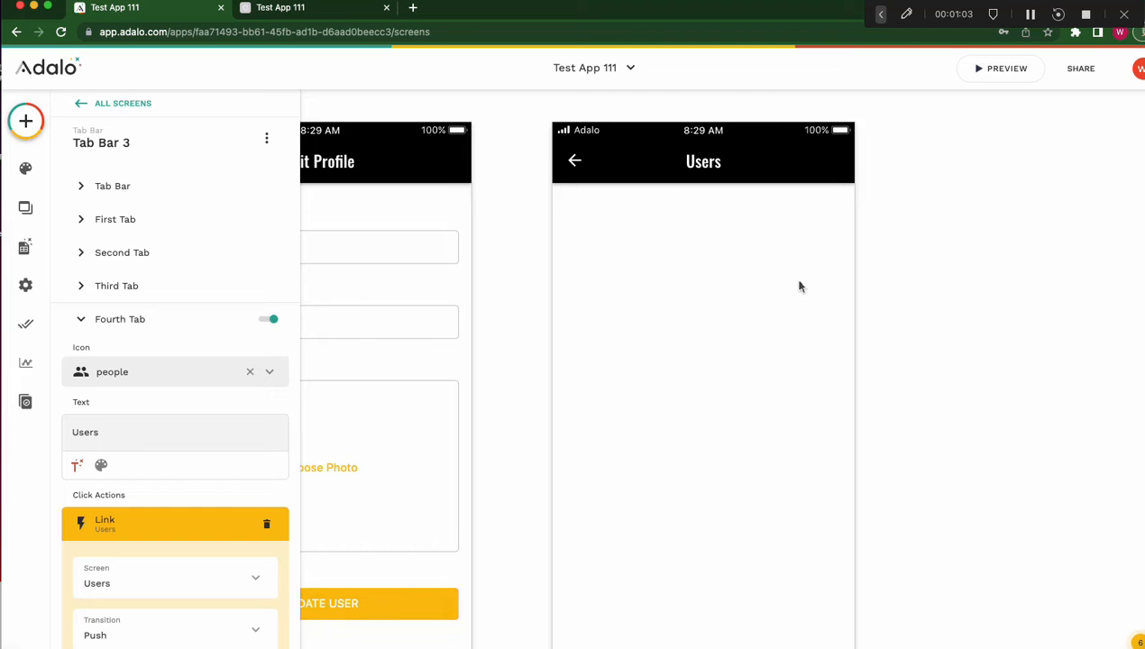
# Add a Simple List component from the Lists group onto the Users screen
pyautogui.click(25, 121)
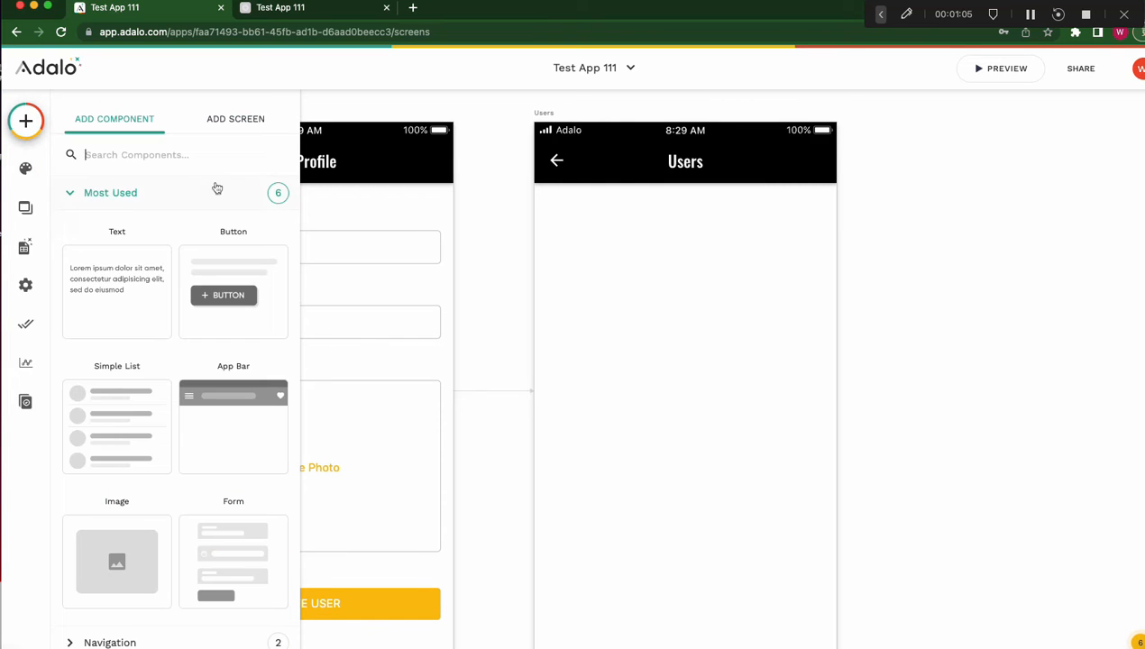
pyautogui.scroll(-3)
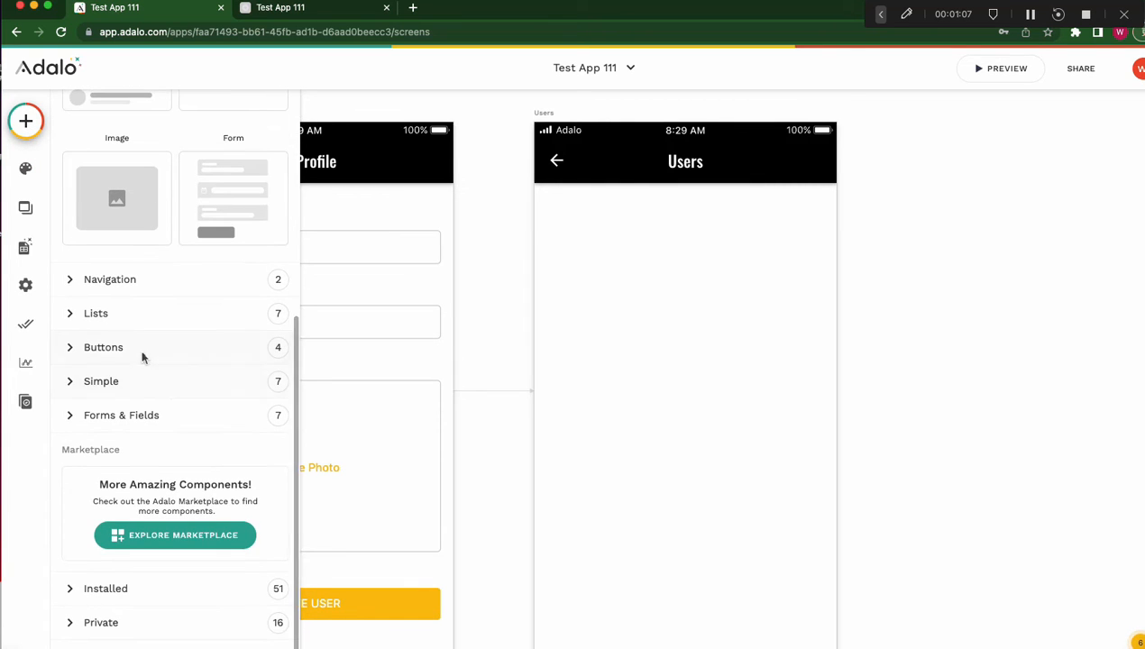
pyautogui.click(101, 381)
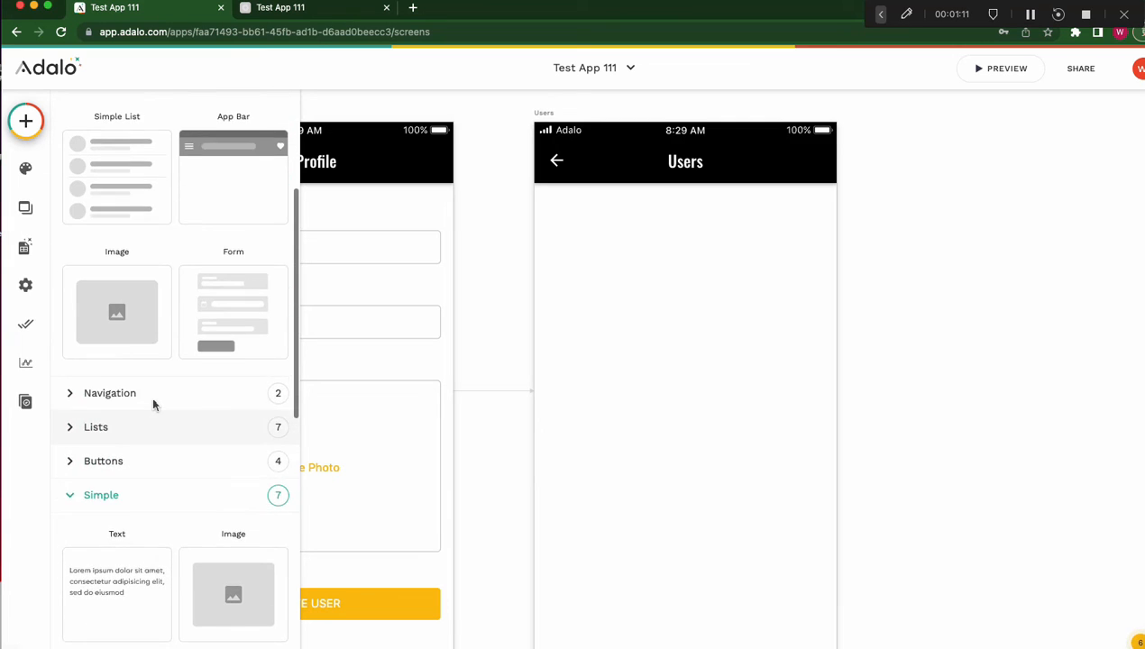
pyautogui.click(96, 427)
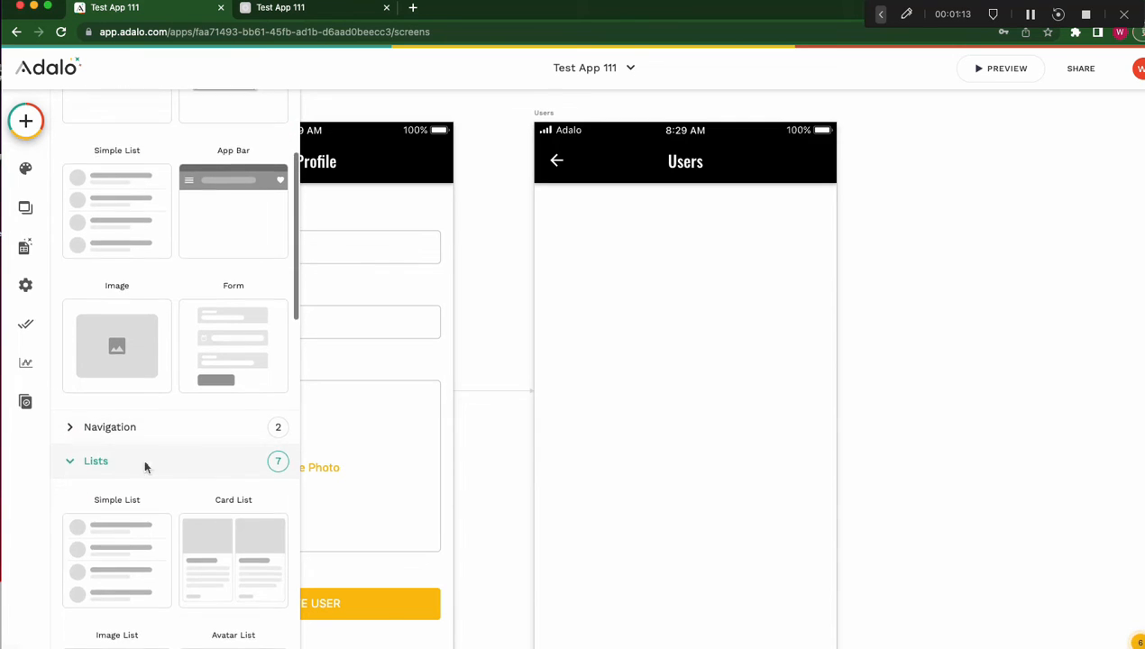
pyautogui.scroll(-3)
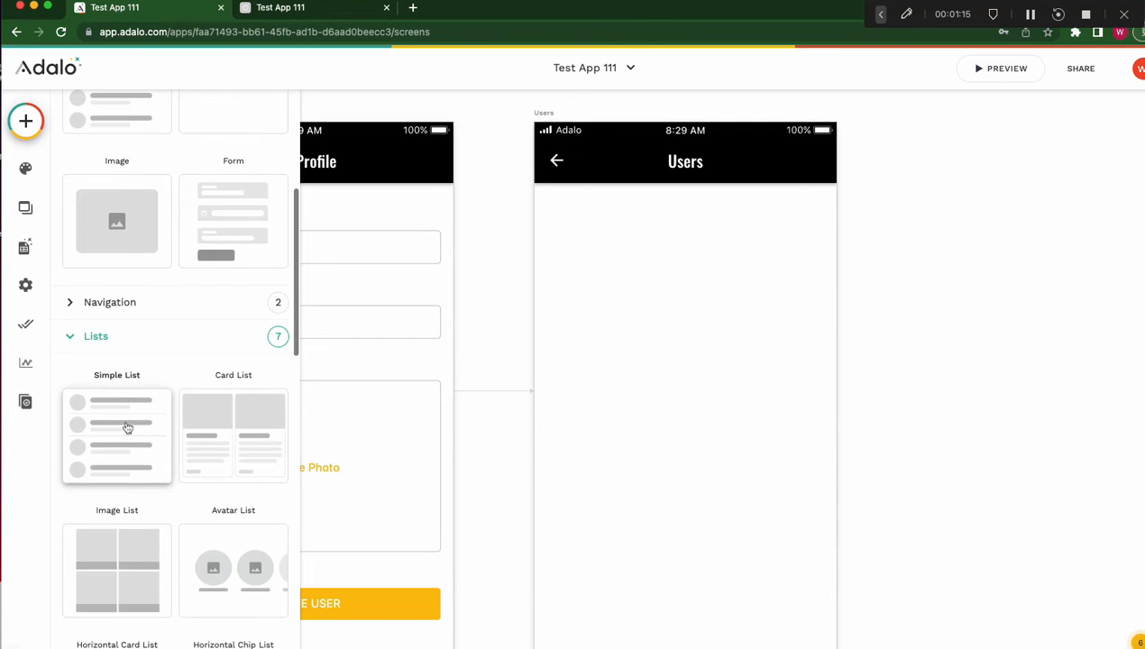
pyautogui.scroll(-3)
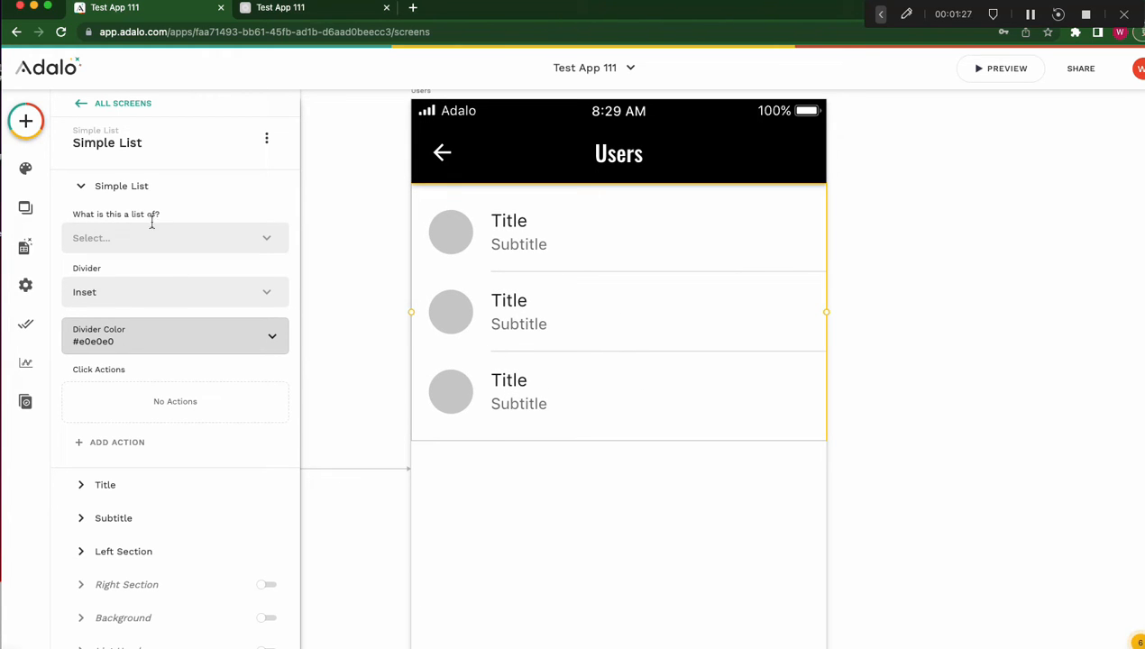
pyautogui.moveTo(70, 218)
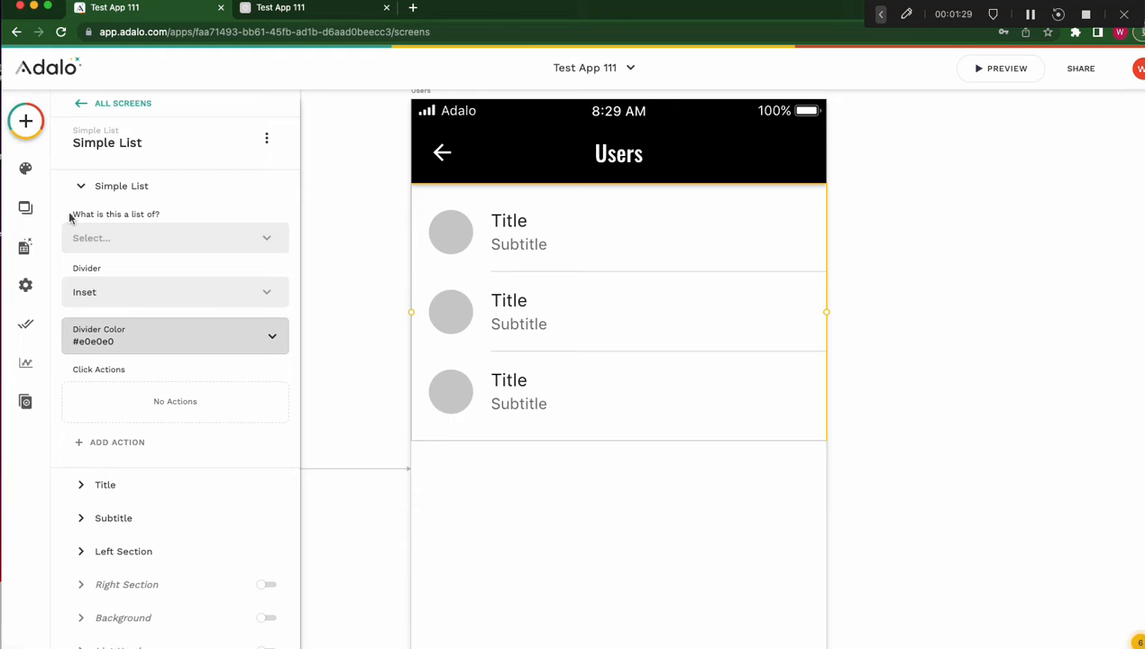
# Make the list show Users, sorted by Created Date from newest to oldest
pyautogui.click(171, 238)
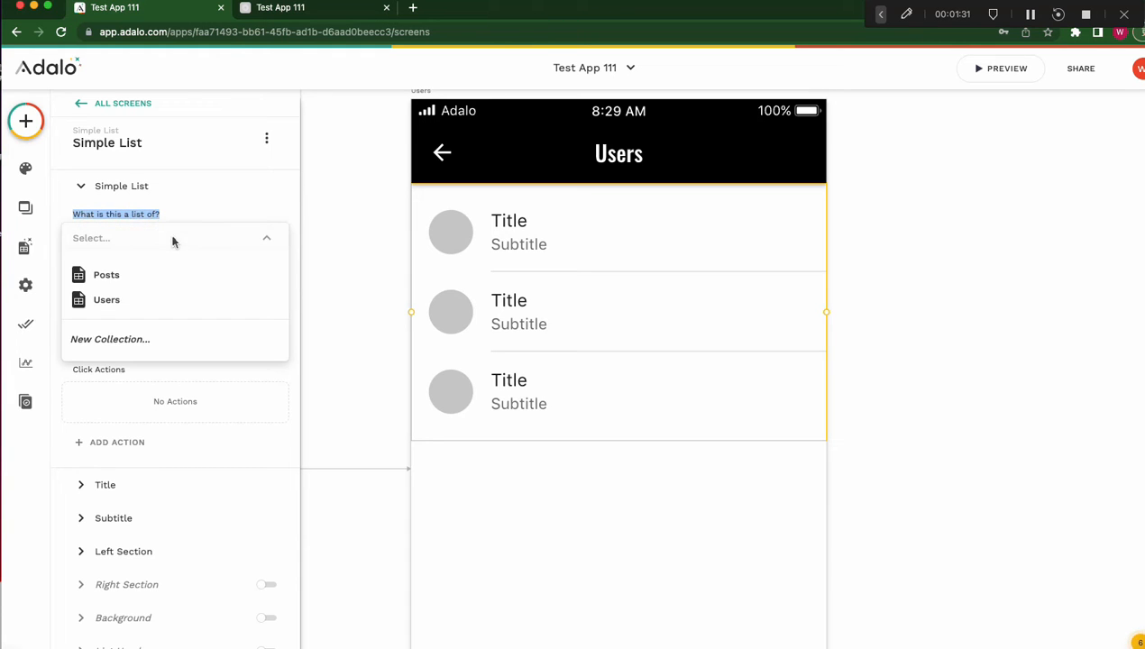
pyautogui.click(106, 299)
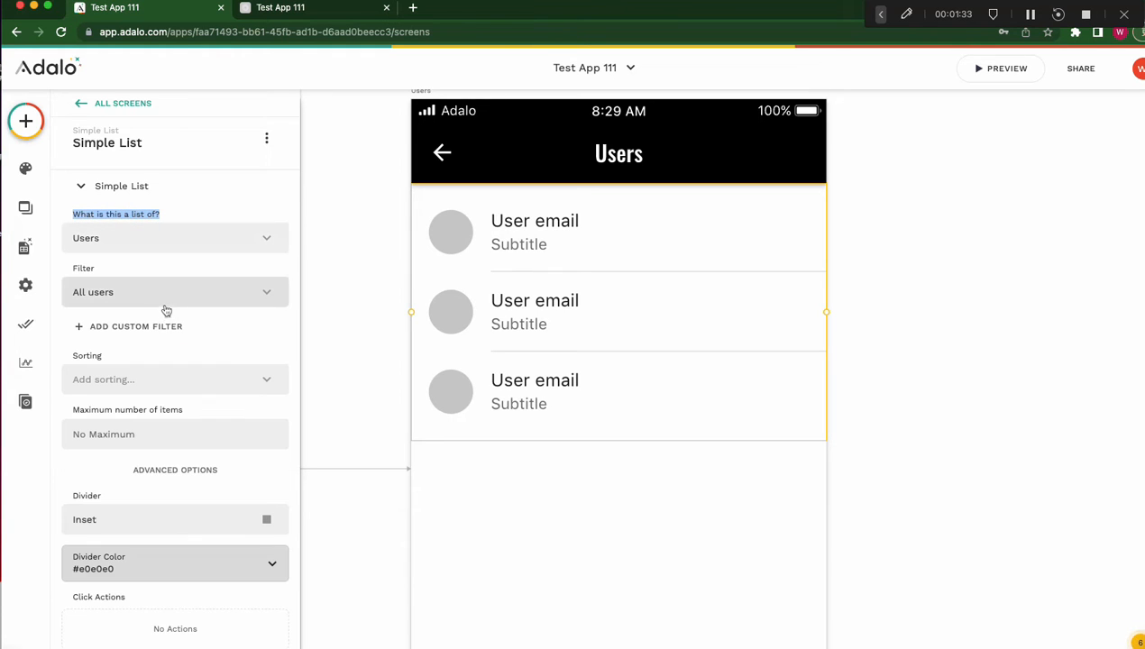
pyautogui.moveTo(153, 300)
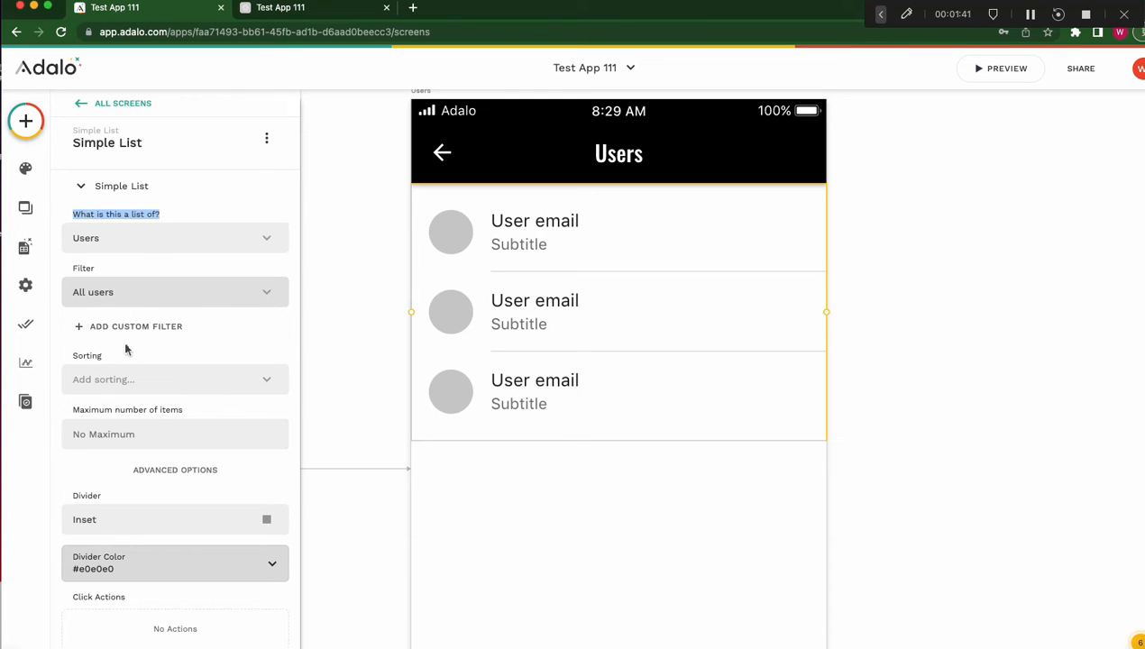
pyautogui.click(175, 379)
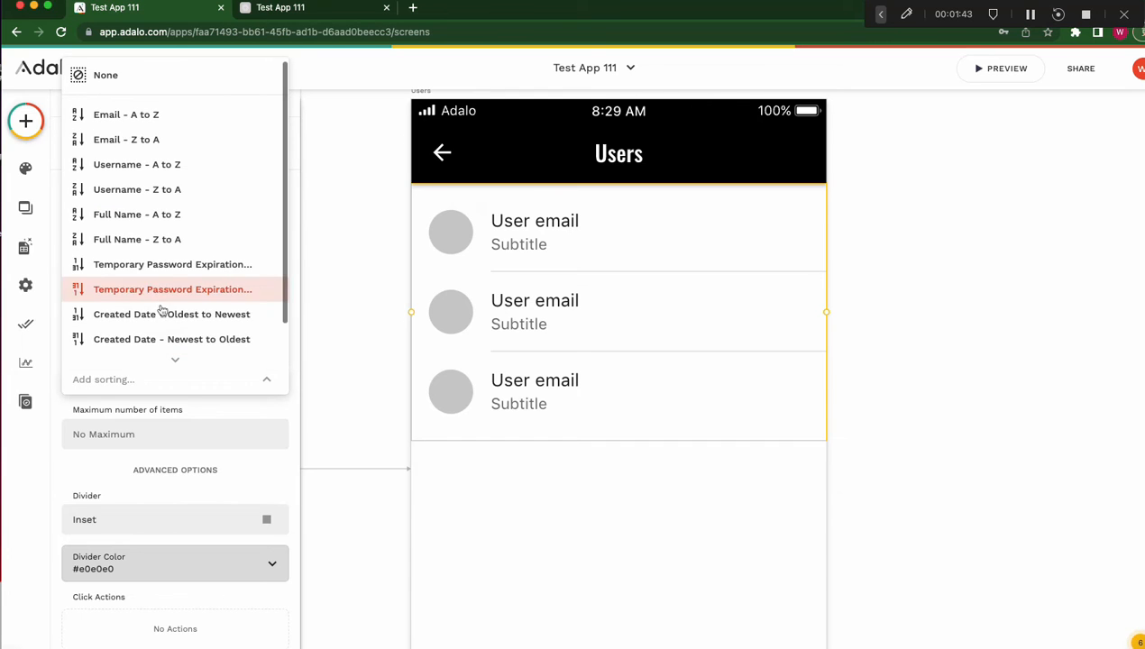
pyautogui.scroll(-3)
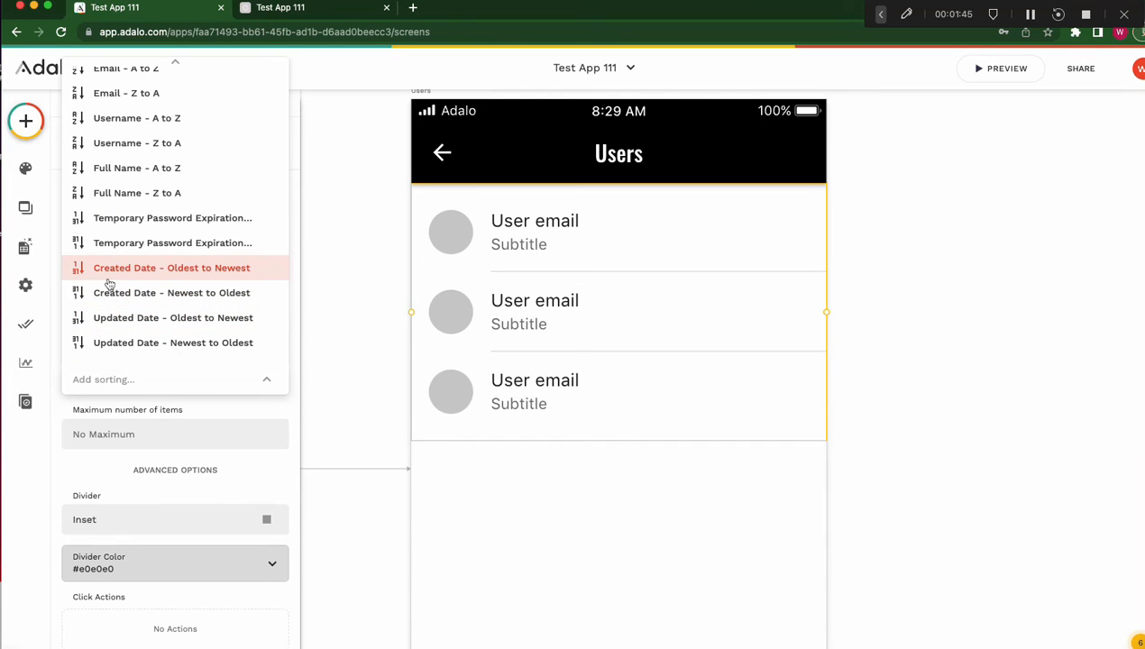
pyautogui.click(171, 293)
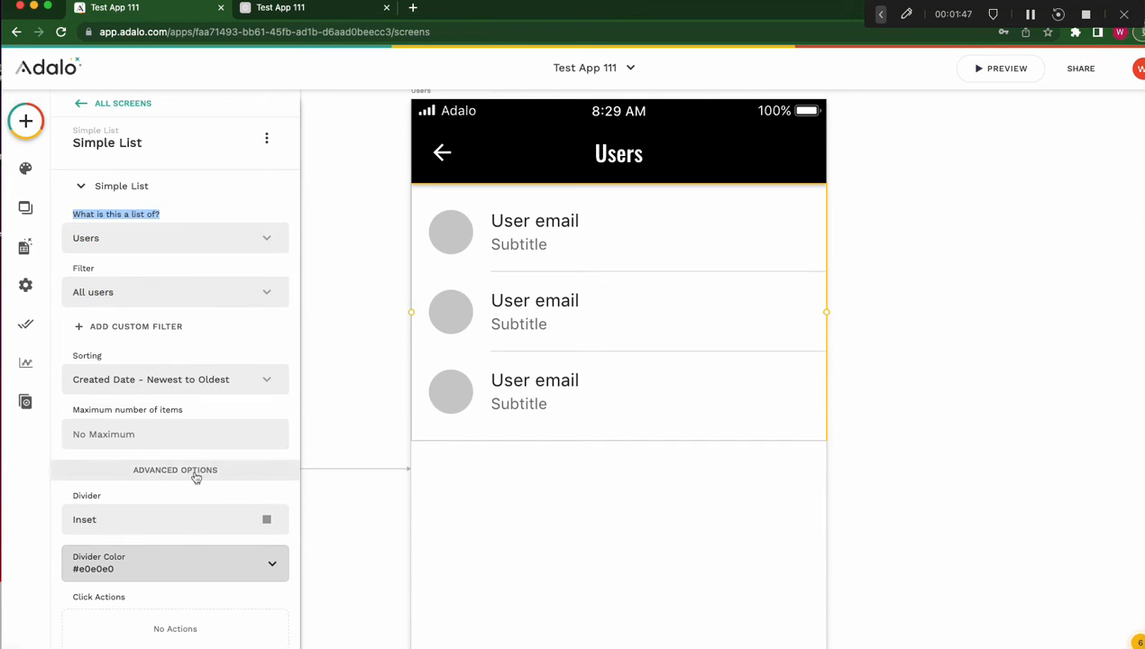
pyautogui.scroll(-3)
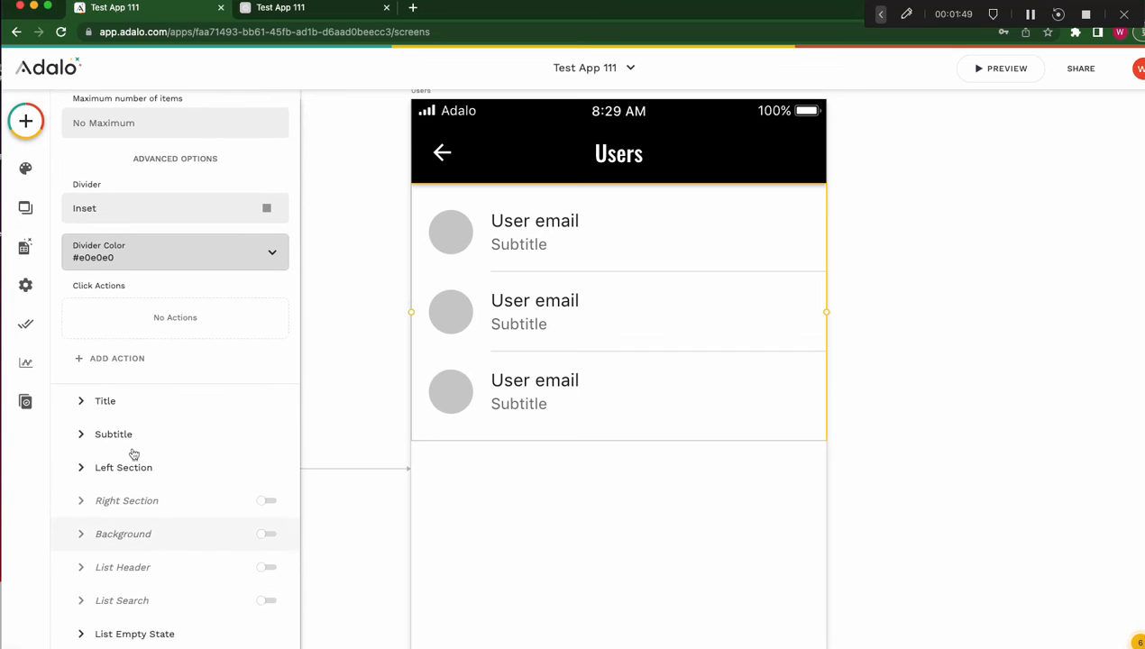
# Set each list row's title to the user's Full Name
pyautogui.click(104, 401)
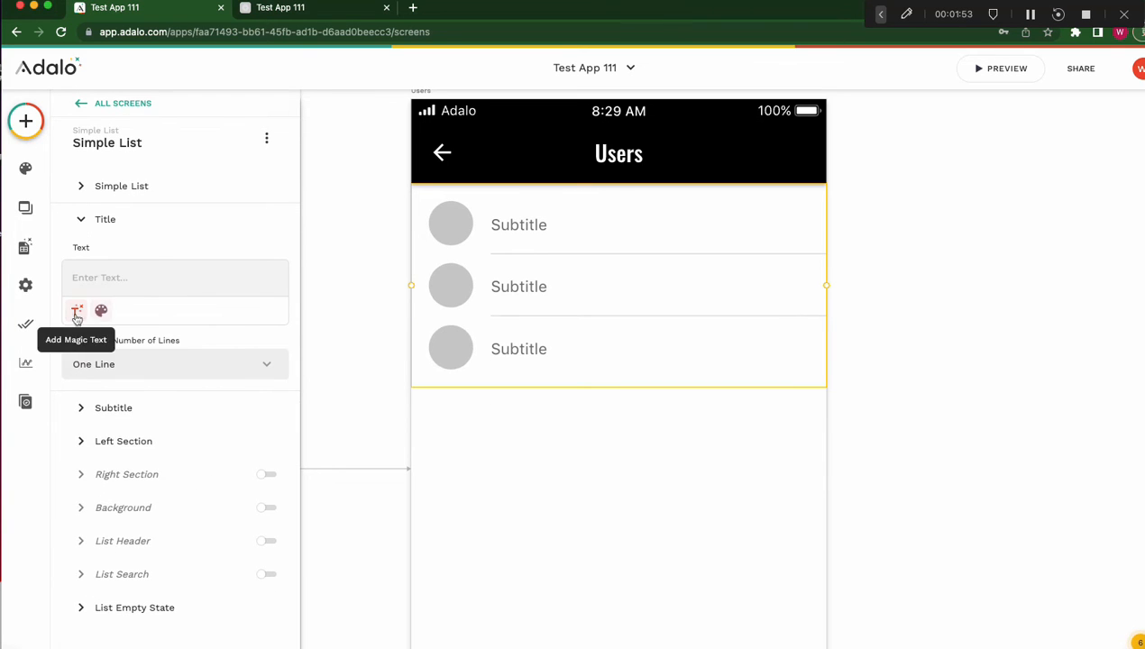
pyautogui.click(77, 310)
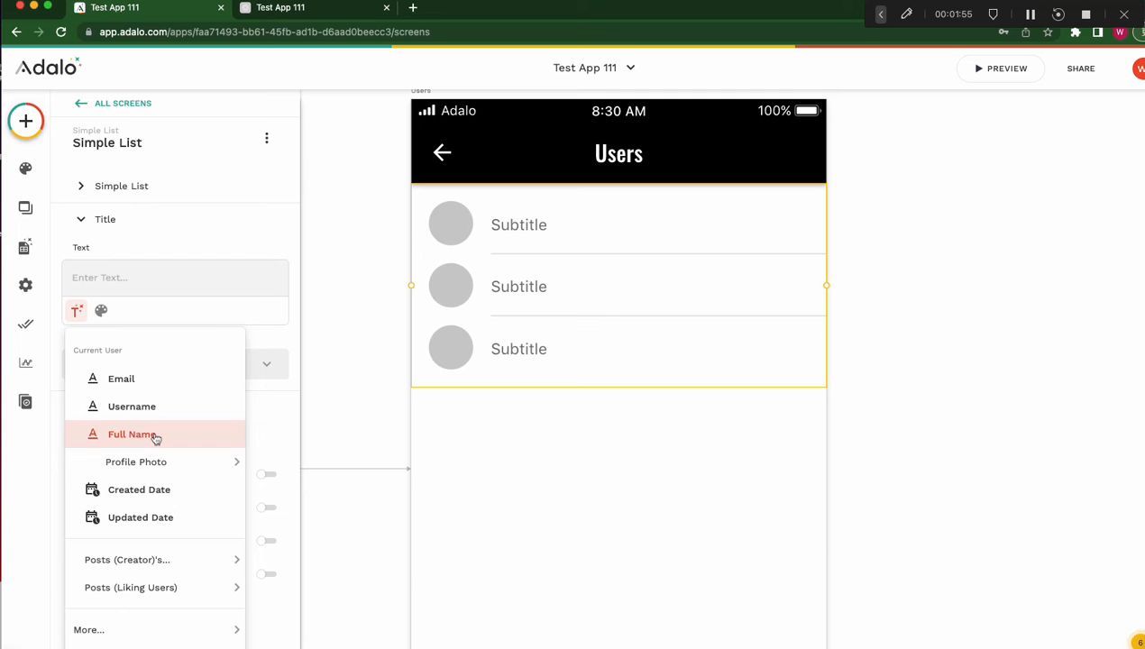
pyautogui.click(131, 434)
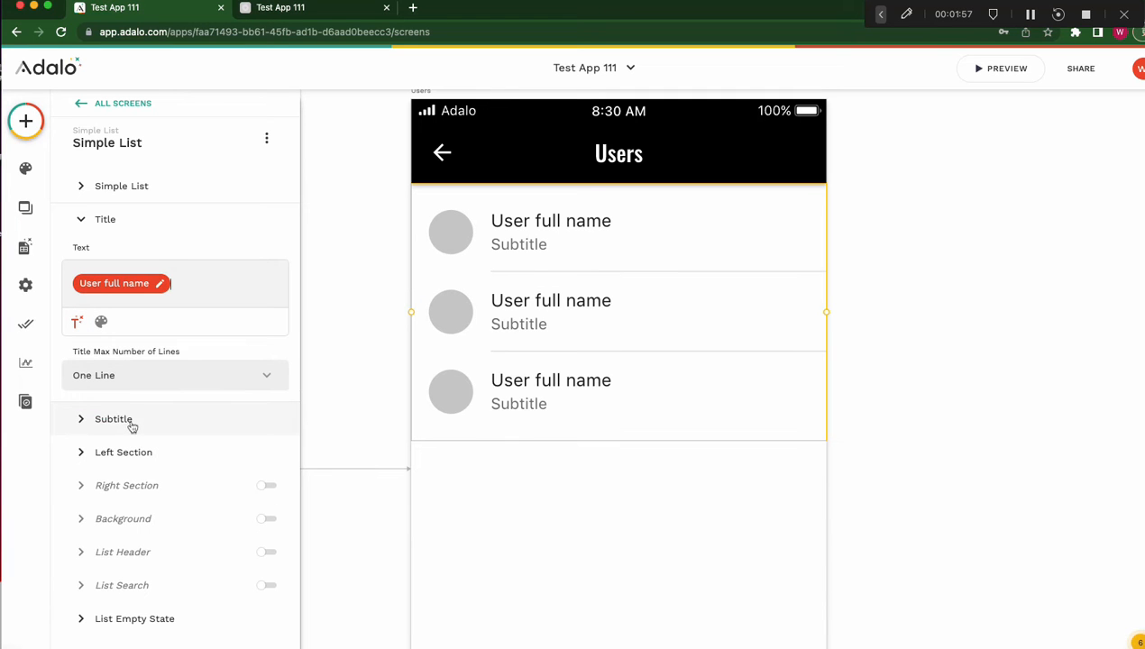
# Show Created Date as the row subtitle with a chosen date format, and review the row avatar settings
pyautogui.click(114, 419)
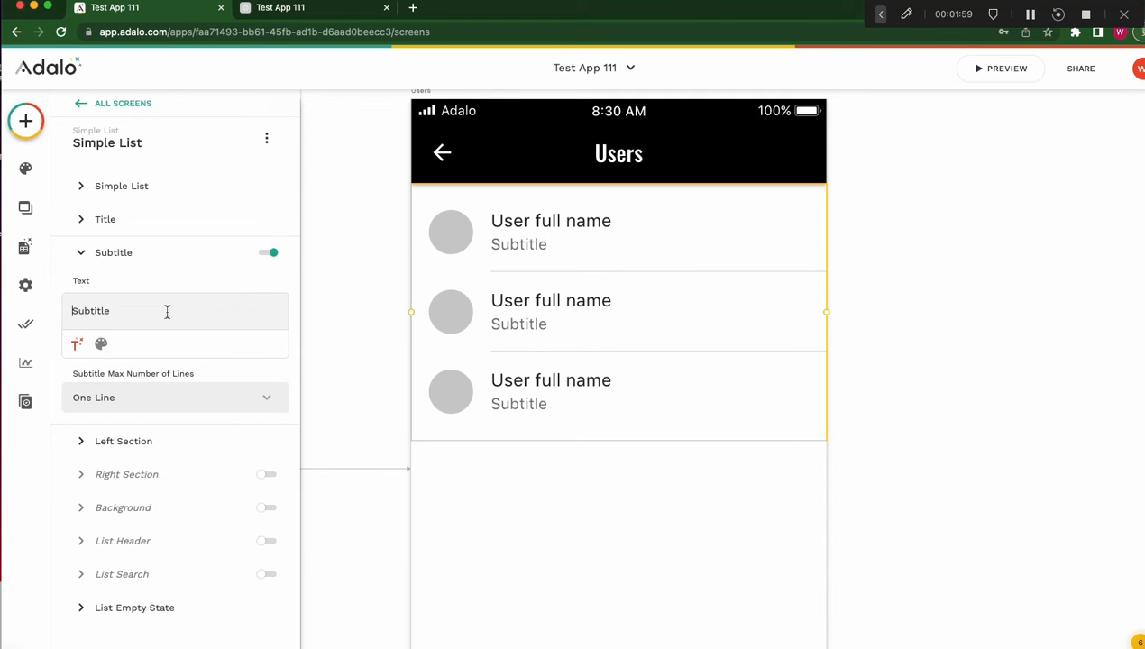
pyautogui.click(167, 310)
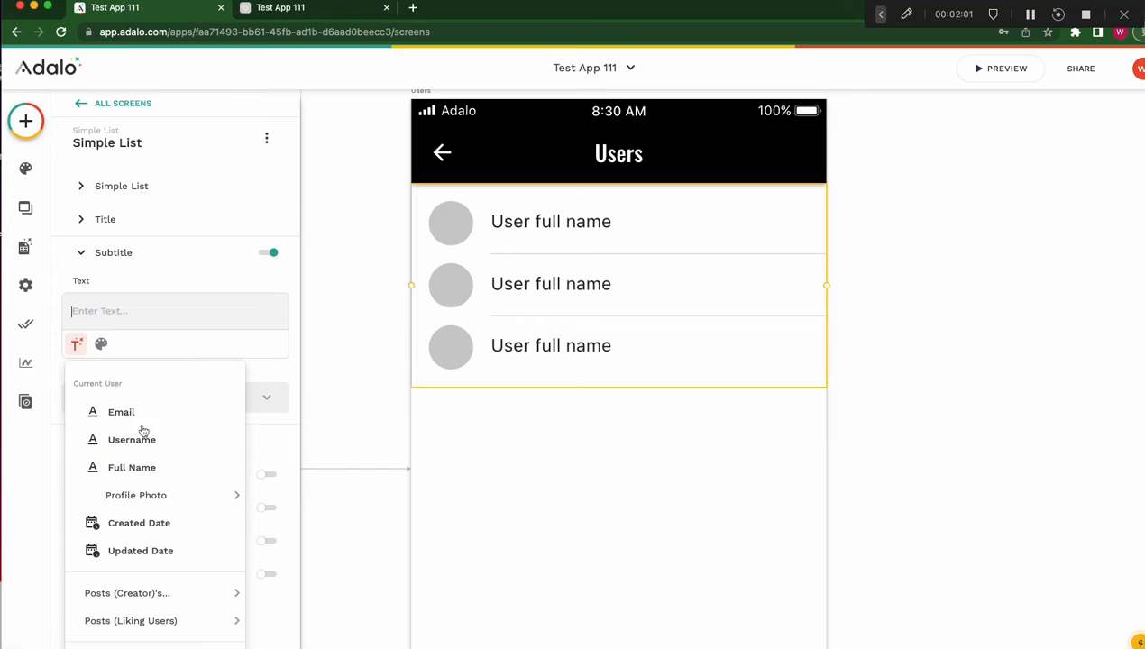
pyautogui.click(139, 523)
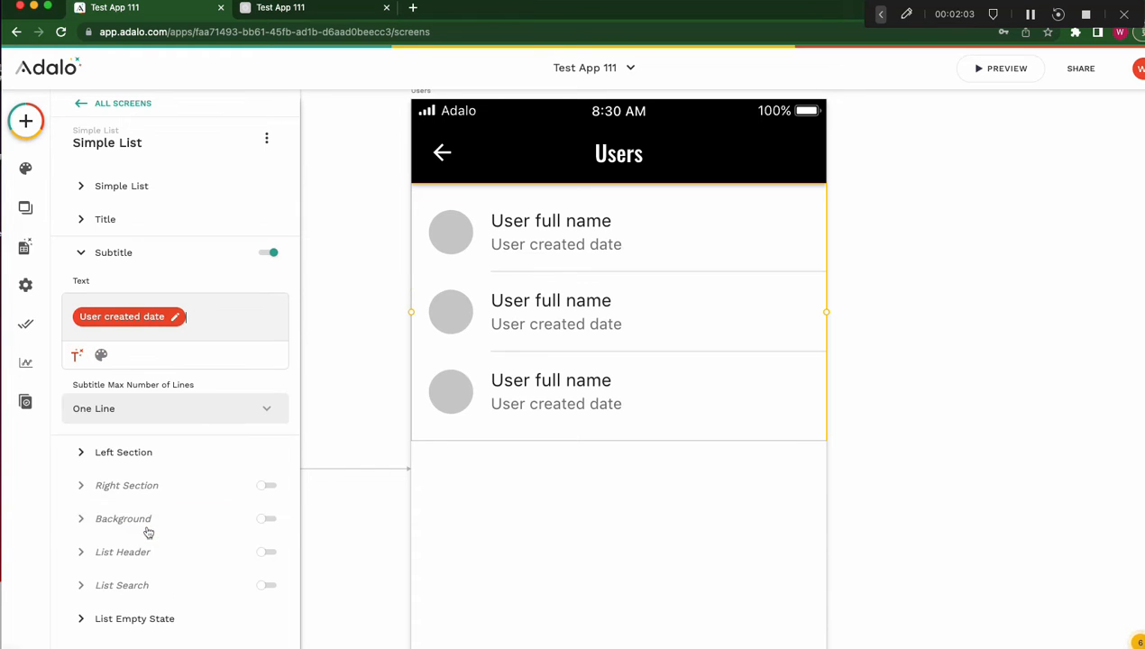
pyautogui.click(122, 316)
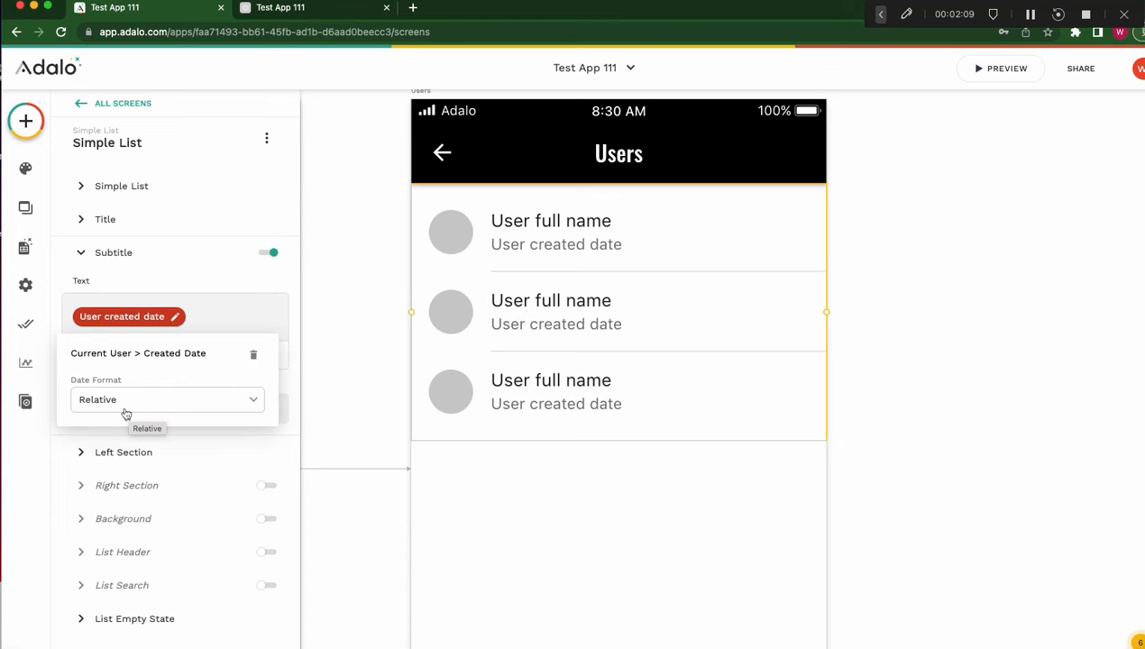
pyautogui.click(167, 399)
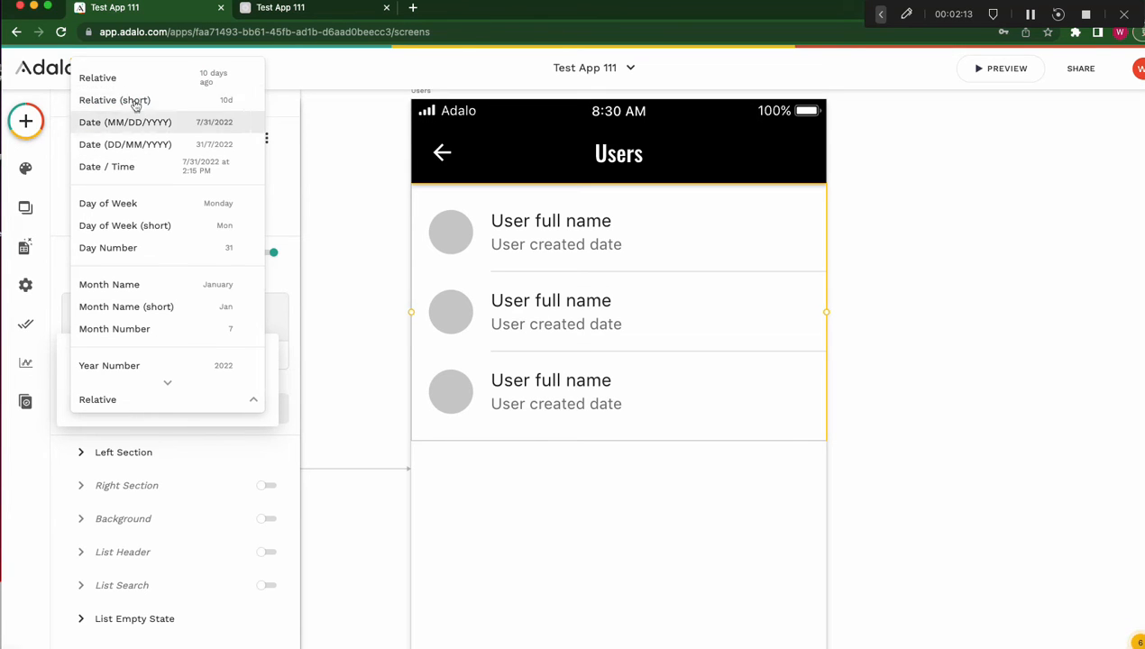
pyautogui.moveTo(106, 166)
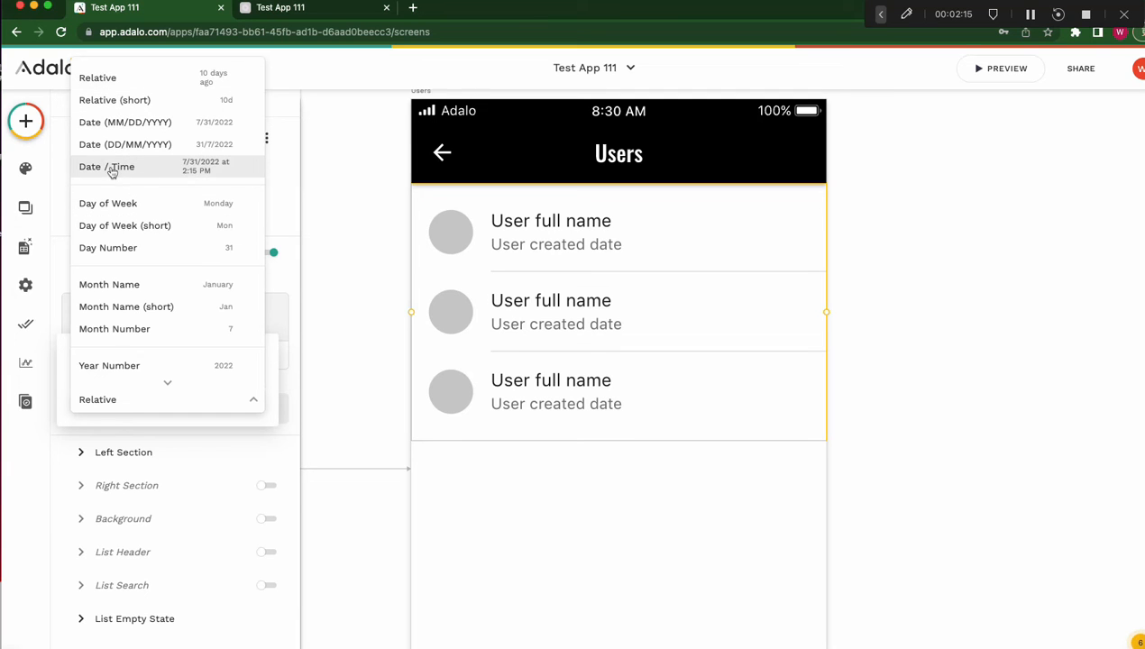
pyautogui.moveTo(190, 171)
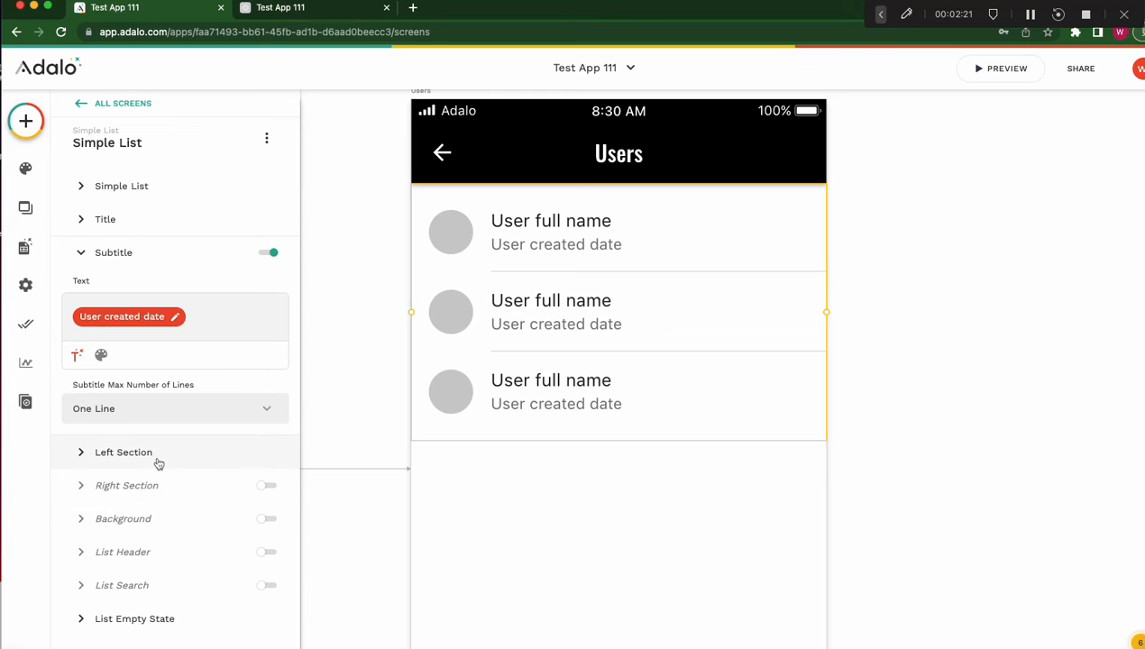
pyautogui.click(123, 452)
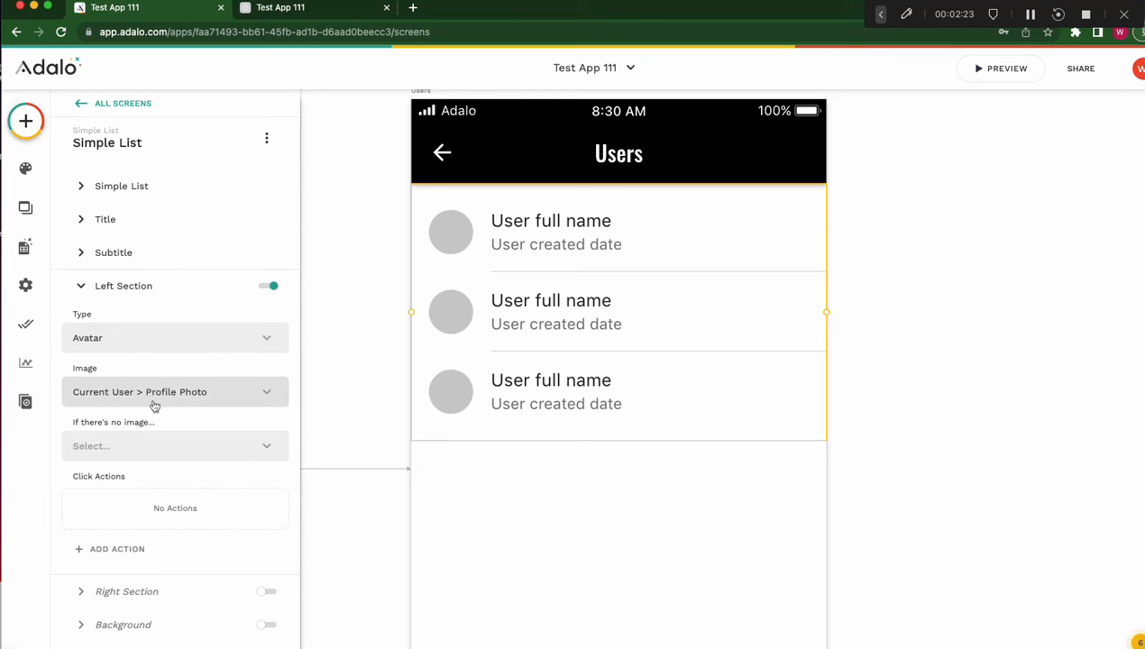
pyautogui.moveTo(214, 437)
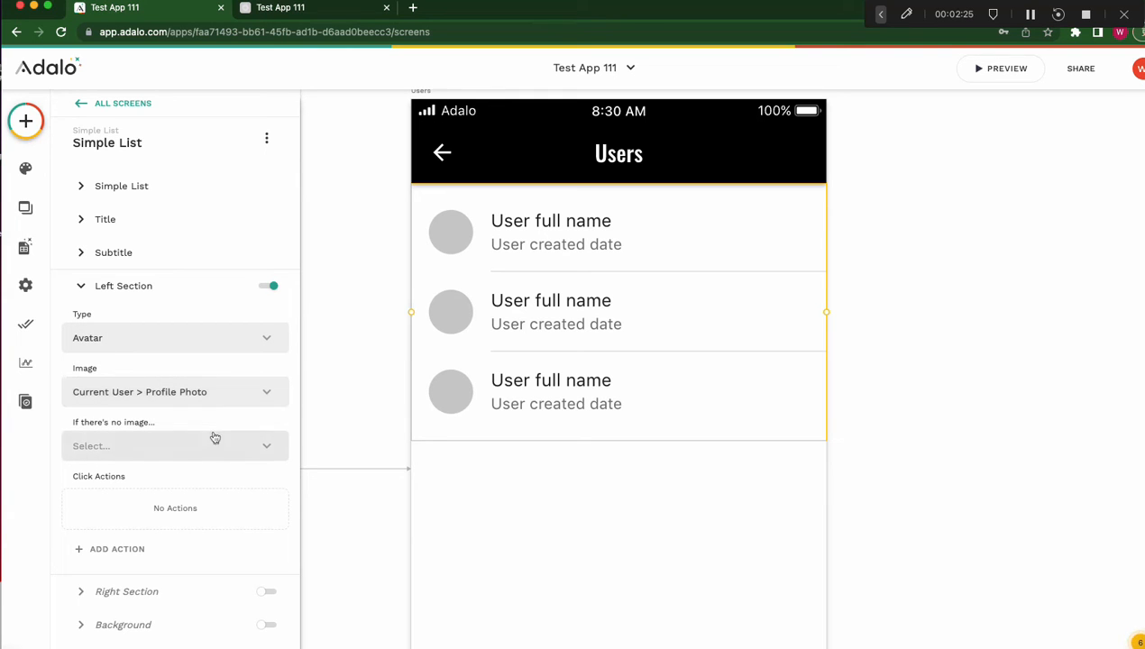
pyautogui.scroll(-3)
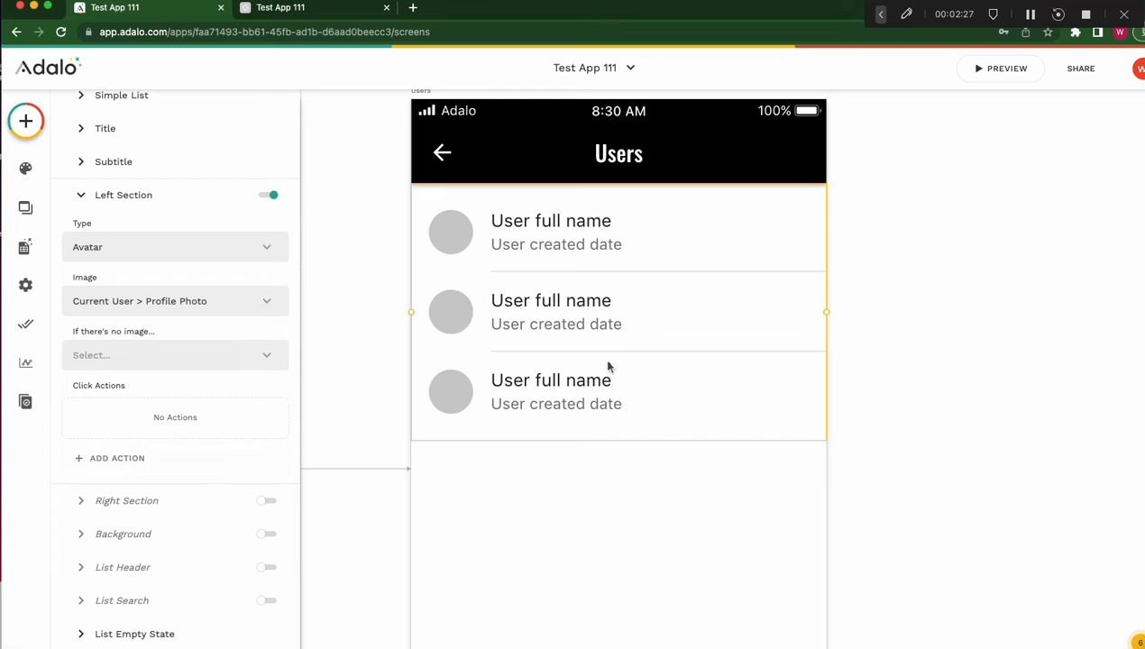
pyautogui.moveTo(595, 379)
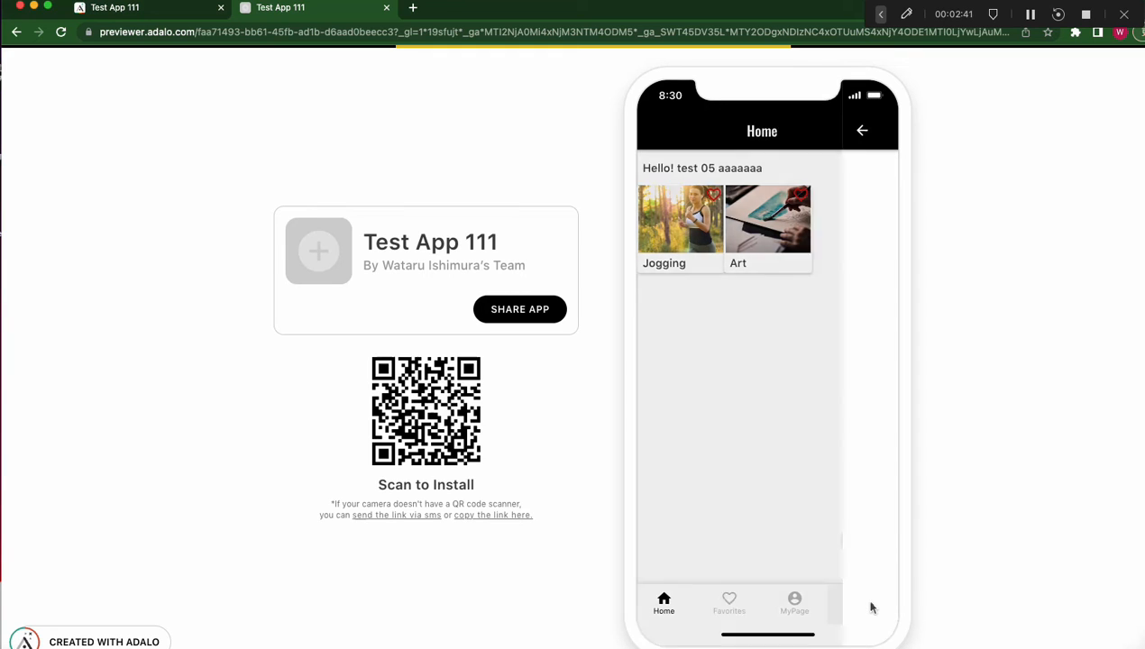
# Open the Users screen in the previewer, showing four users with names and created dates
pyautogui.click(794, 604)
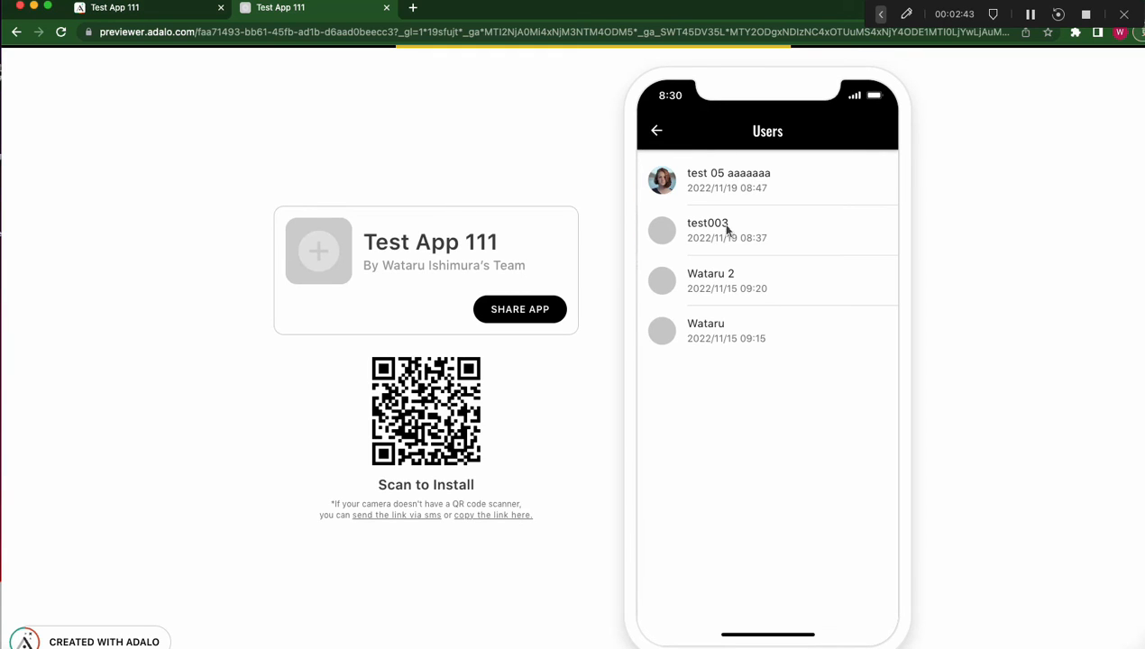
pyautogui.moveTo(742, 241)
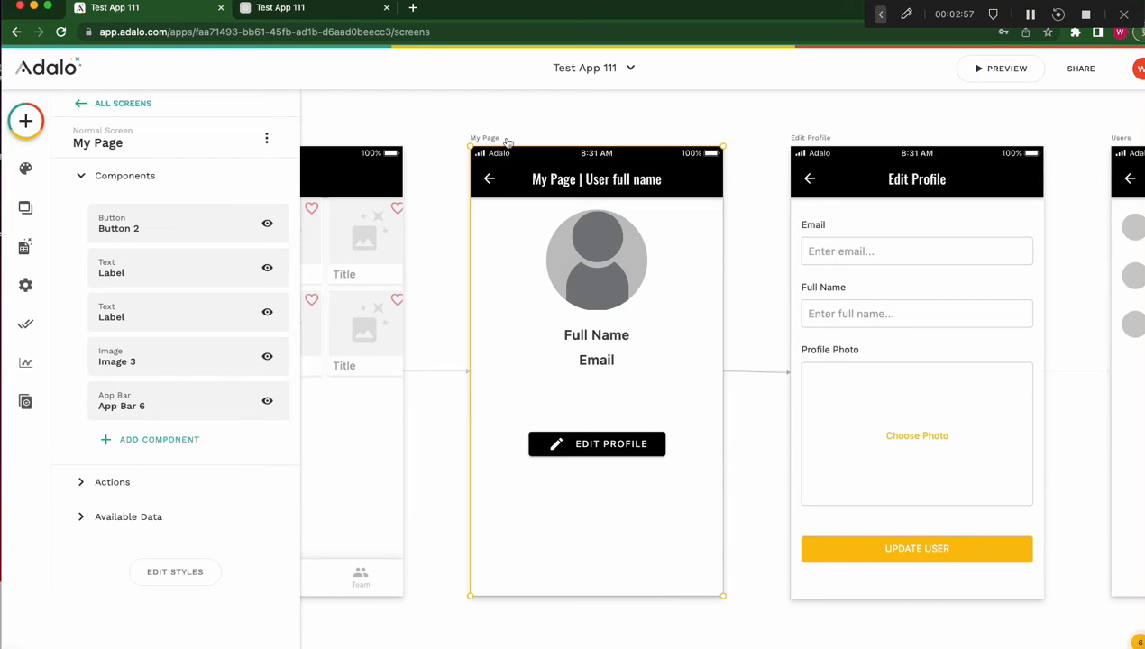
pyautogui.moveTo(737, 112)
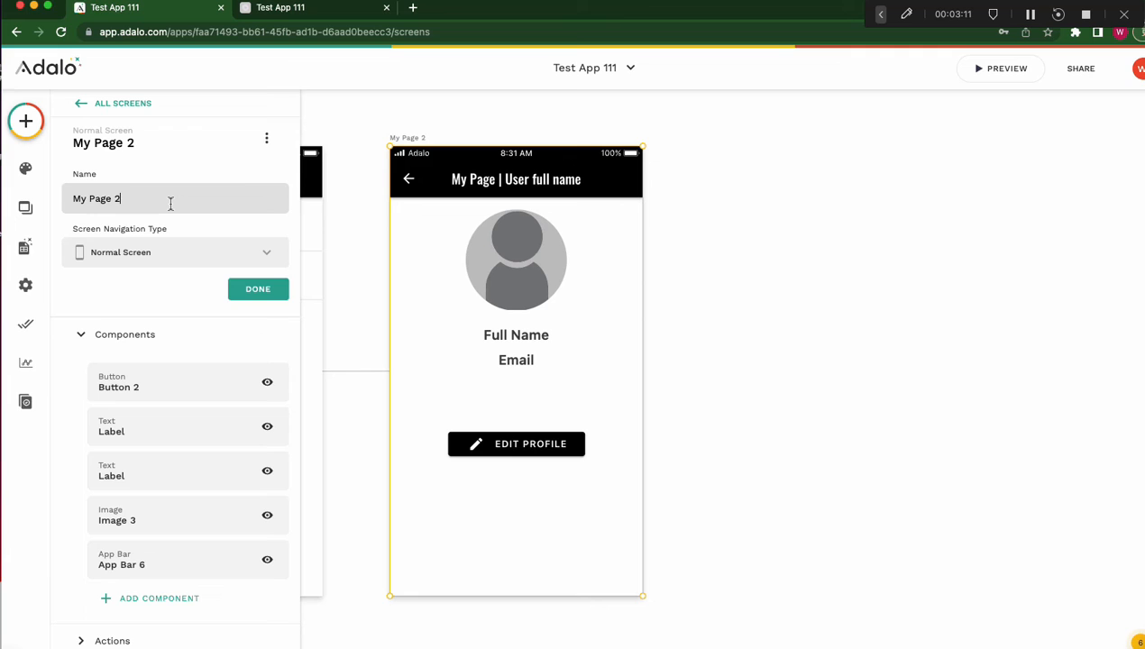
# Duplicate My Page and rename the copy to Profile View
pyautogui.write('p')
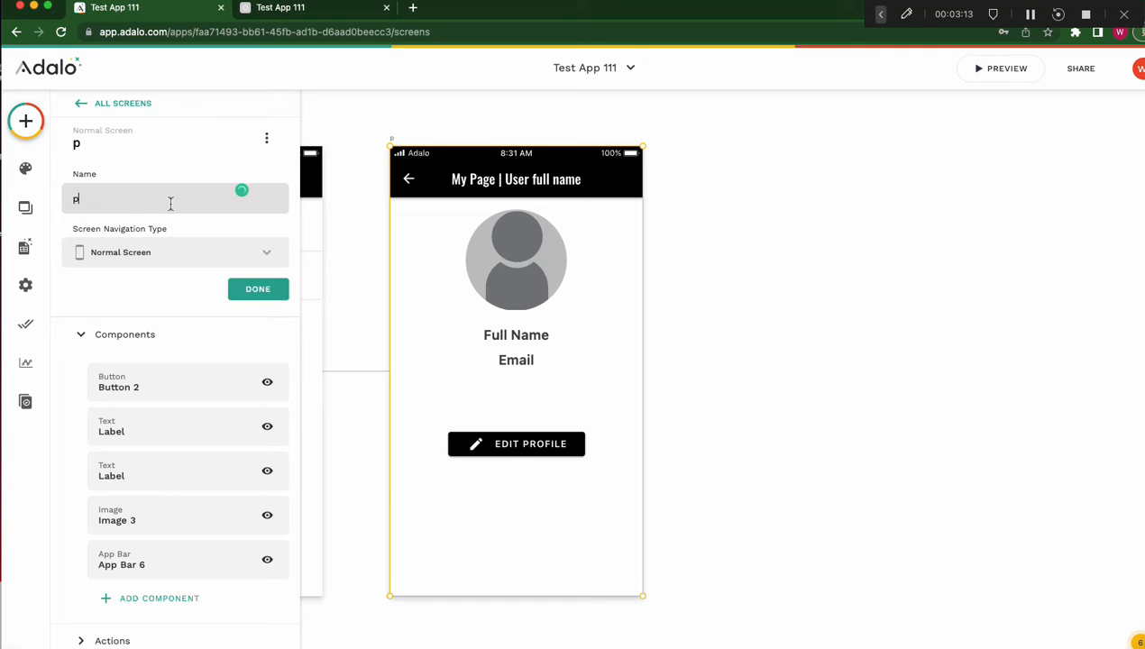
pyautogui.write('P')
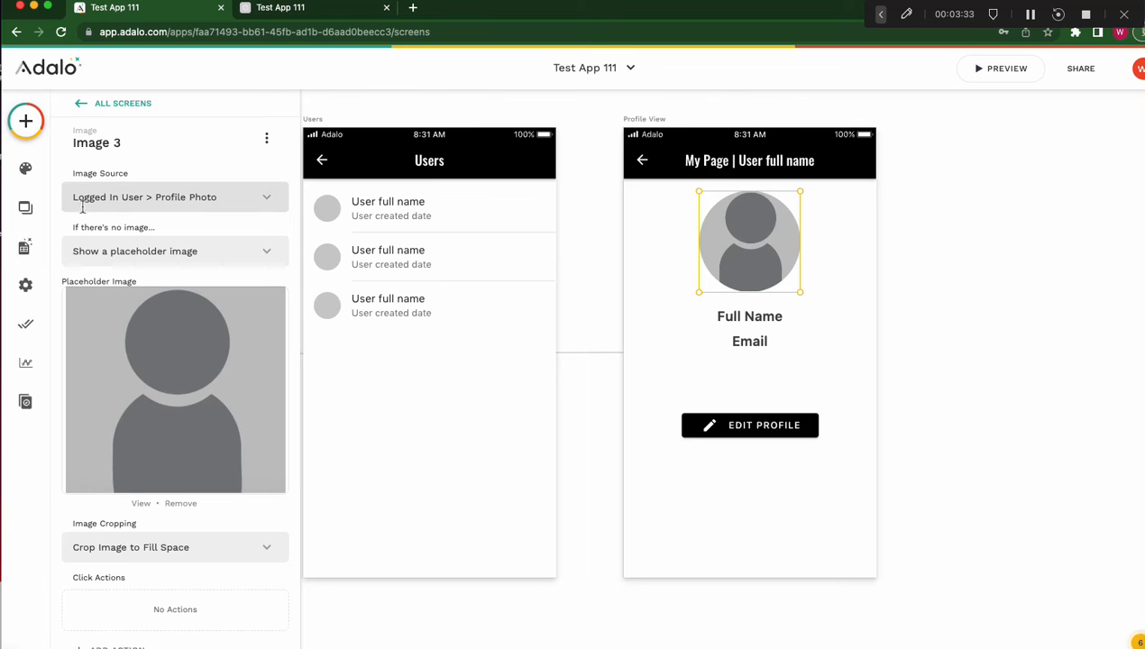
pyautogui.moveTo(144, 210)
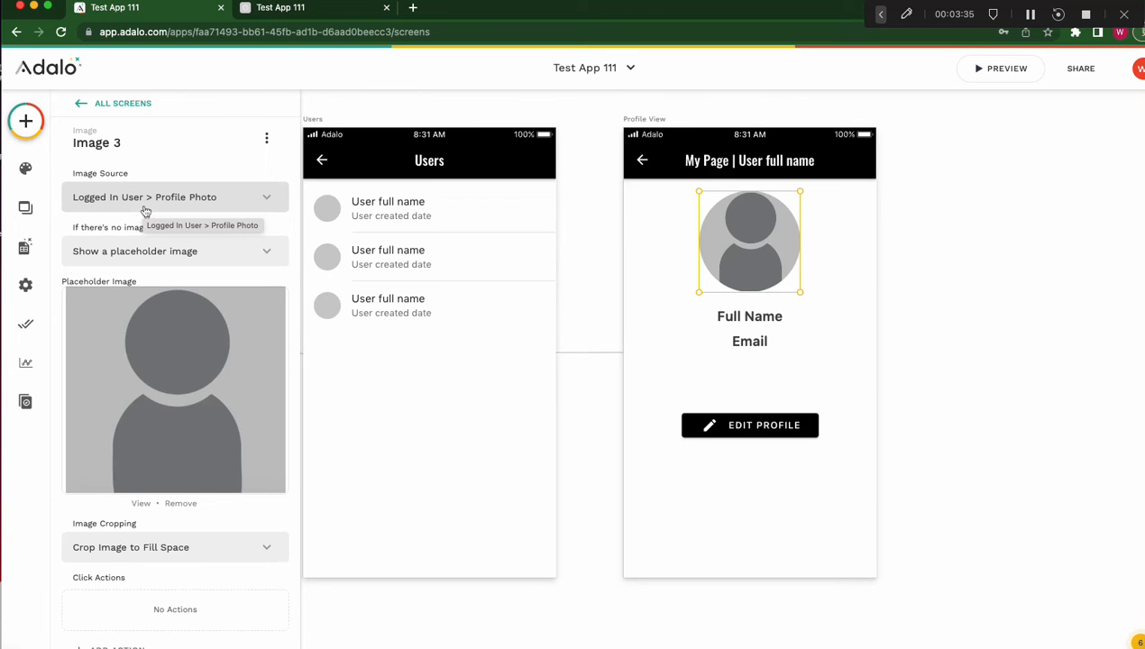
pyautogui.moveTo(207, 208)
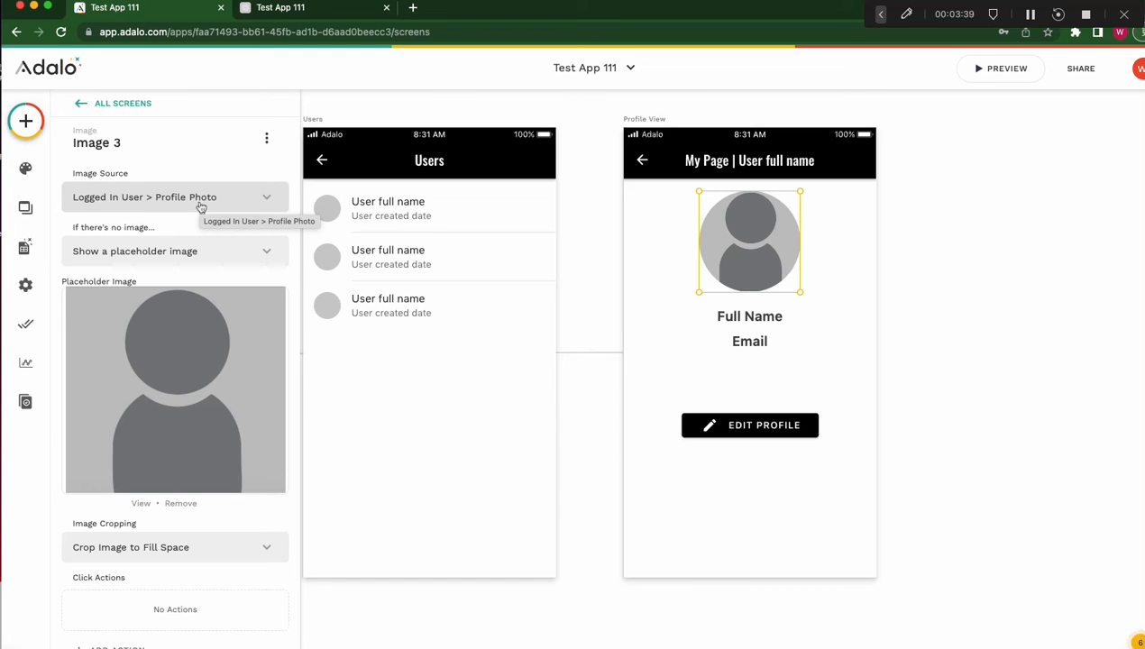
# Browse the database sources offered for the Profile View image
pyautogui.click(175, 197)
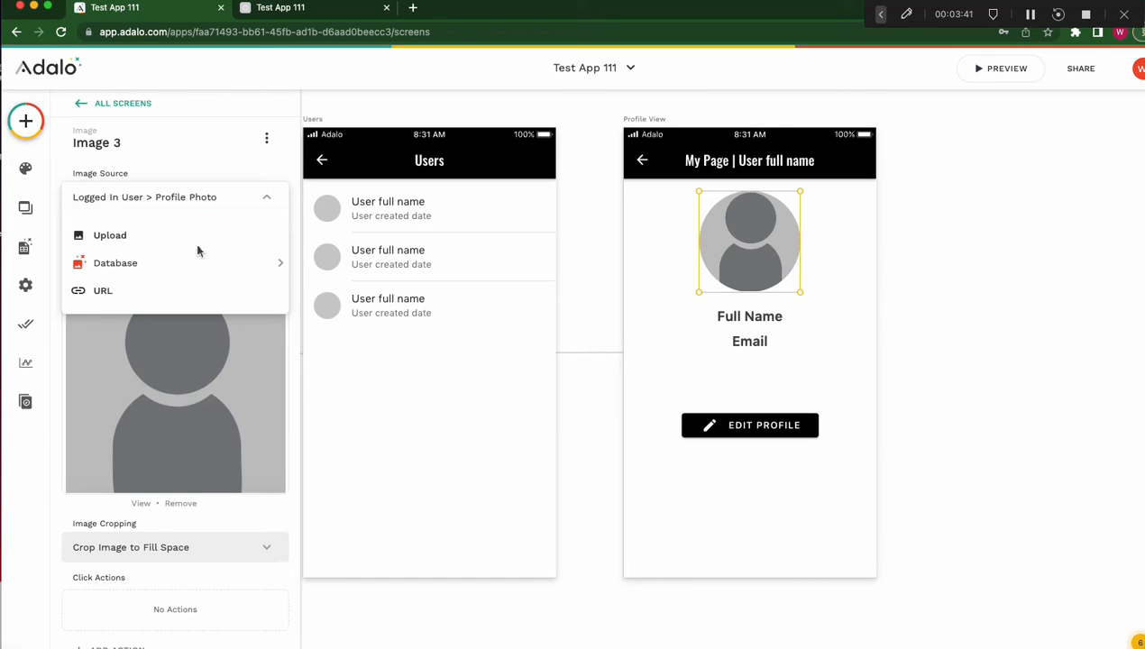
pyautogui.click(115, 263)
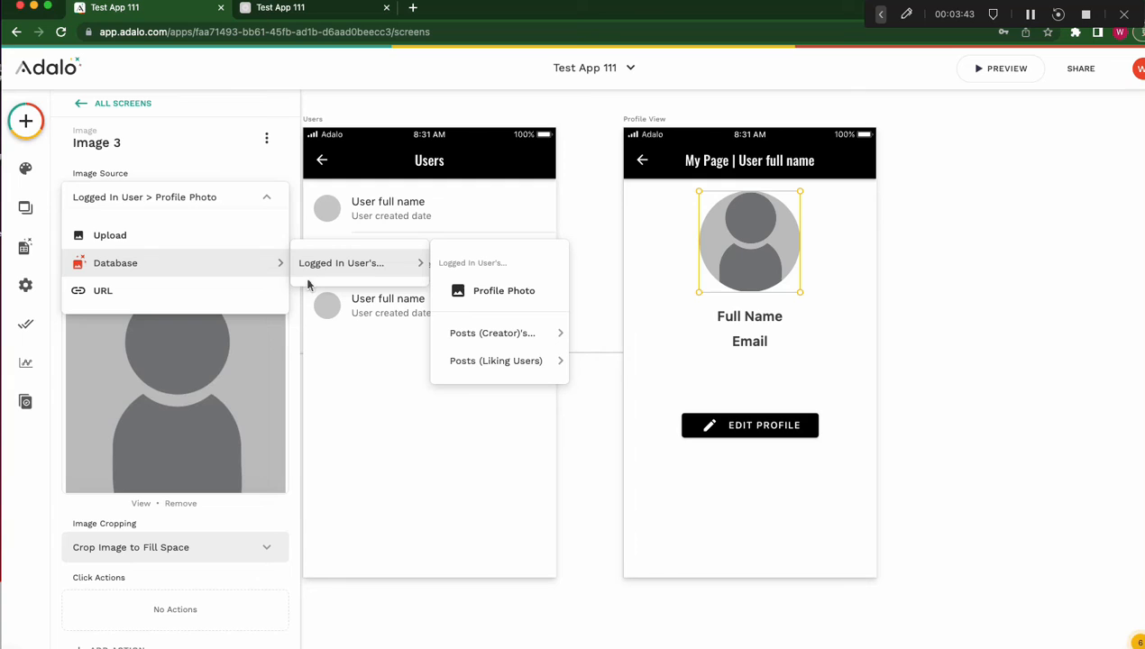
pyautogui.moveTo(349, 278)
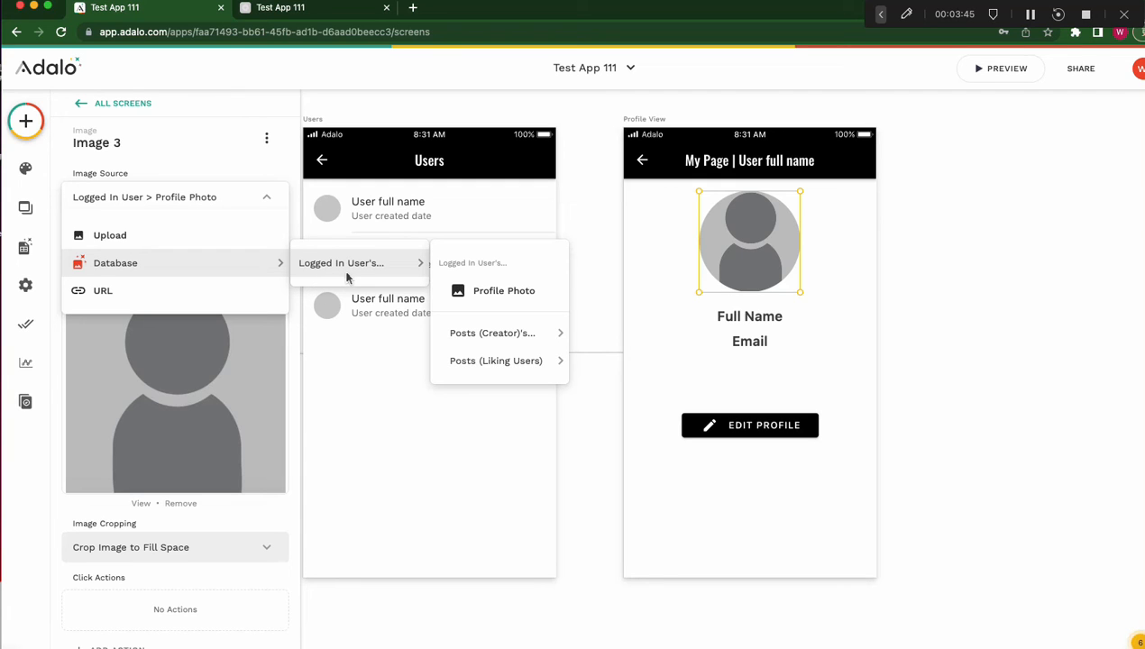
pyautogui.moveTo(353, 304)
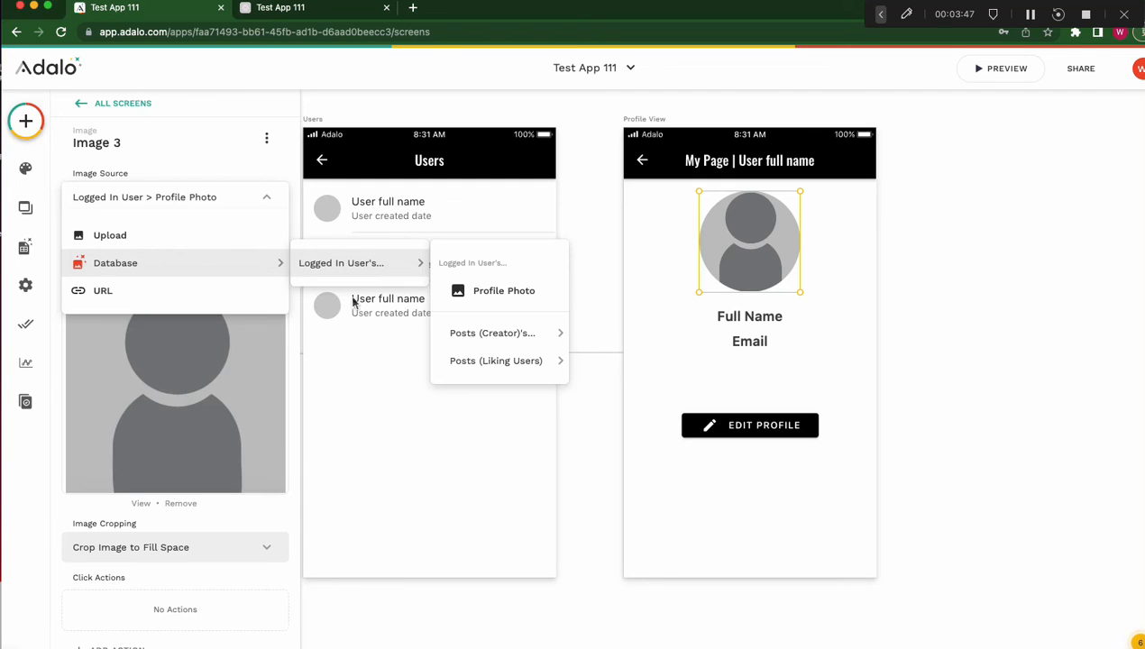
pyautogui.moveTo(346, 307)
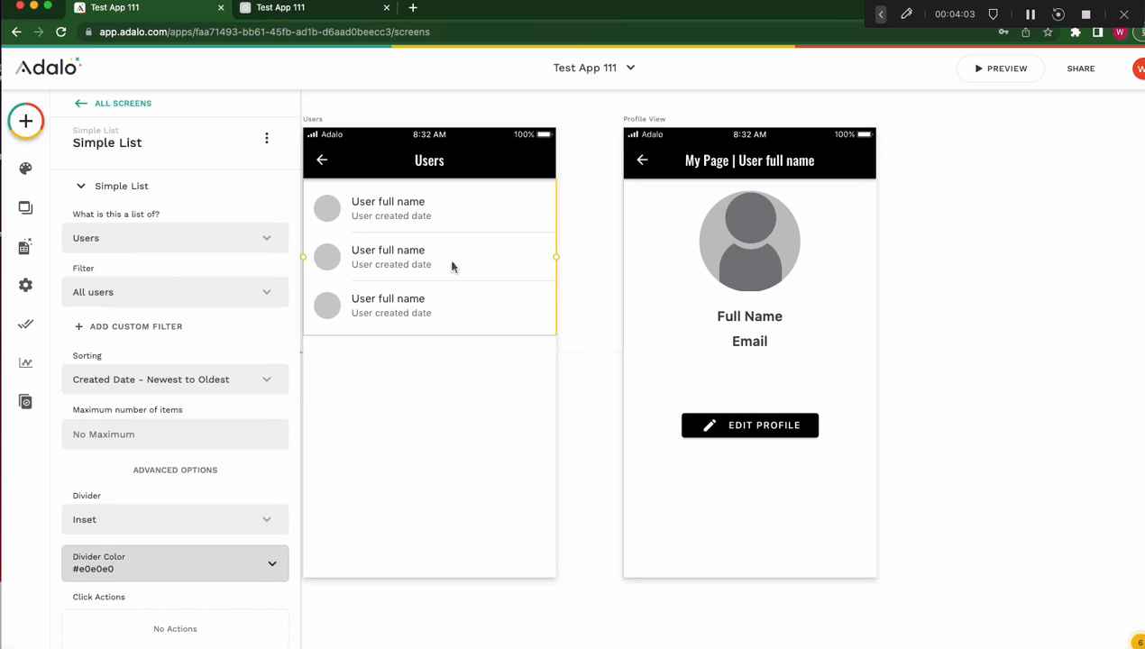
# Link list rows to Profile View, sending the tapped user as Current User
pyautogui.scroll(-3)
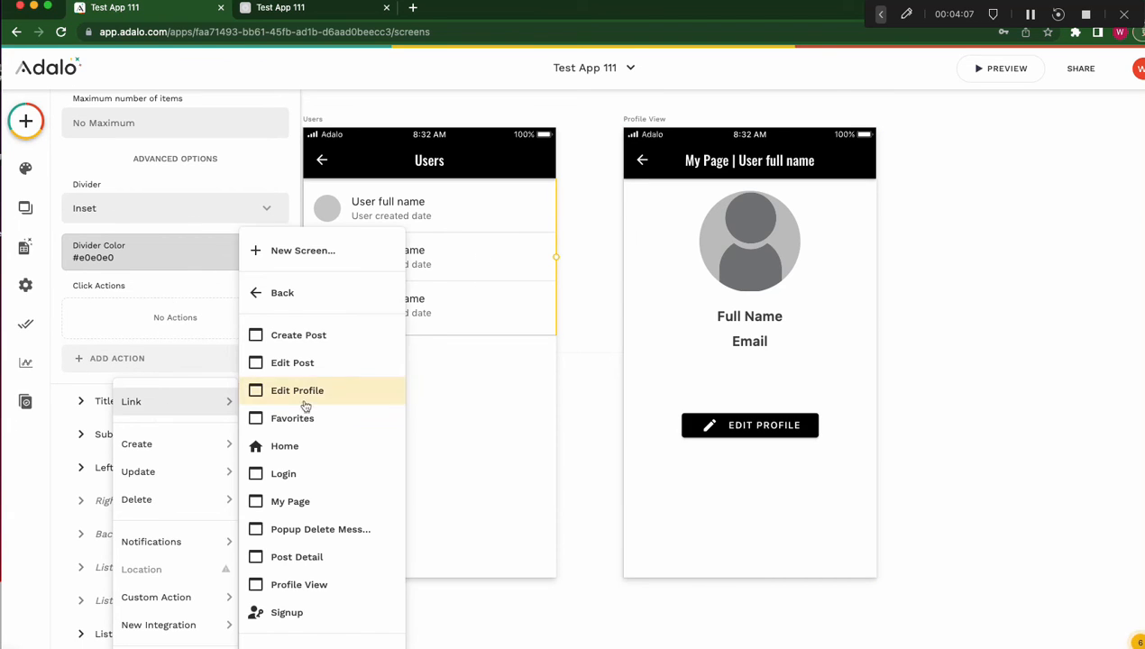
pyautogui.moveTo(322, 584)
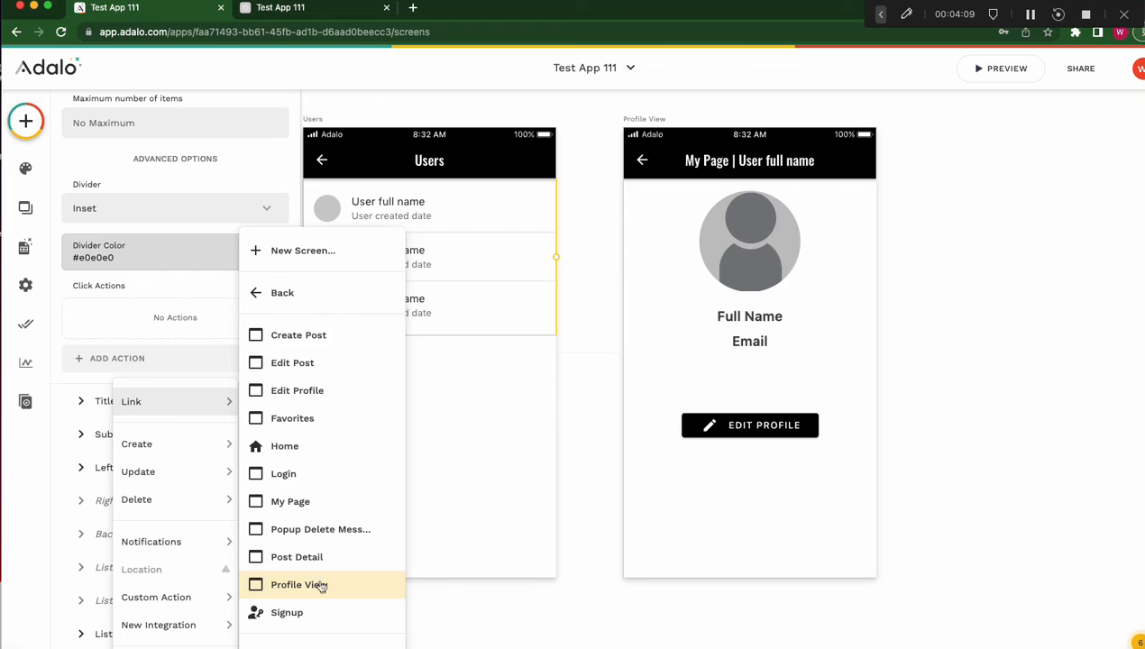
pyautogui.click(298, 584)
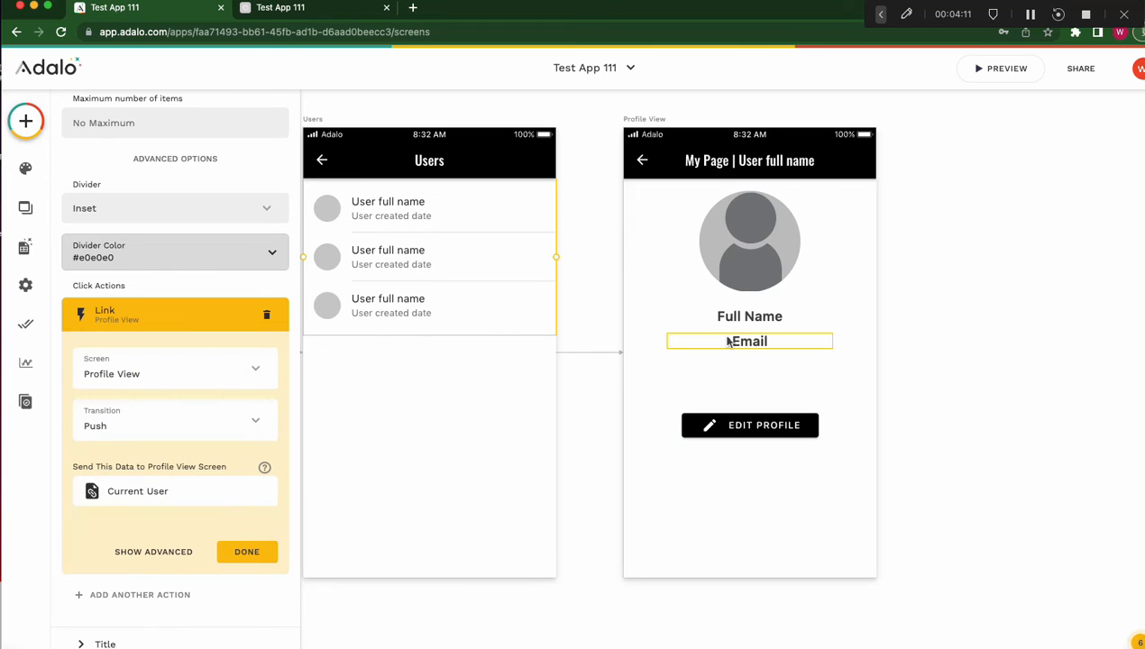
pyautogui.moveTo(736, 352)
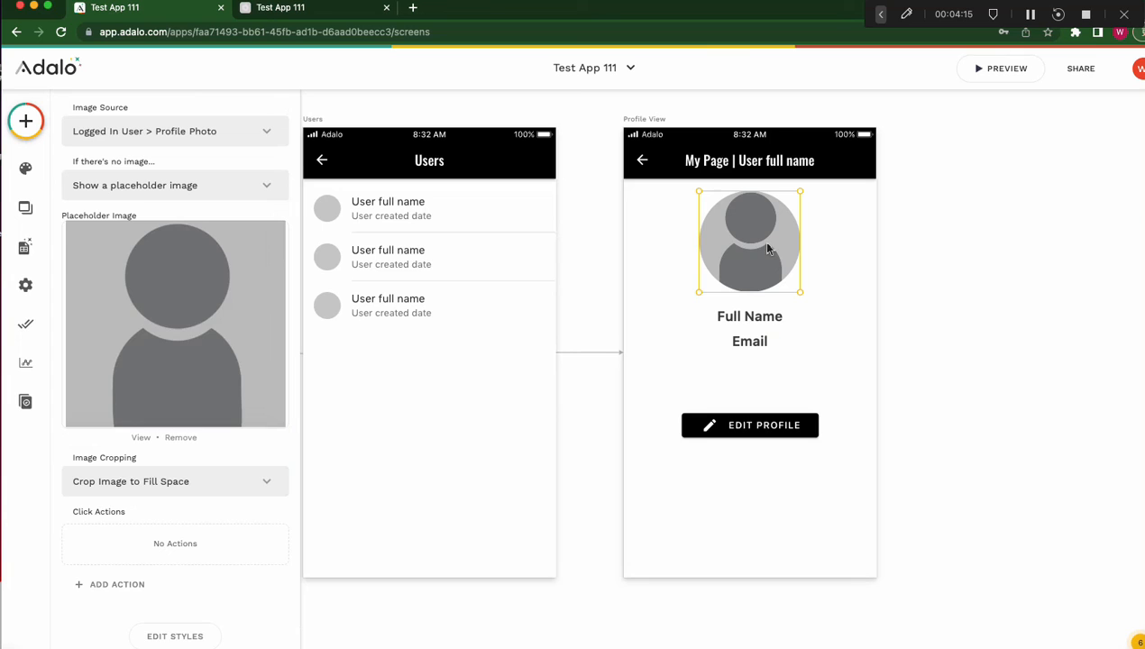
# Source the Profile View photo from Current User's Profile Photo, with the avatar image as placeholder
pyautogui.click(175, 196)
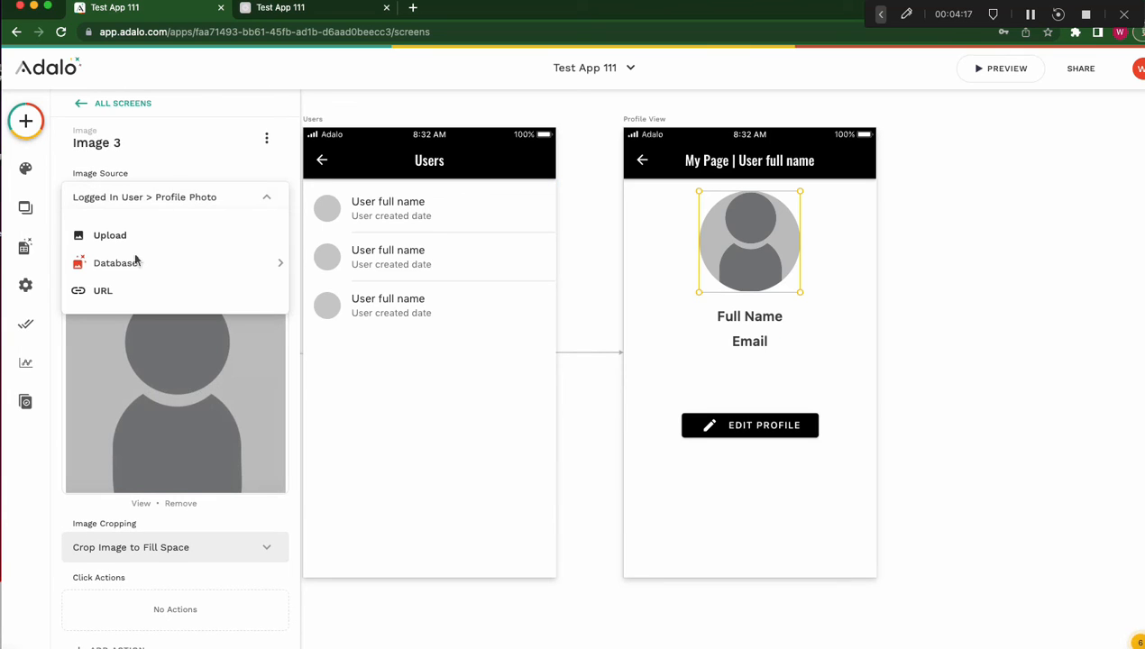
pyautogui.click(115, 262)
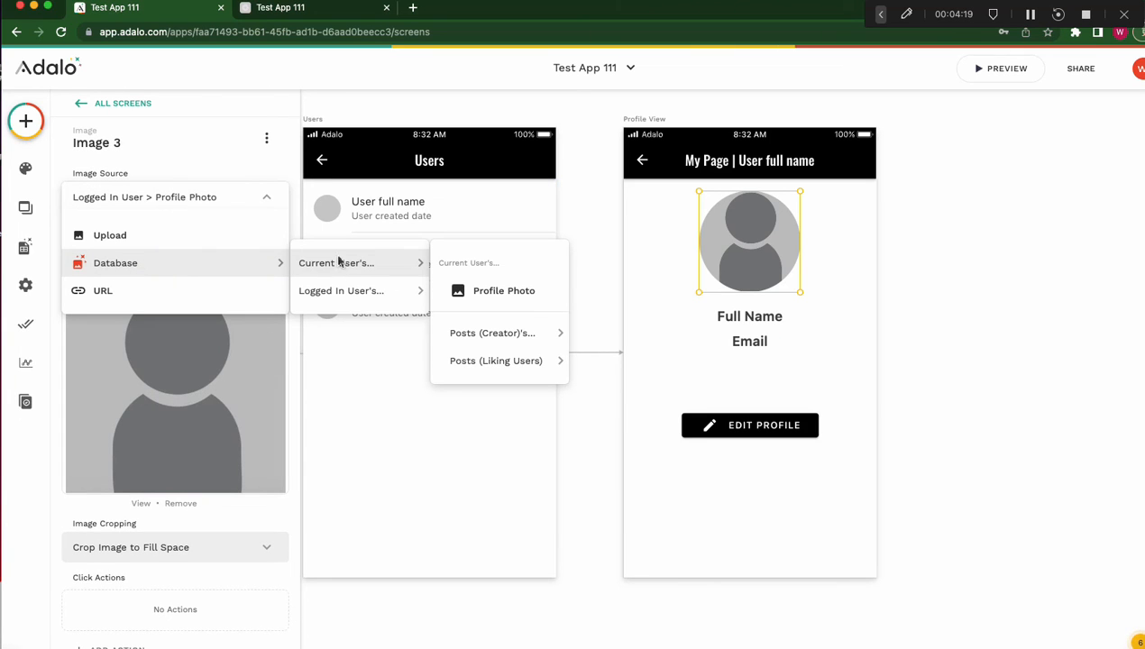
pyautogui.moveTo(379, 216)
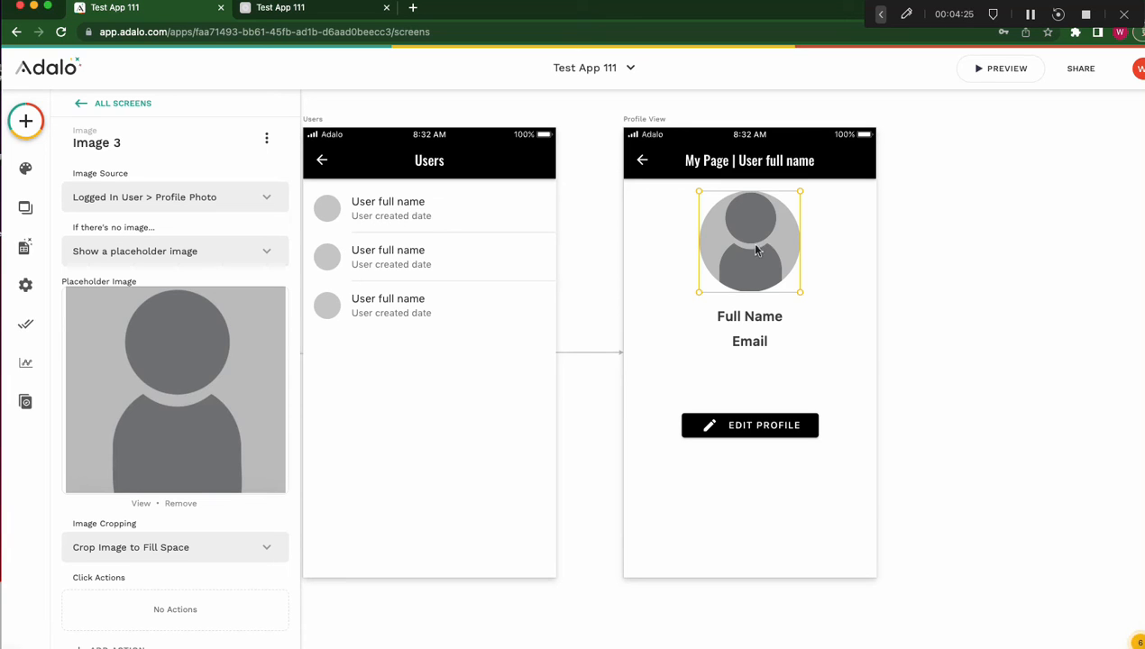
pyautogui.moveTo(771, 249)
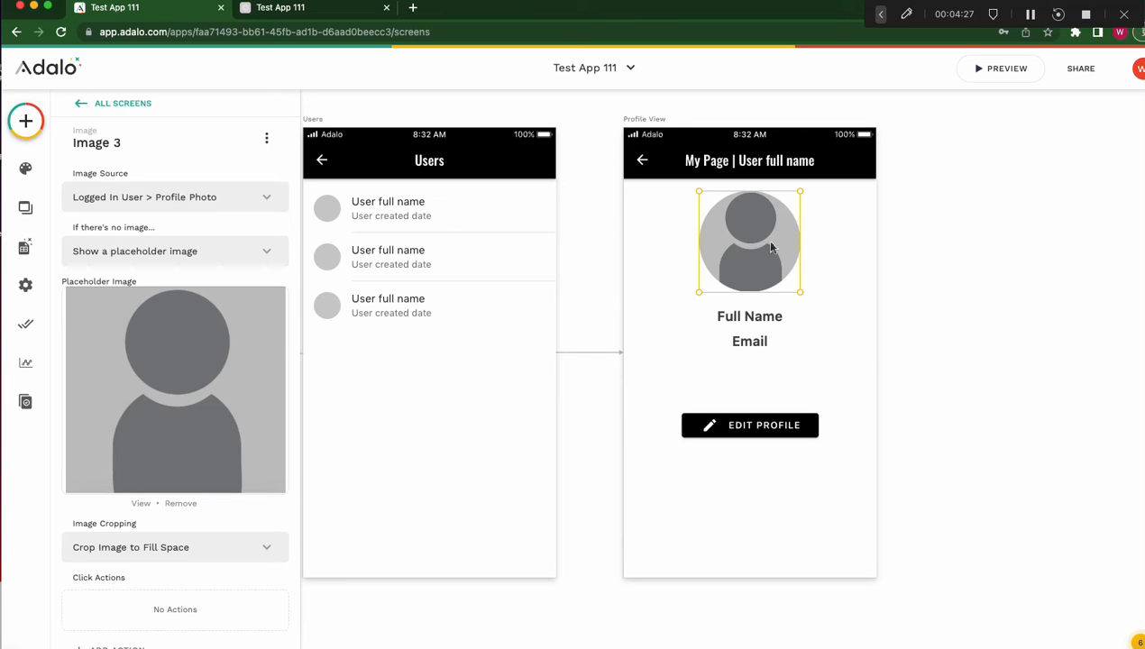
pyautogui.click(174, 196)
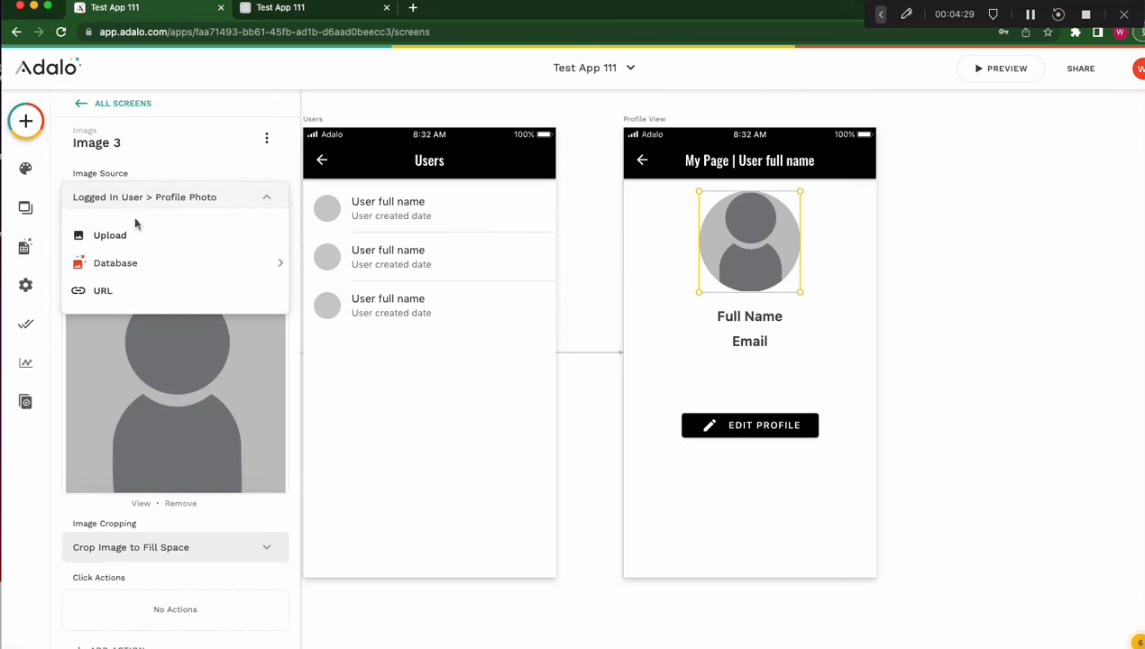
pyautogui.click(115, 263)
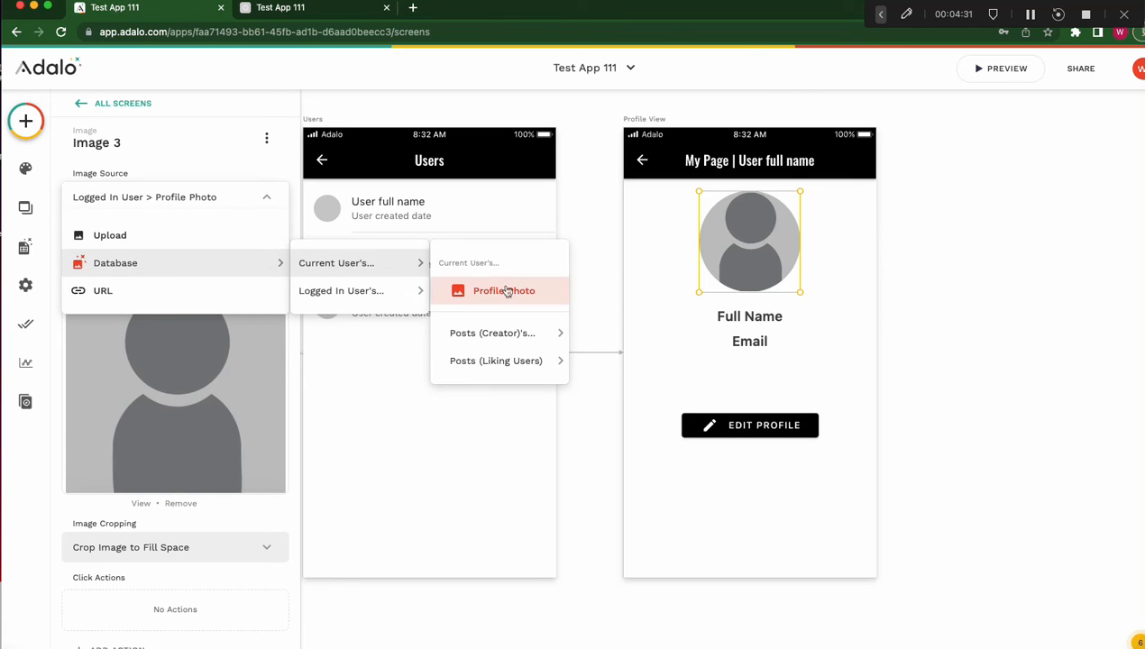
pyautogui.click(504, 290)
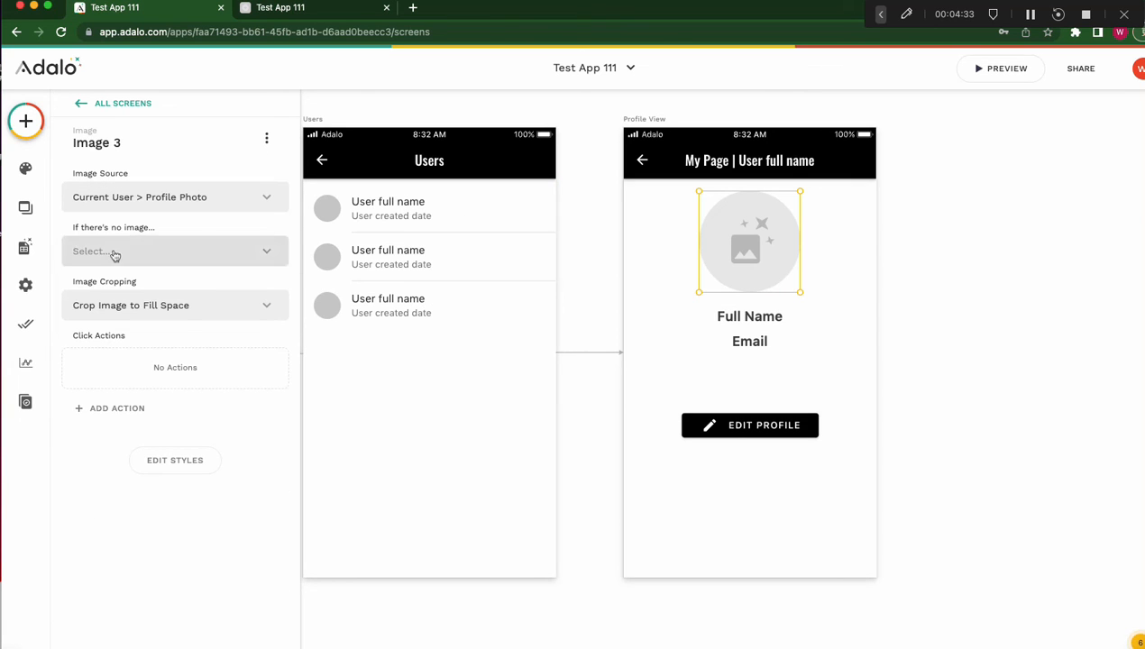
pyautogui.click(175, 250)
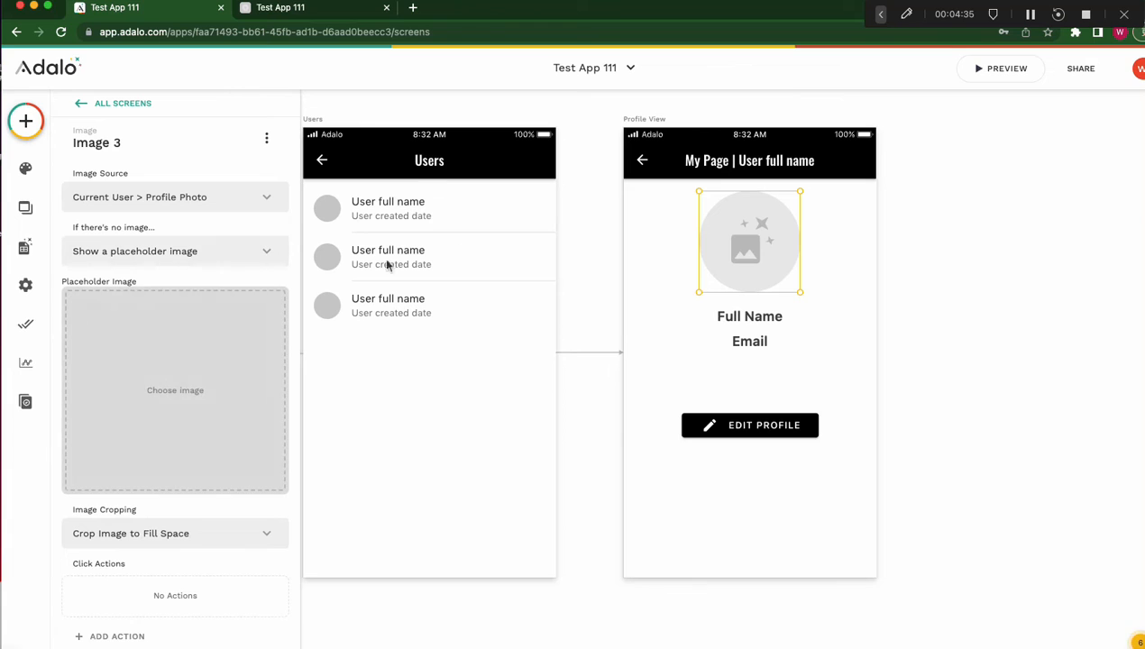
pyautogui.click(175, 389)
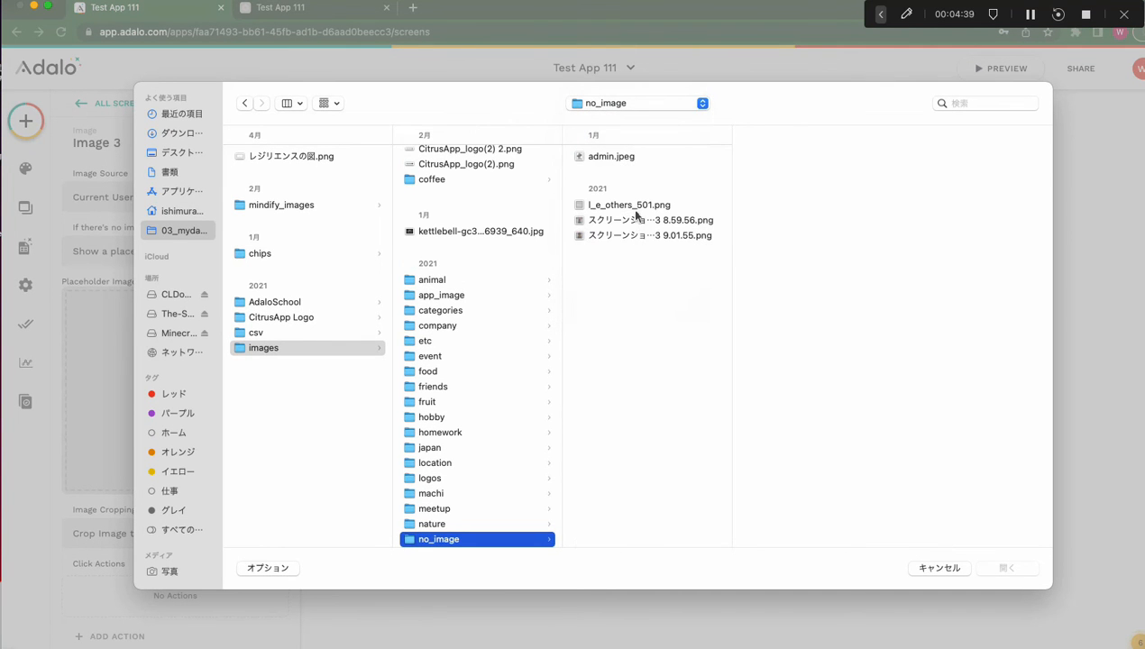
pyautogui.click(939, 568)
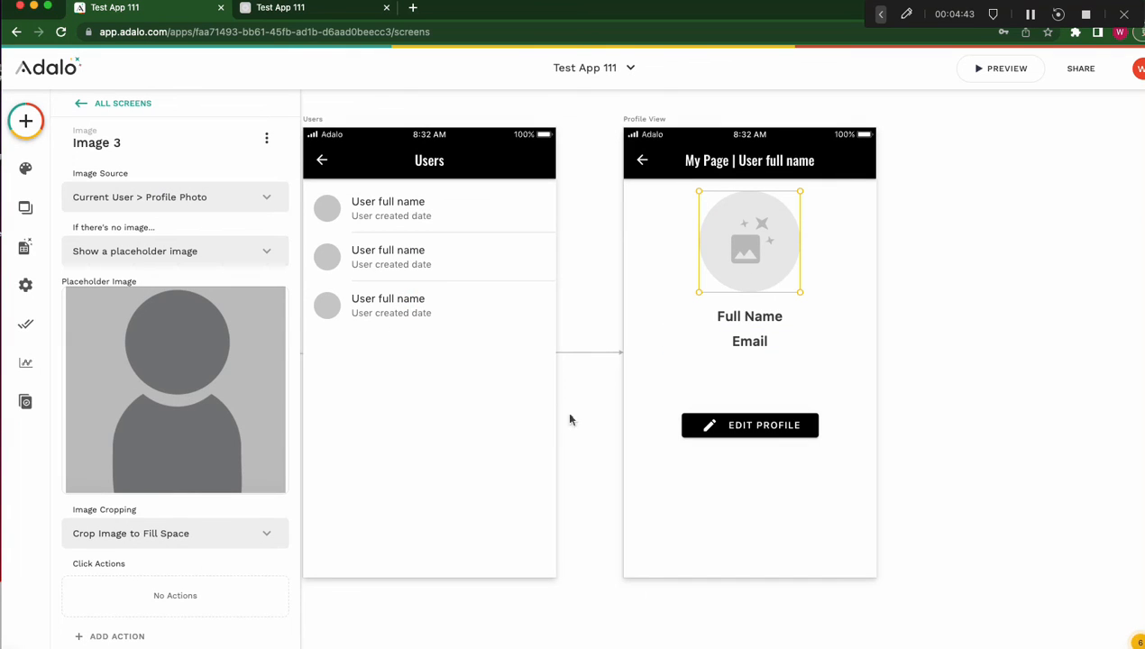
# Replace the Profile View name and email texts with Current User's Full Name and Email
pyautogui.click(750, 316)
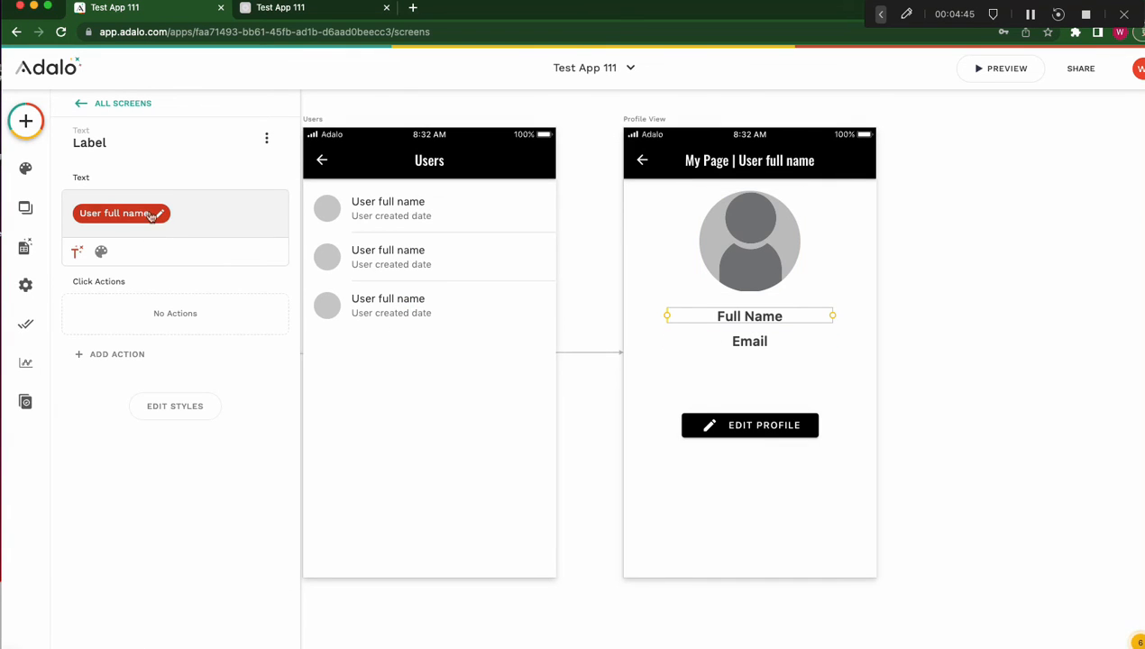
pyautogui.click(122, 213)
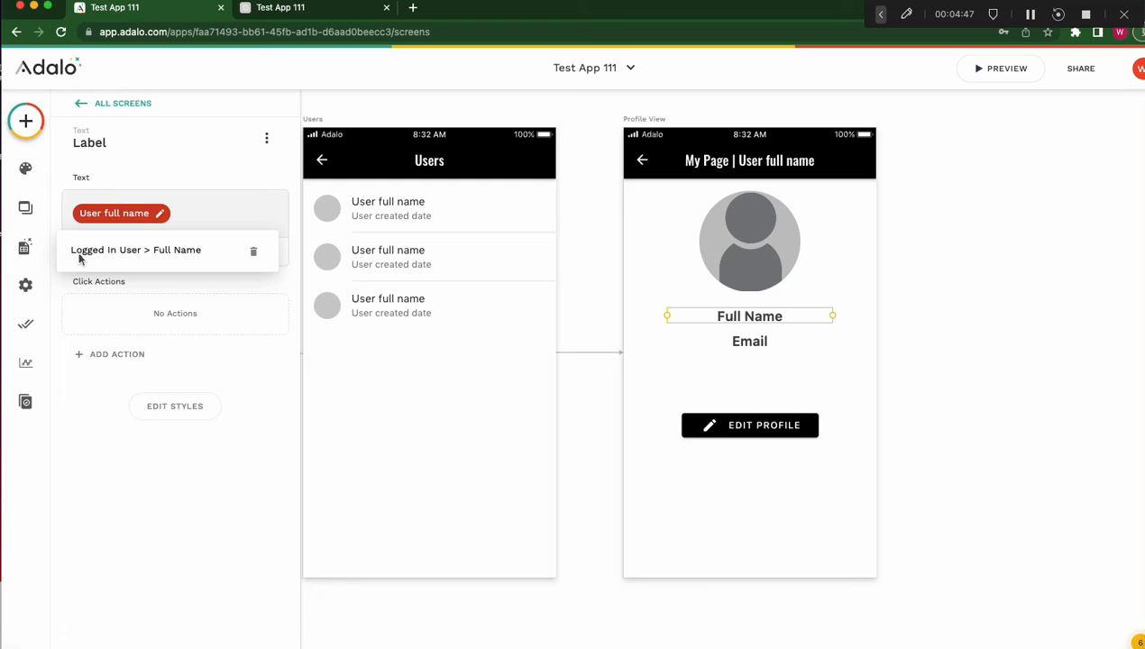
pyautogui.moveTo(194, 253)
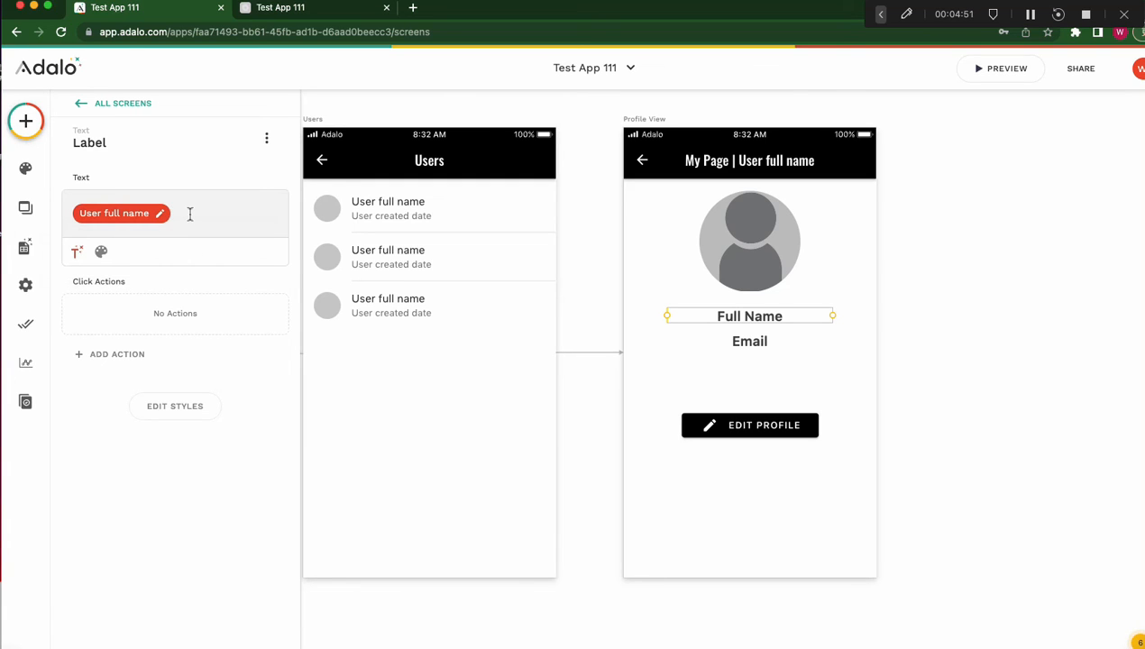
pyautogui.click(76, 239)
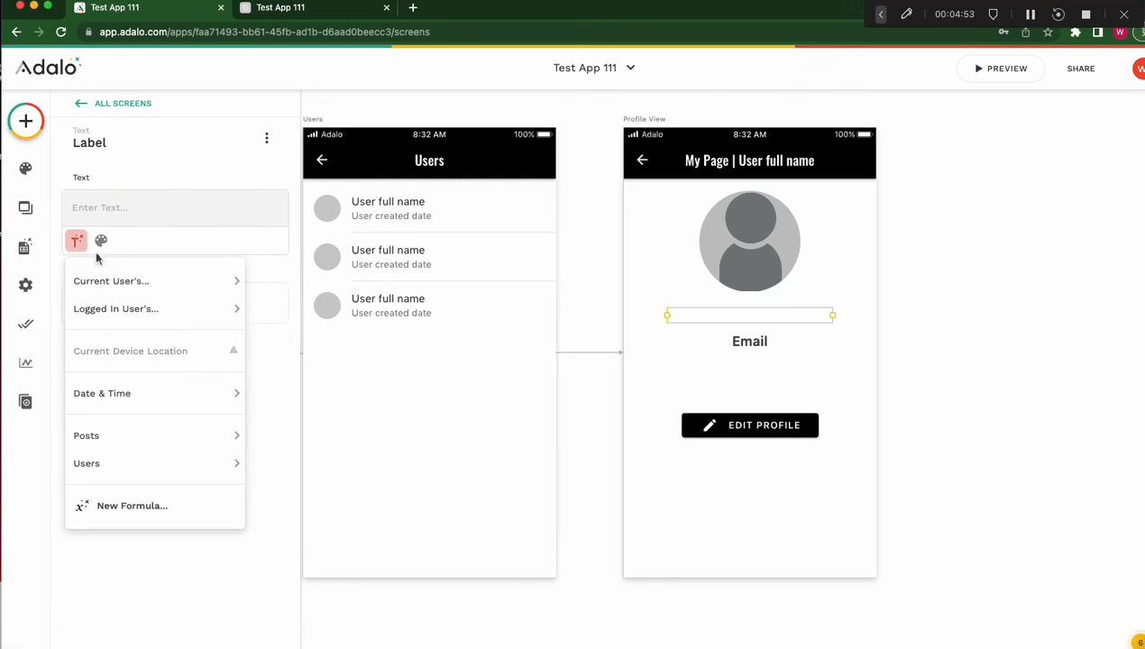
pyautogui.click(111, 280)
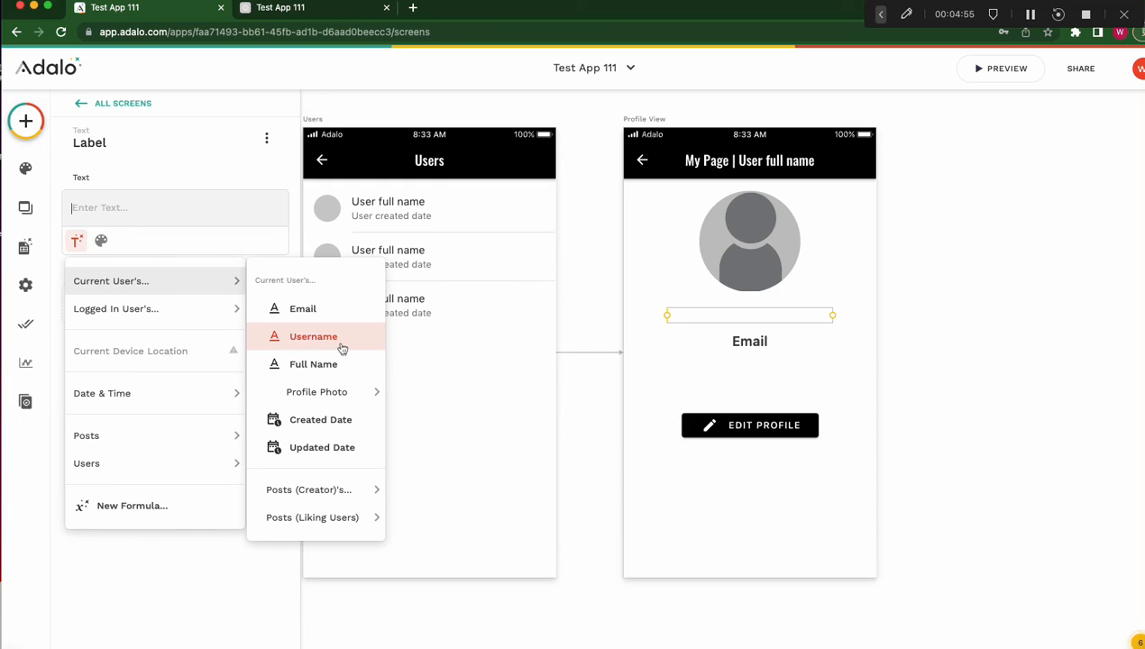
pyautogui.click(303, 309)
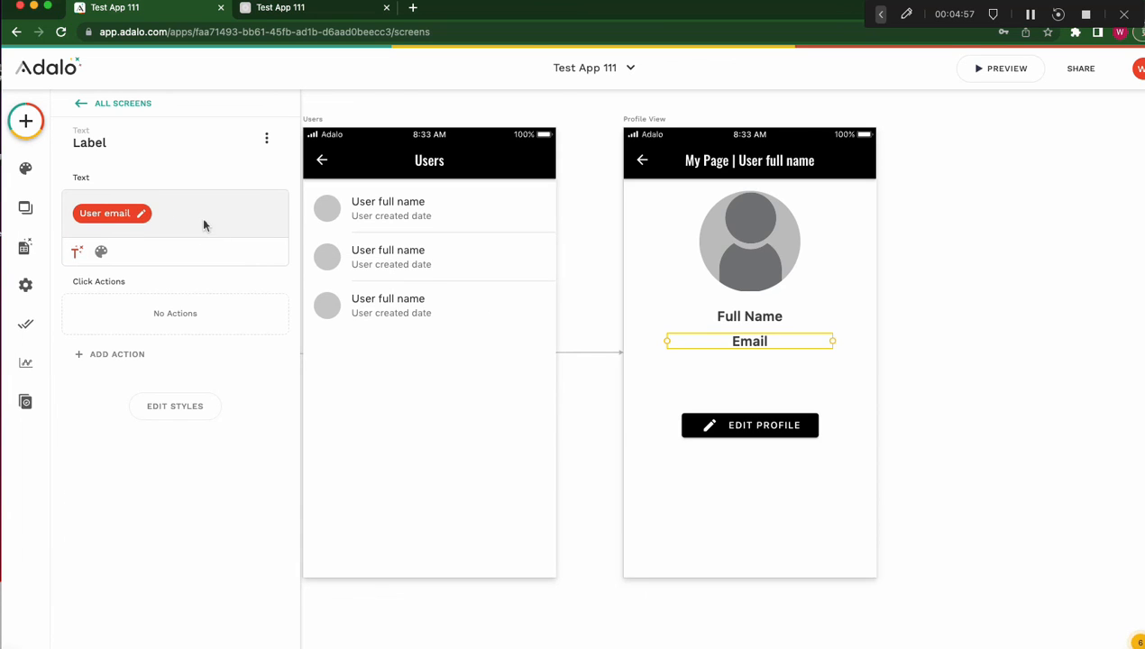
pyautogui.click(112, 213)
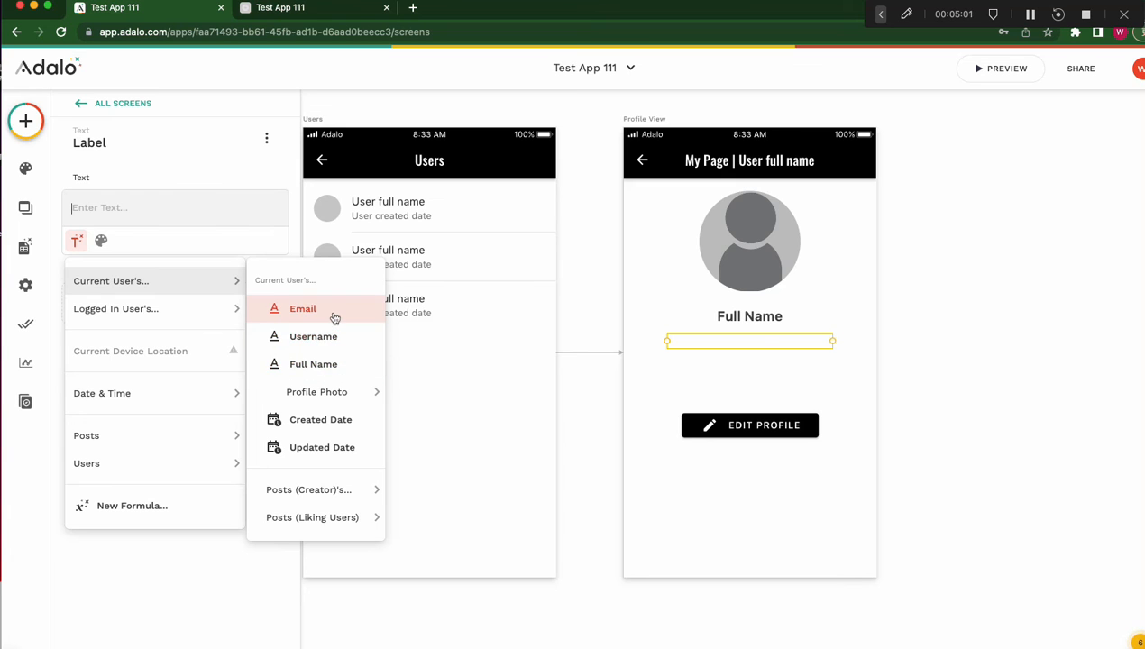
pyautogui.click(303, 308)
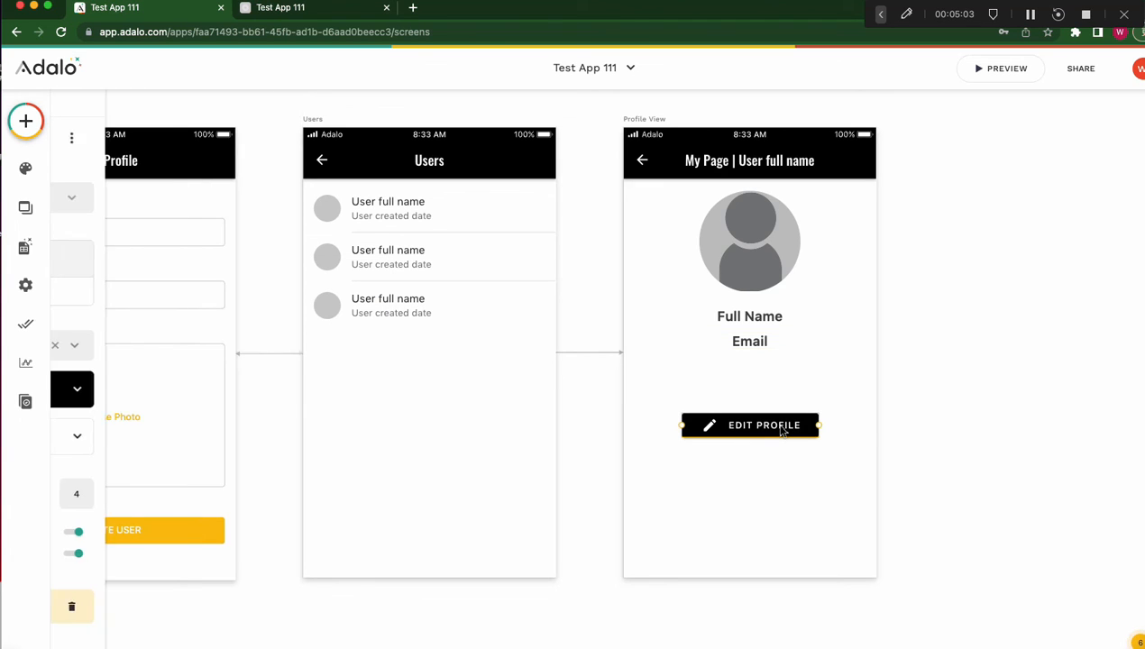
# Delete the Edit Profile button from Profile View and launch the app preview
pyautogui.click(750, 424)
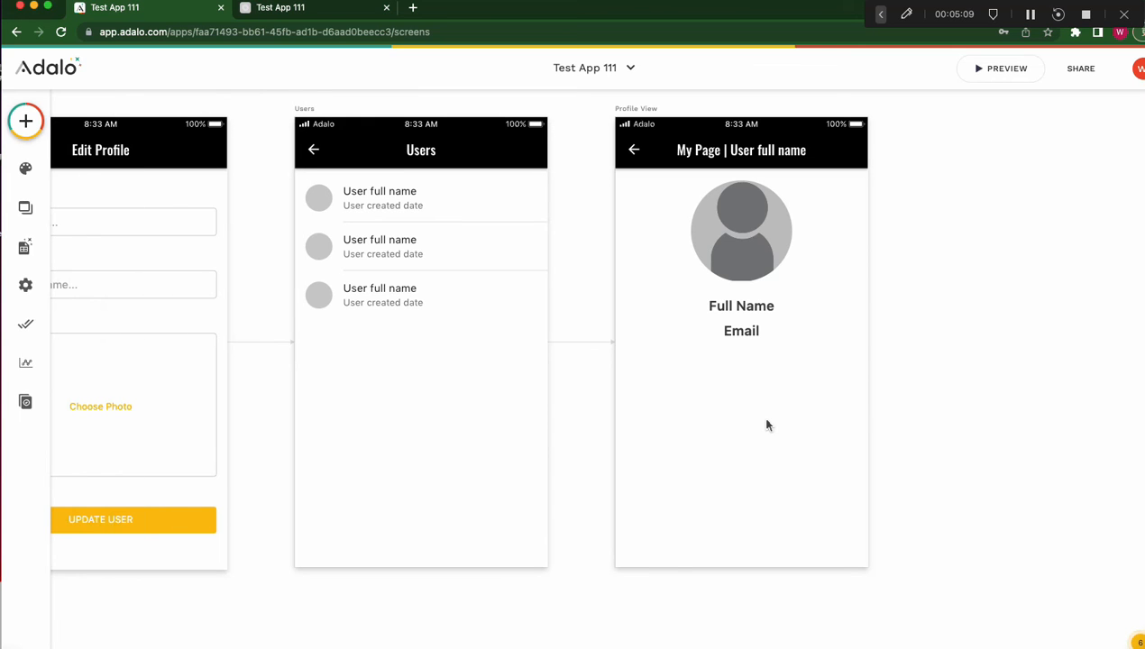
pyautogui.click(741, 330)
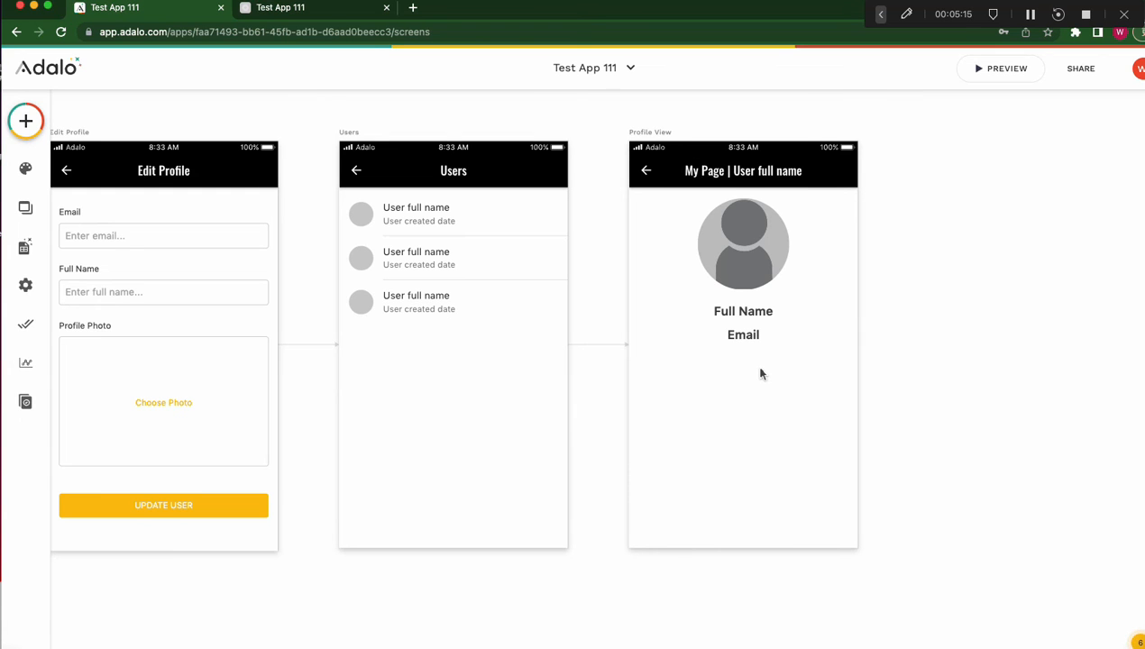
pyautogui.click(1001, 68)
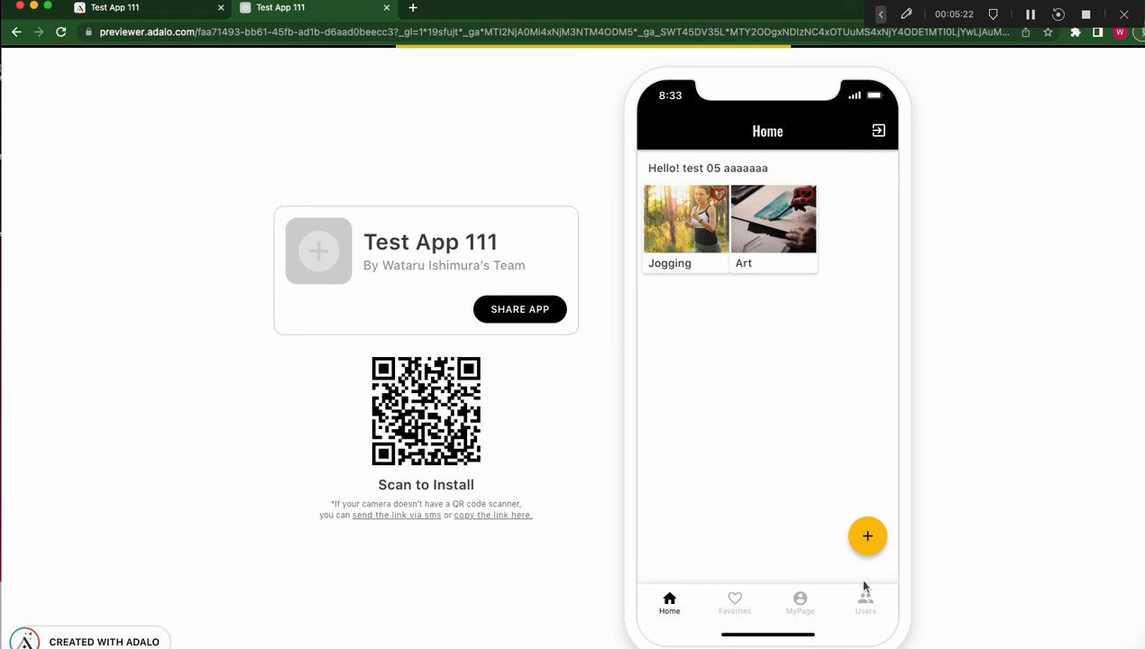
# Open the Users screen in the preview, then return to the Adalo builder
pyautogui.click(865, 604)
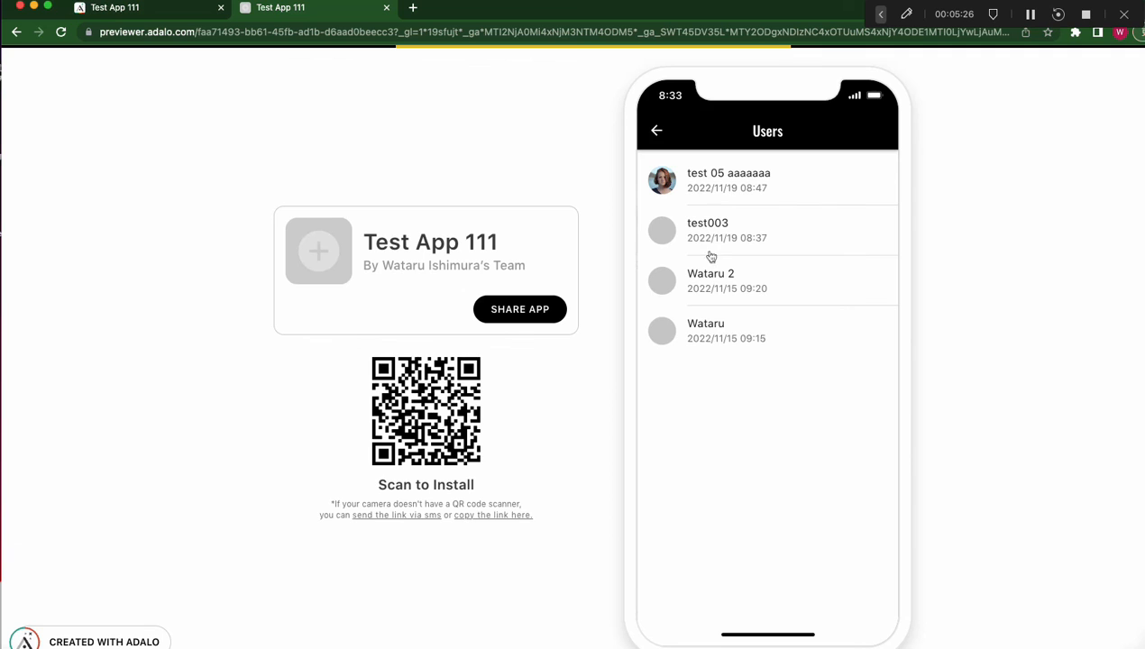
pyautogui.click(727, 230)
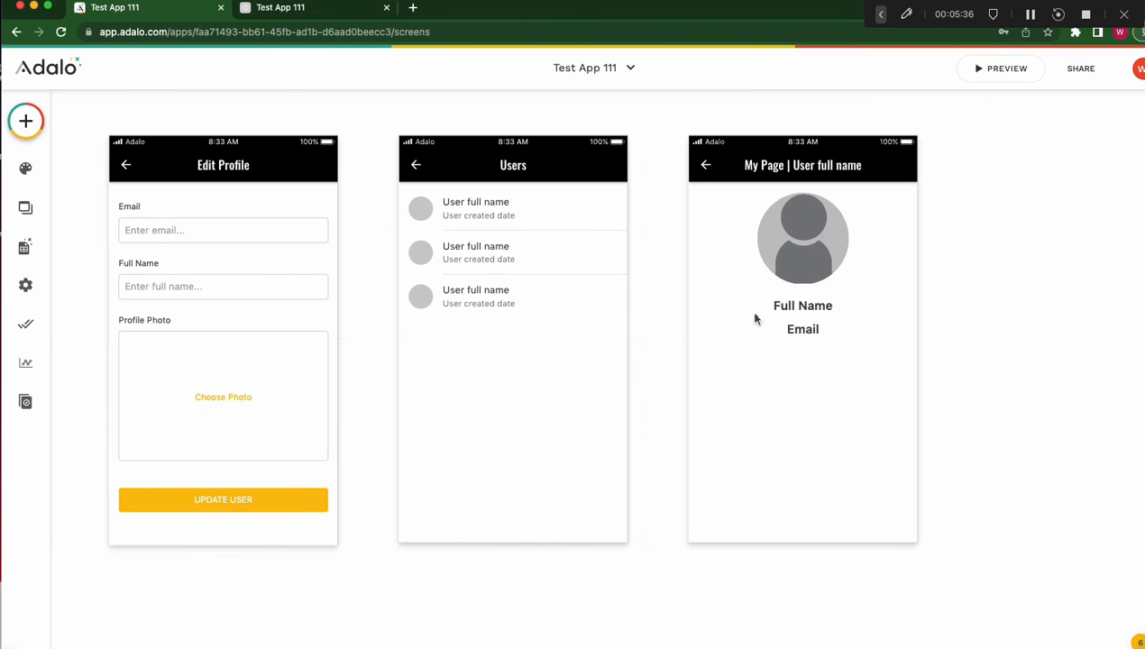
# Add a Tab Bar to the Users screen with the fourth (Users) tab active, and review the First Tab
pyautogui.click(512, 253)
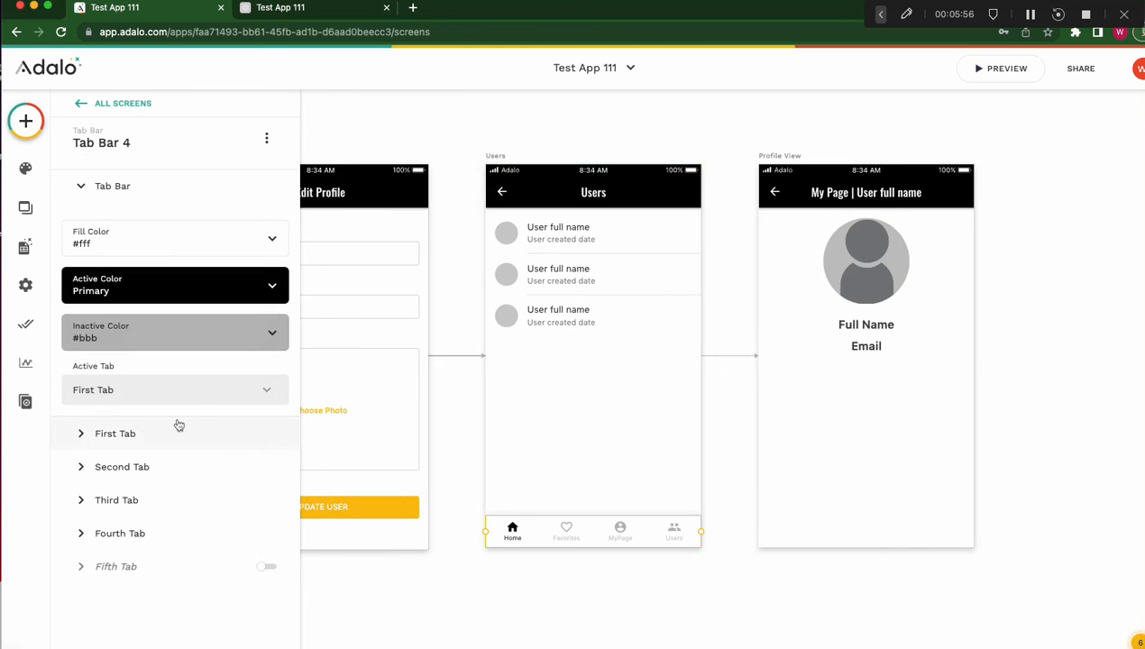
pyautogui.click(174, 389)
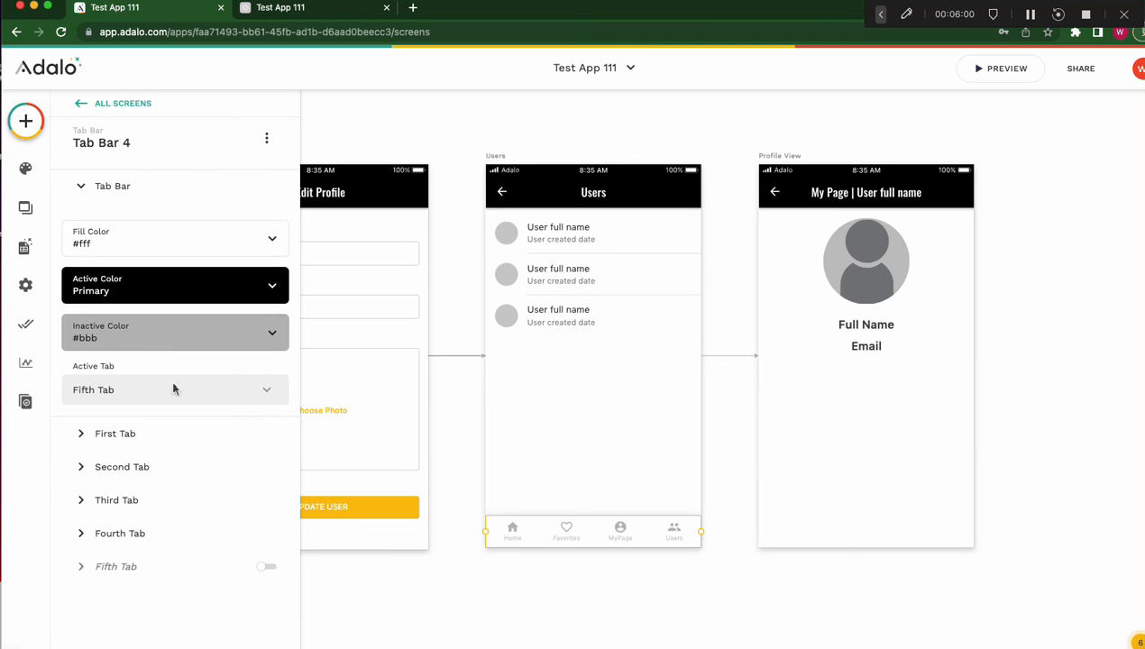
pyautogui.click(175, 390)
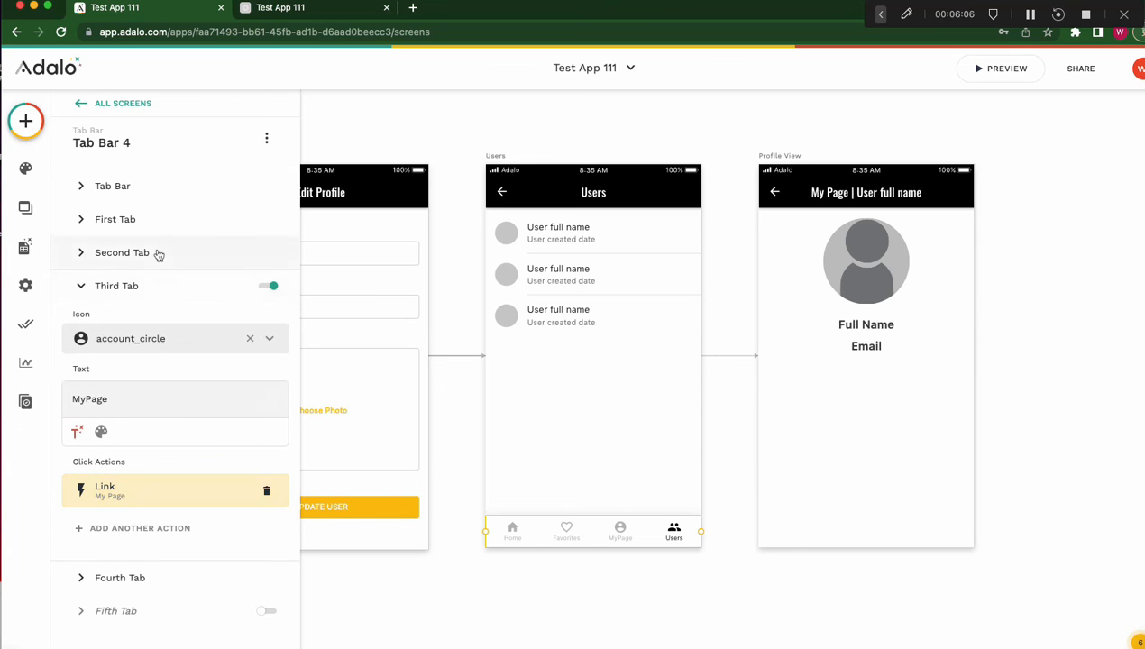
pyautogui.click(115, 219)
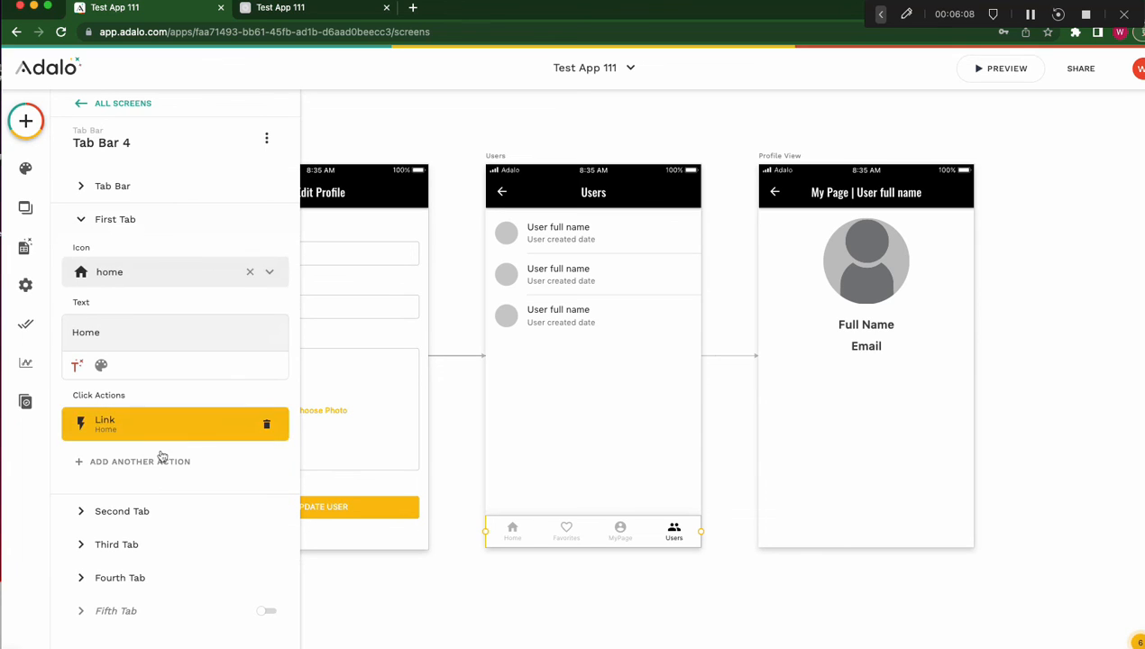
pyautogui.moveTo(631, 489)
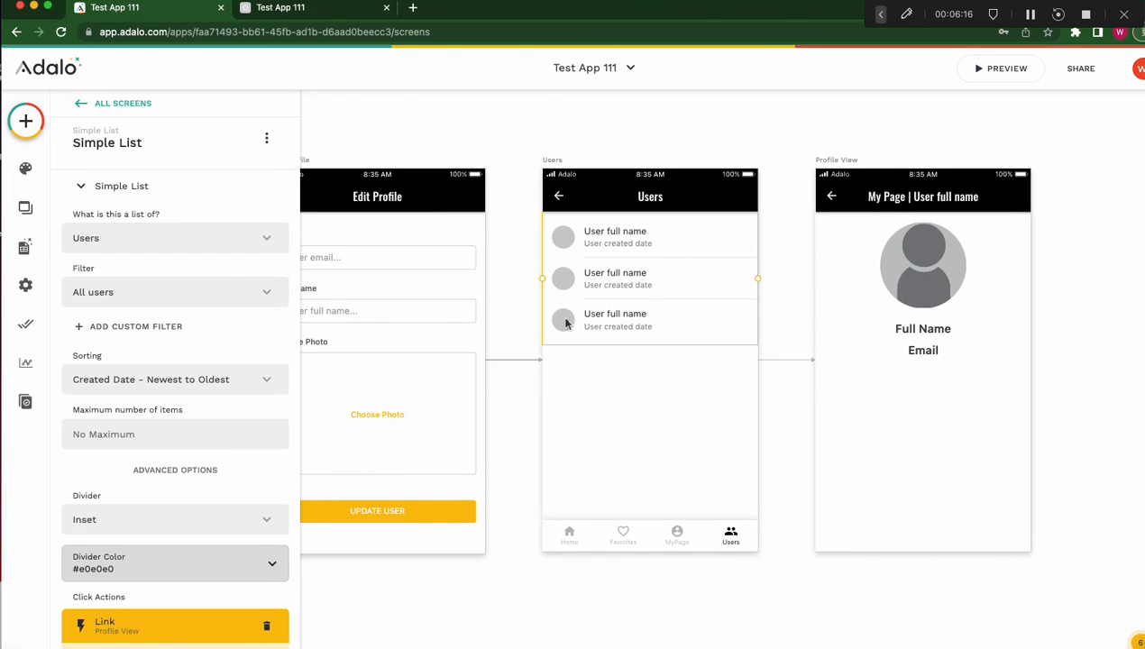
pyautogui.moveTo(102, 268)
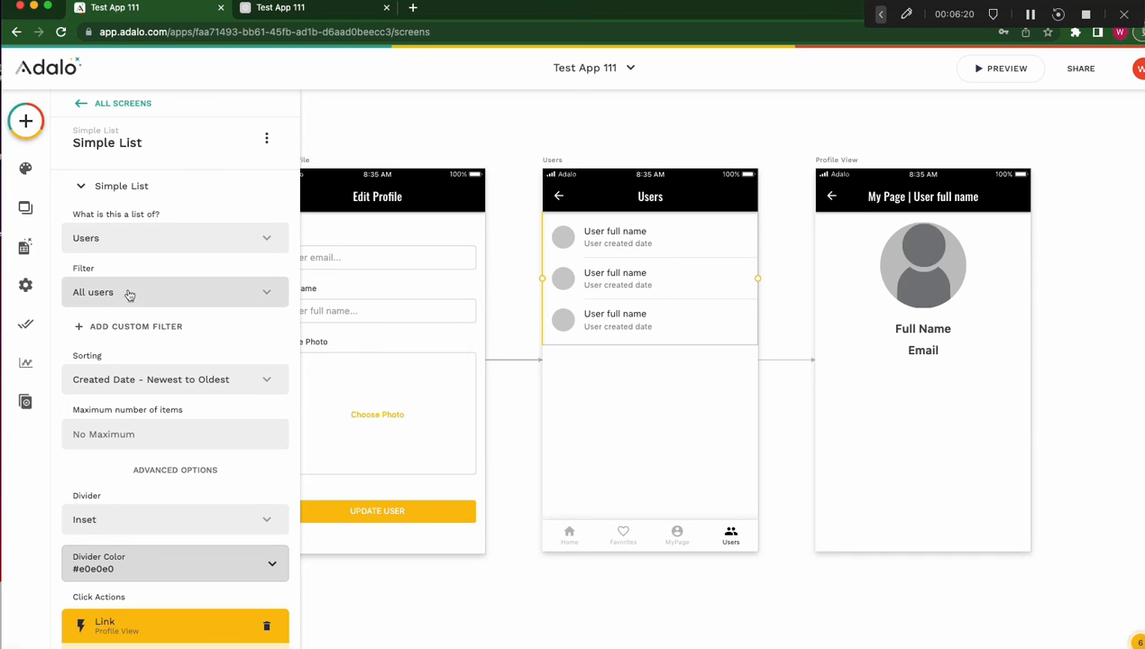
pyautogui.moveTo(153, 299)
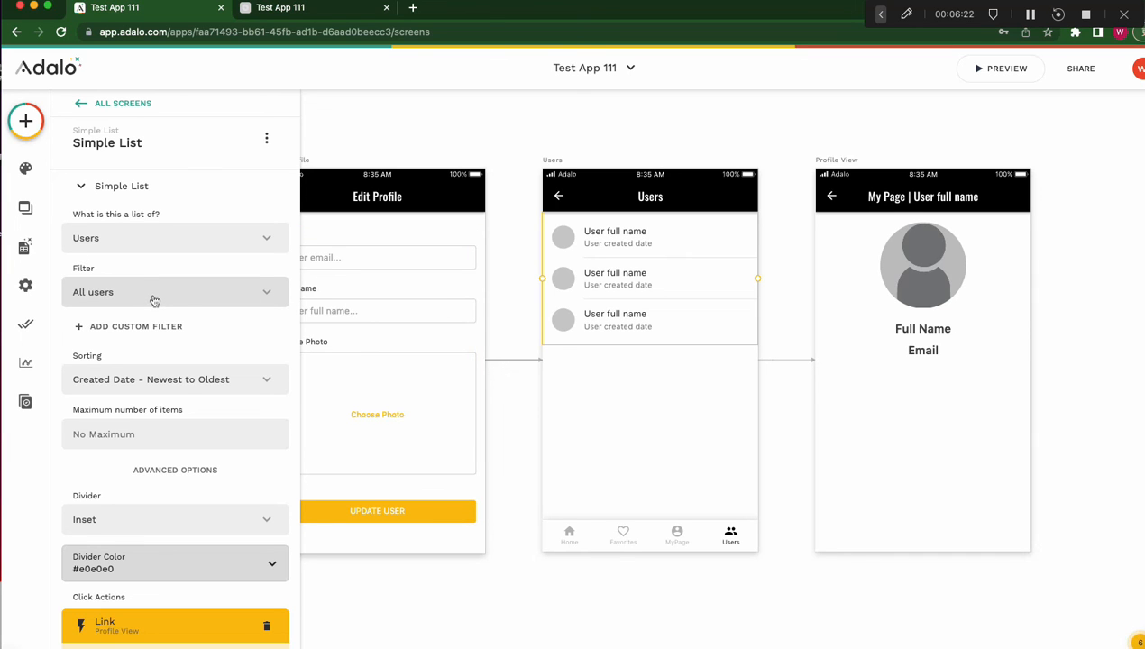
pyautogui.moveTo(153, 298)
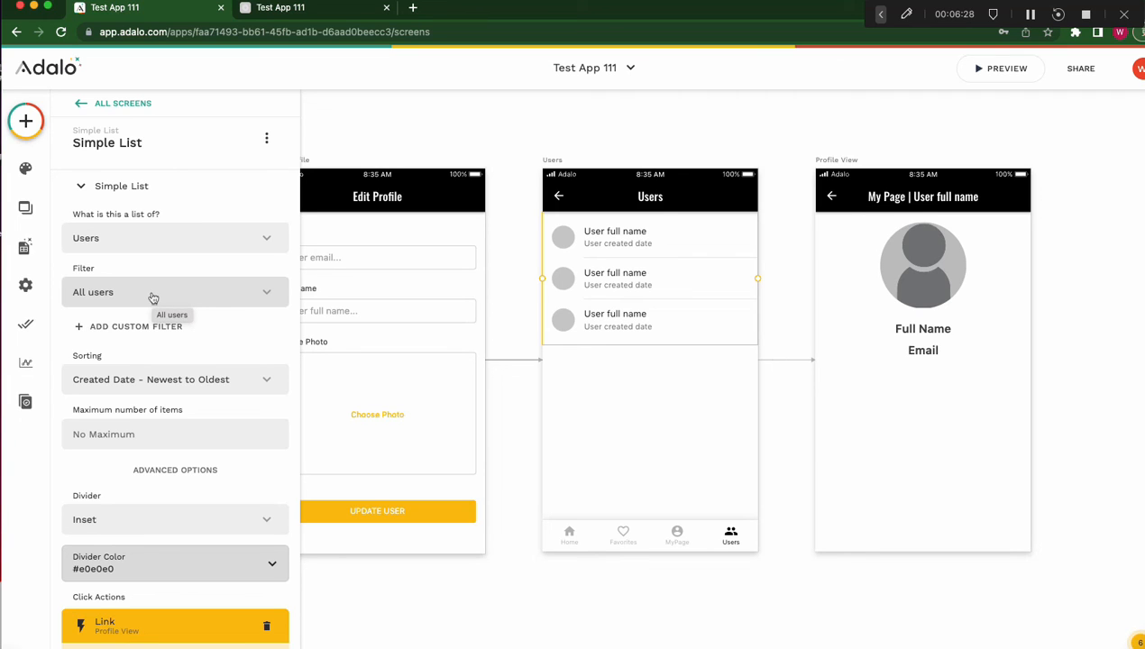
# Filter the Users list to Email is not equal to Logged In User's Email, then preview
pyautogui.click(135, 327)
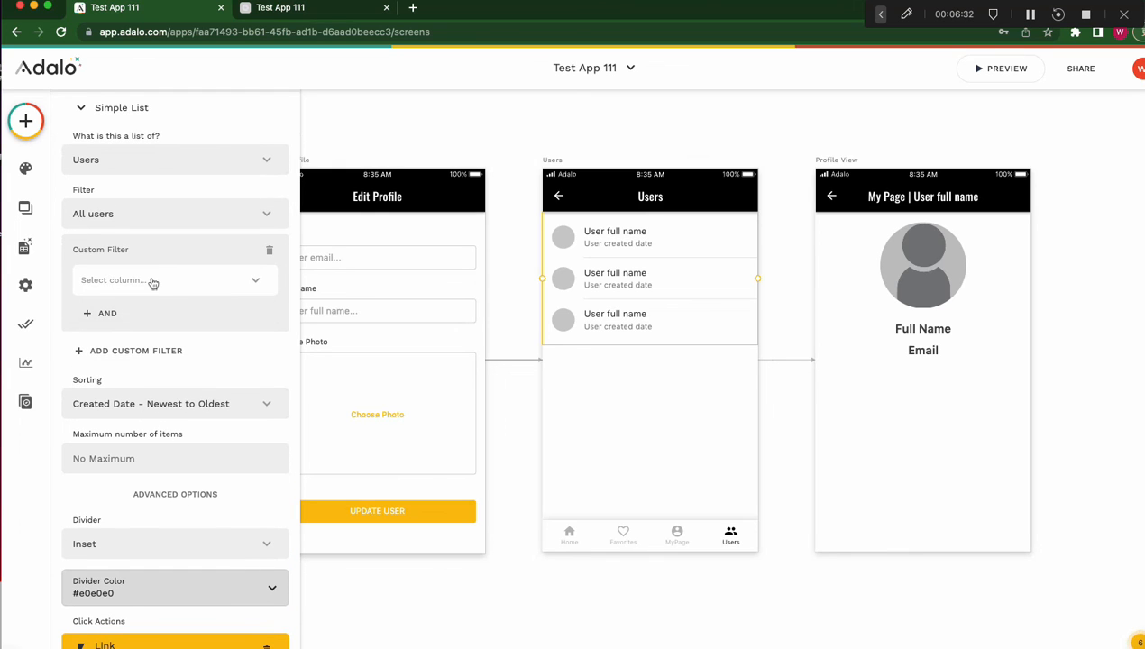
pyautogui.click(172, 280)
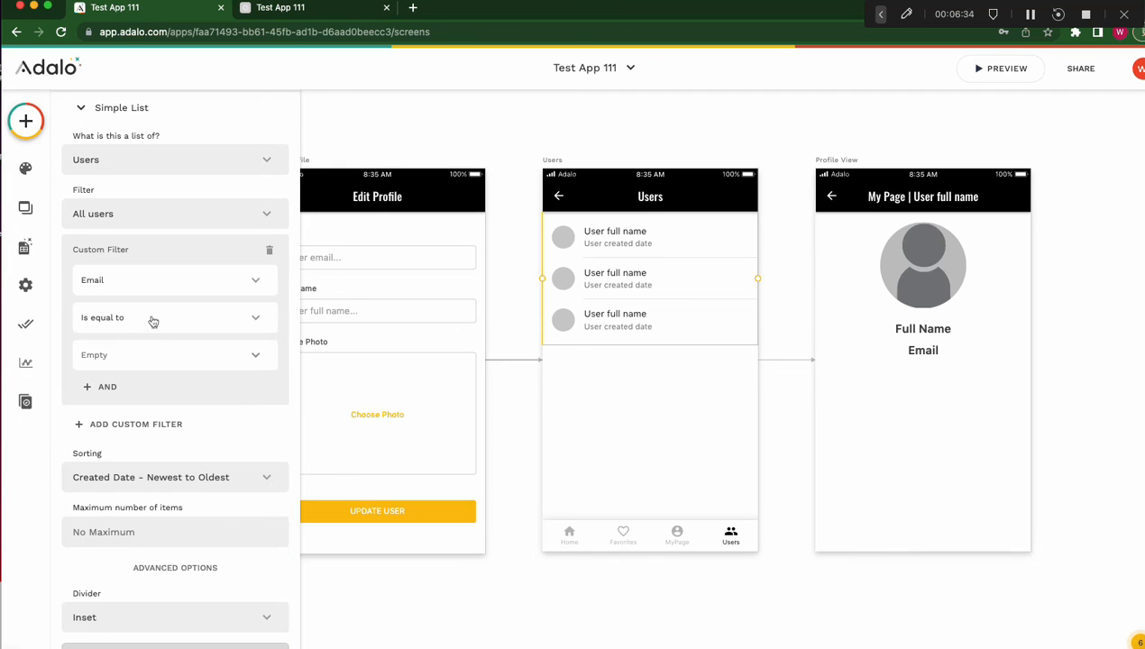
pyautogui.click(171, 354)
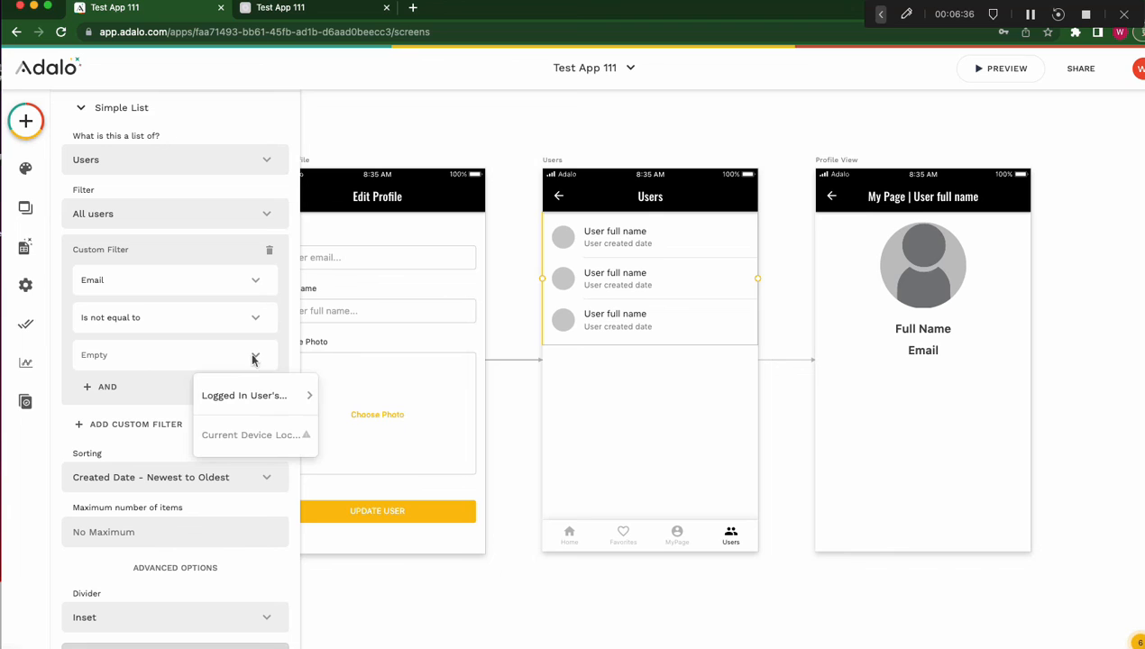
pyautogui.click(243, 395)
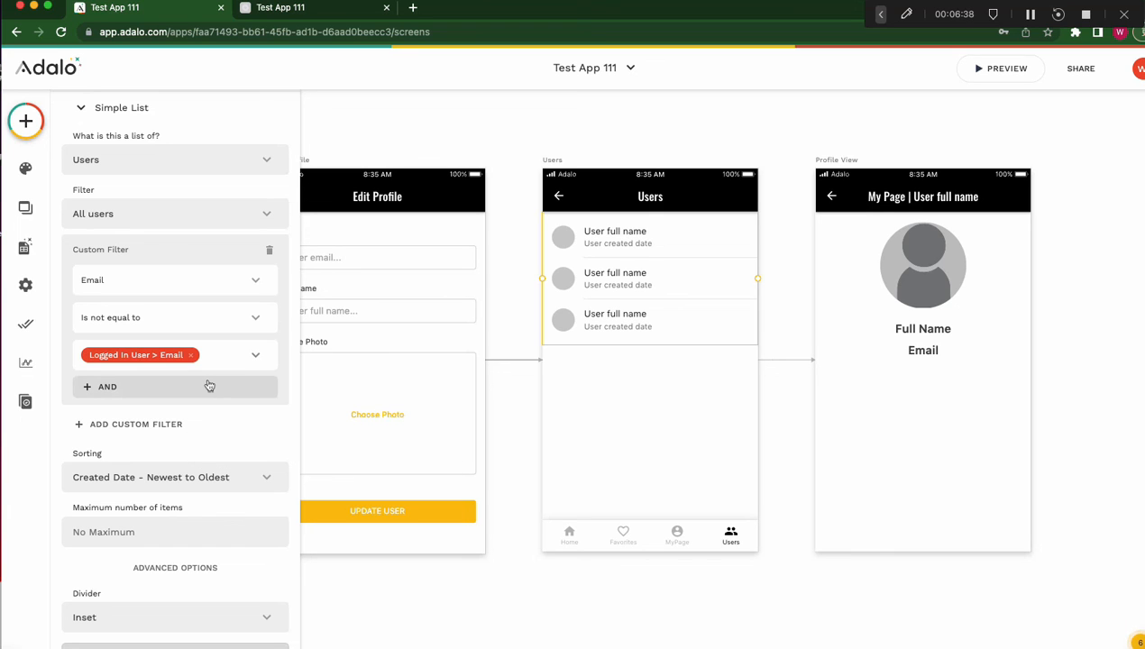
pyautogui.moveTo(220, 351)
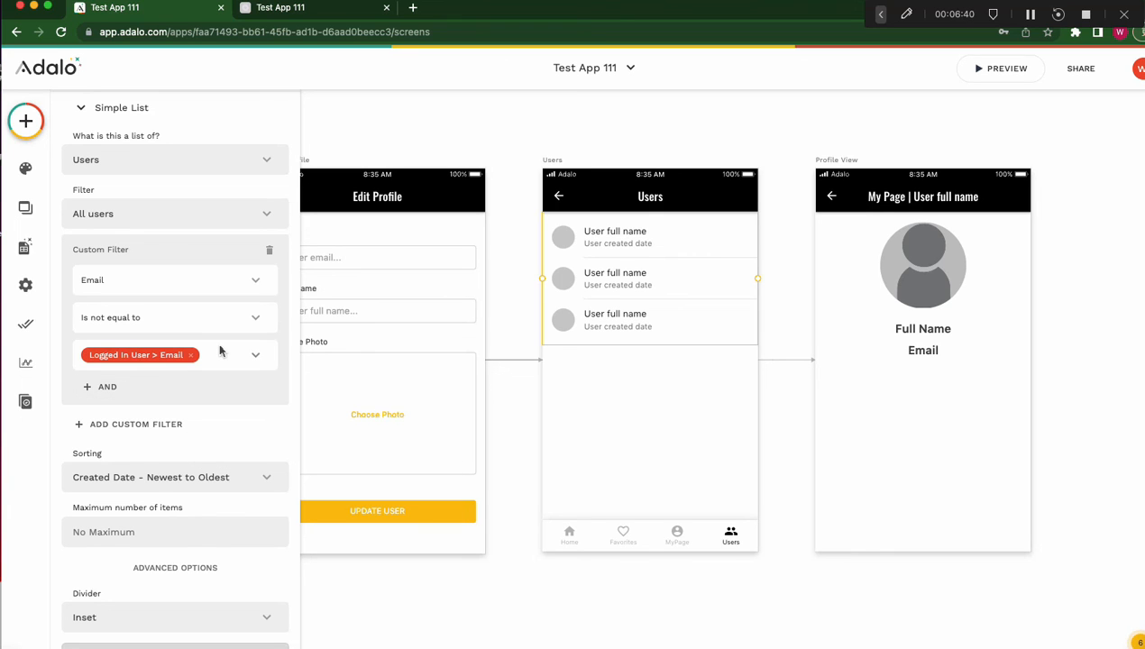
pyautogui.moveTo(640, 321)
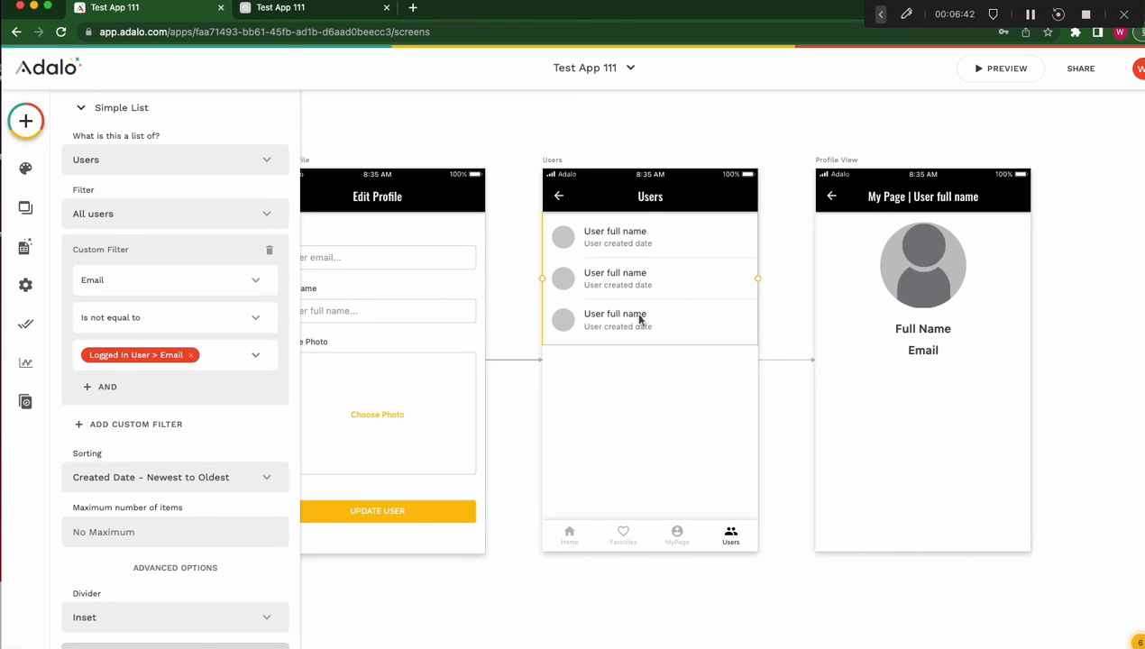
pyautogui.click(1000, 67)
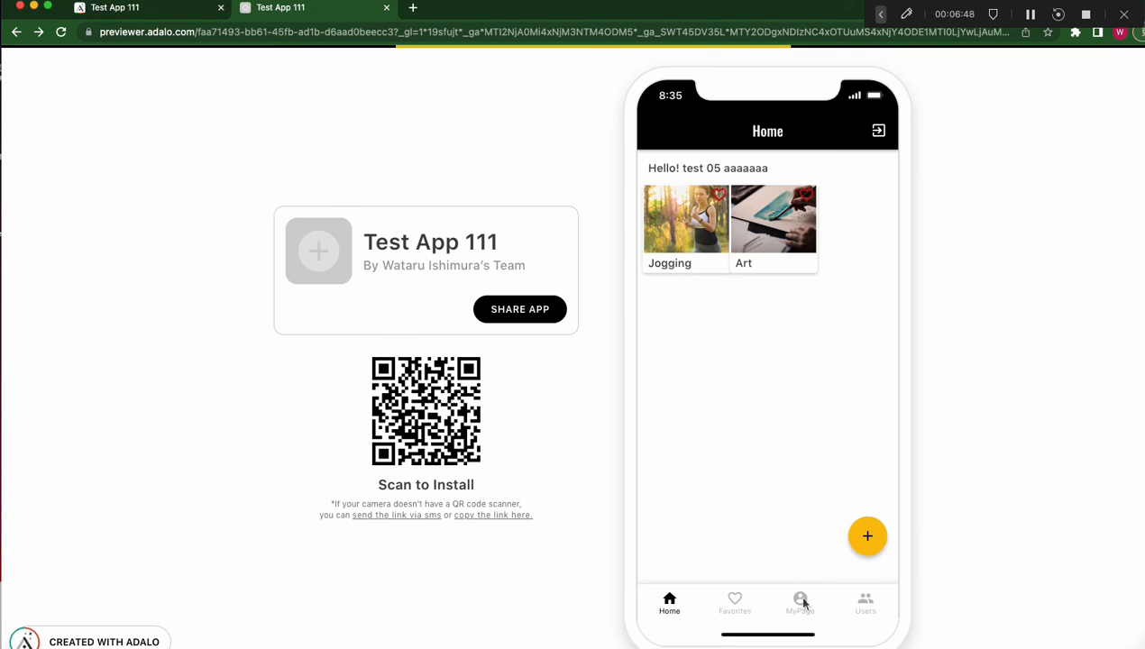
# In the preview, visit MyPage, return Home, and open the Users tab showing three users
pyautogui.click(800, 604)
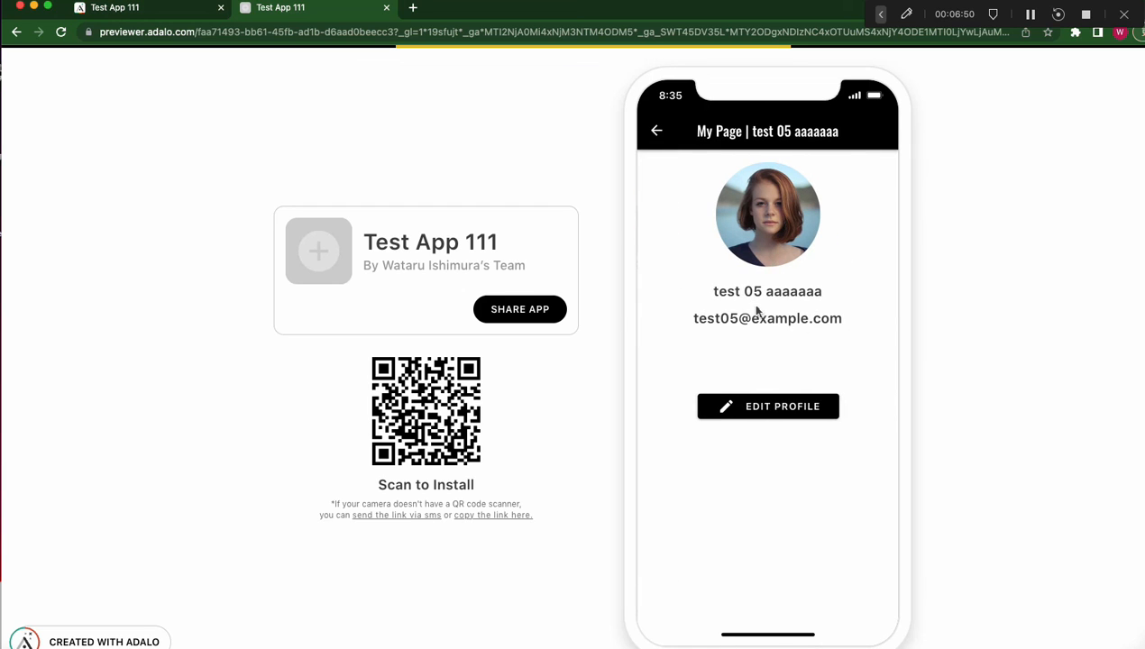
pyautogui.click(669, 604)
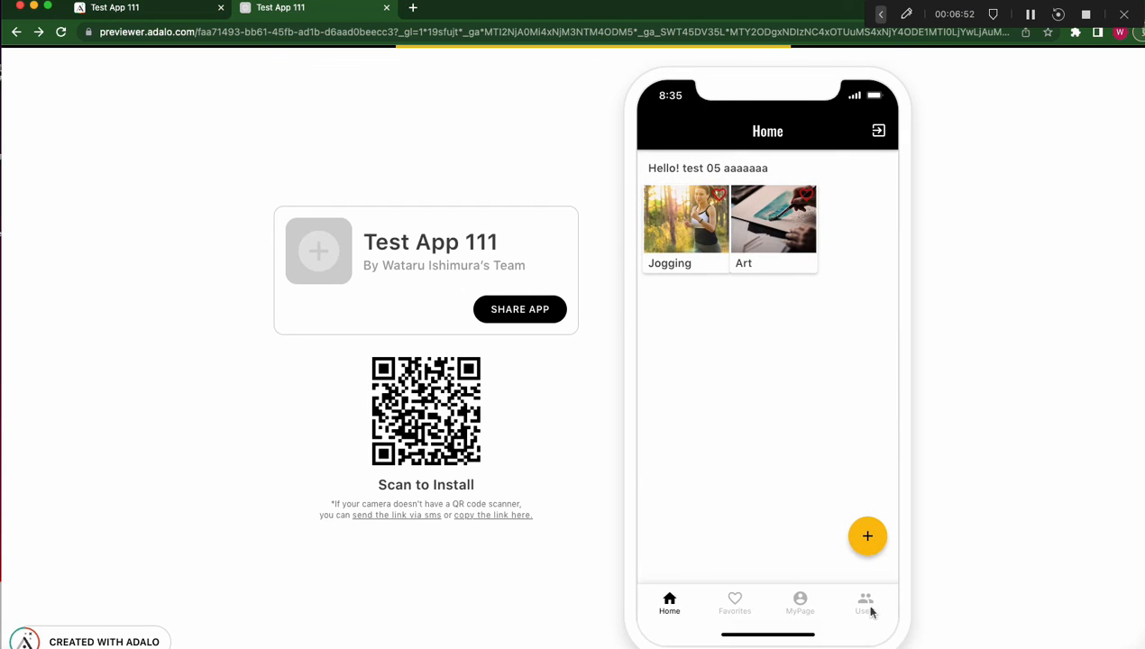
pyautogui.click(865, 603)
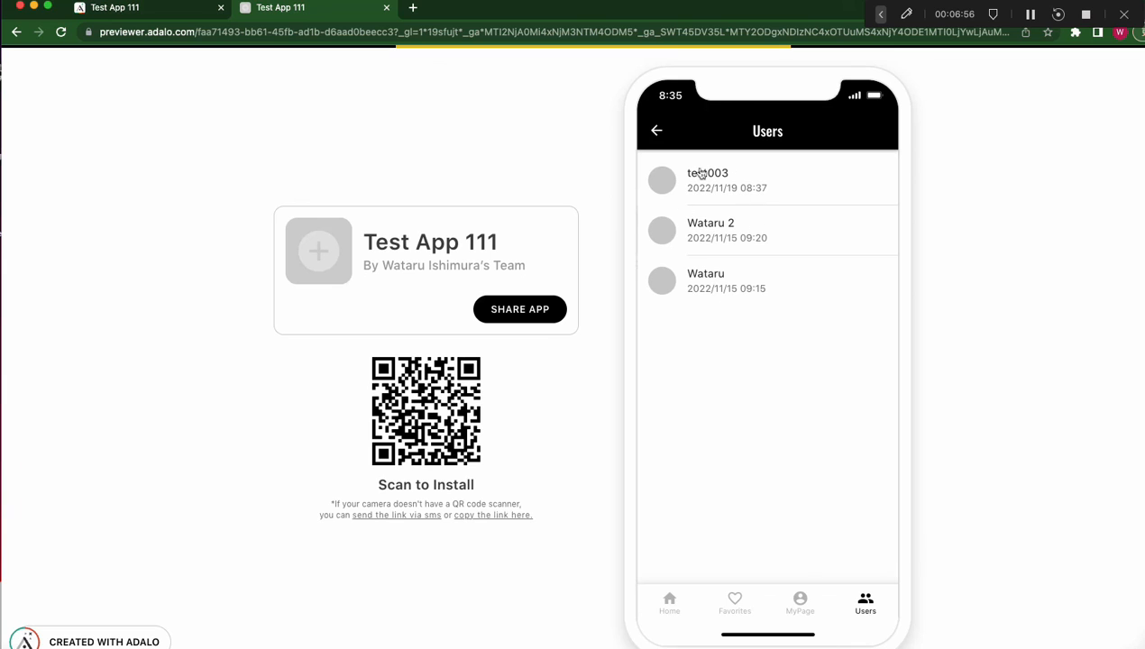
pyautogui.moveTo(756, 235)
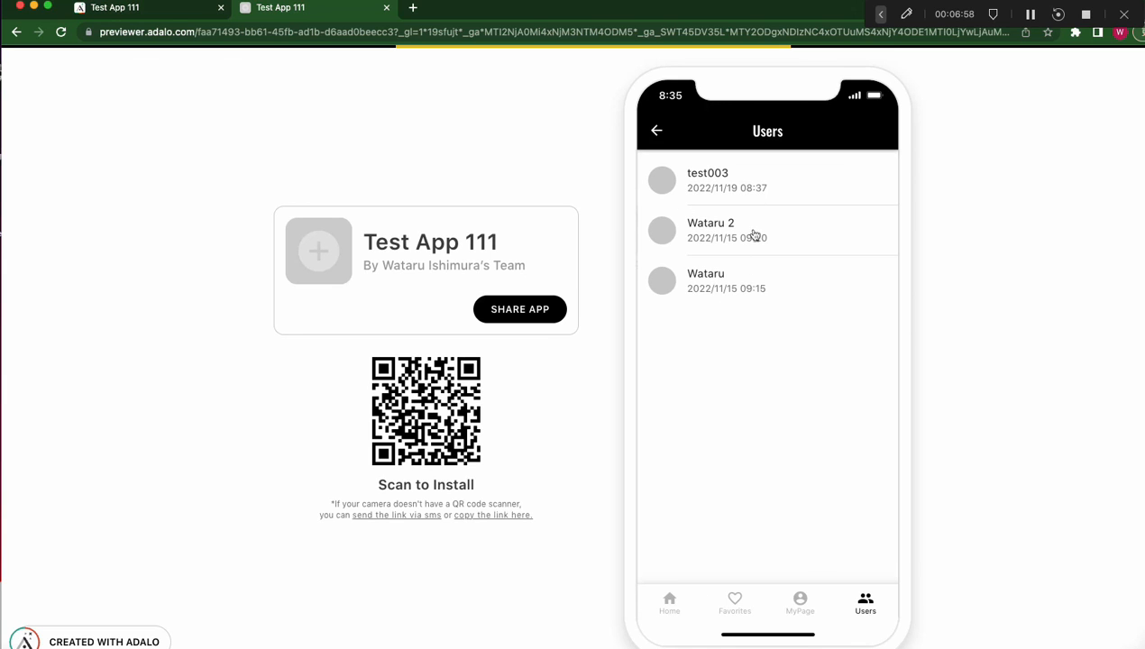
pyautogui.moveTo(137, 65)
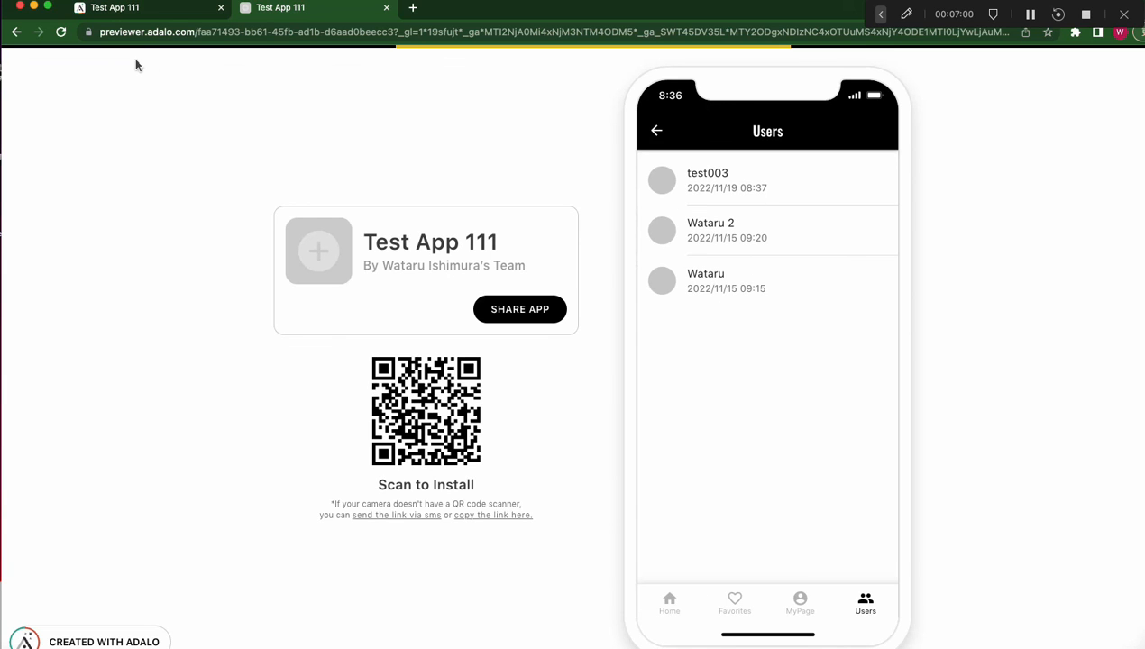